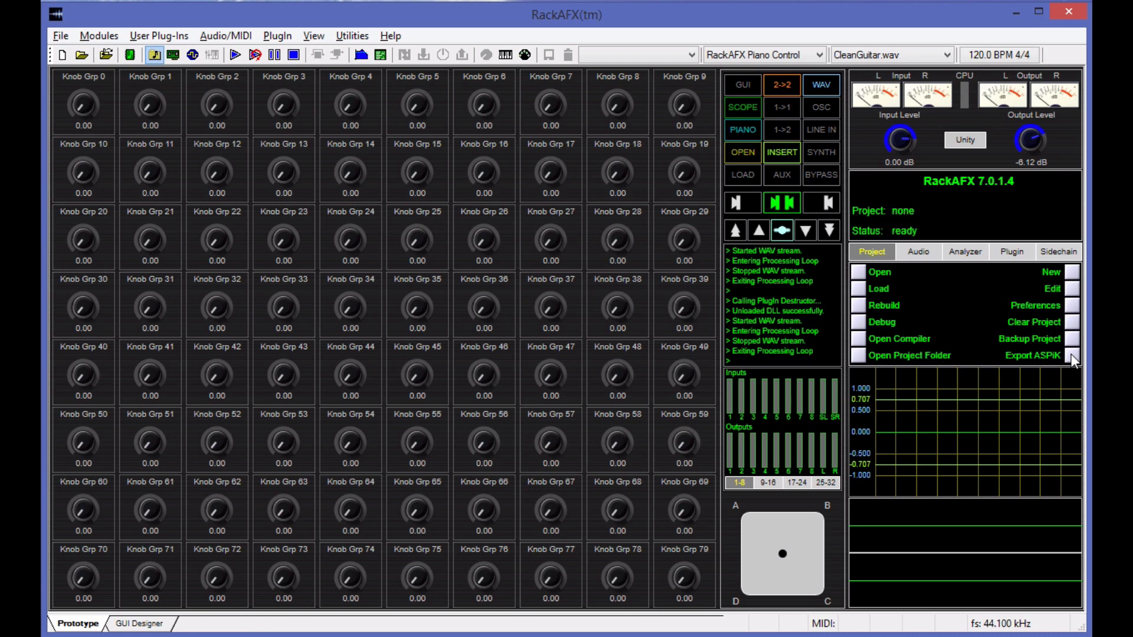
mouse_move(1094, 360)
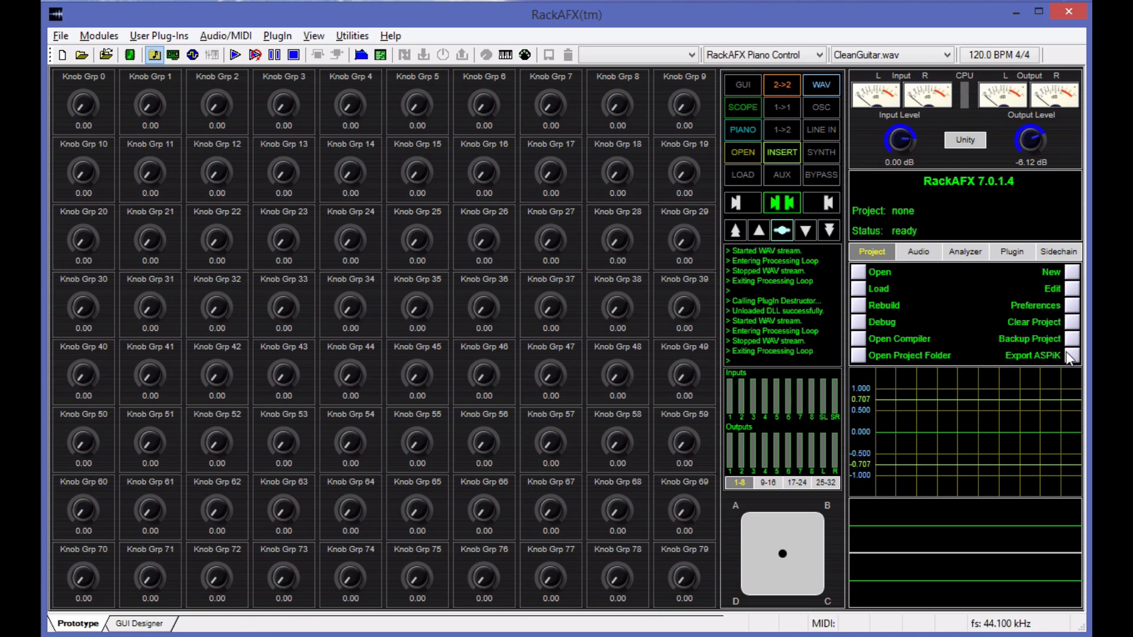
mouse_move(450, 243)
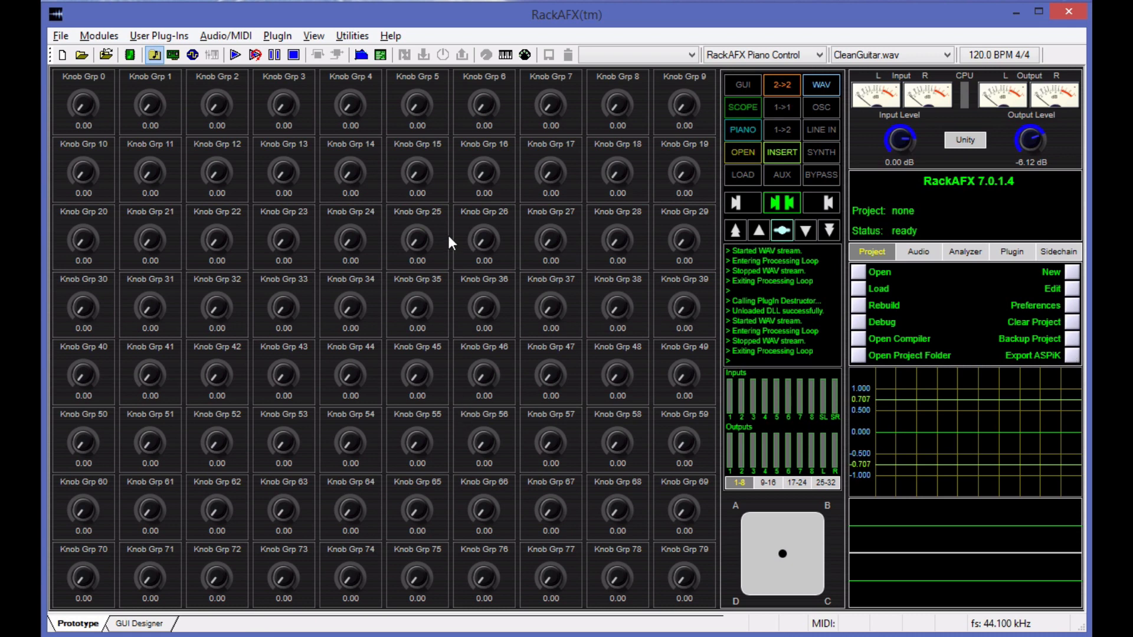
mouse_move(585, 42)
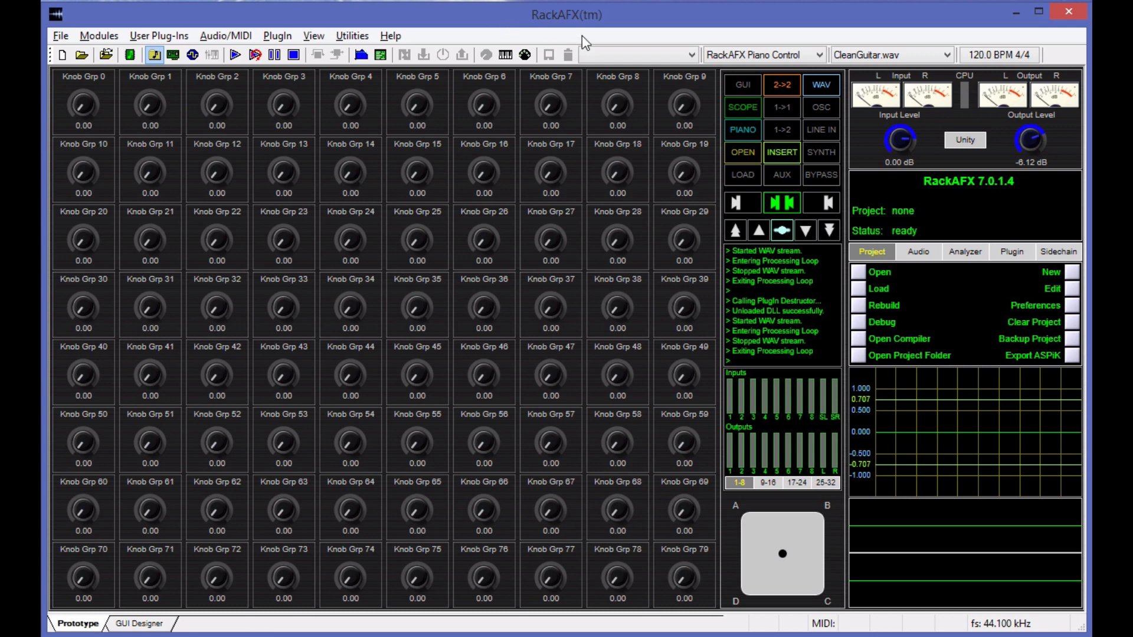
mouse_move(304, 331)
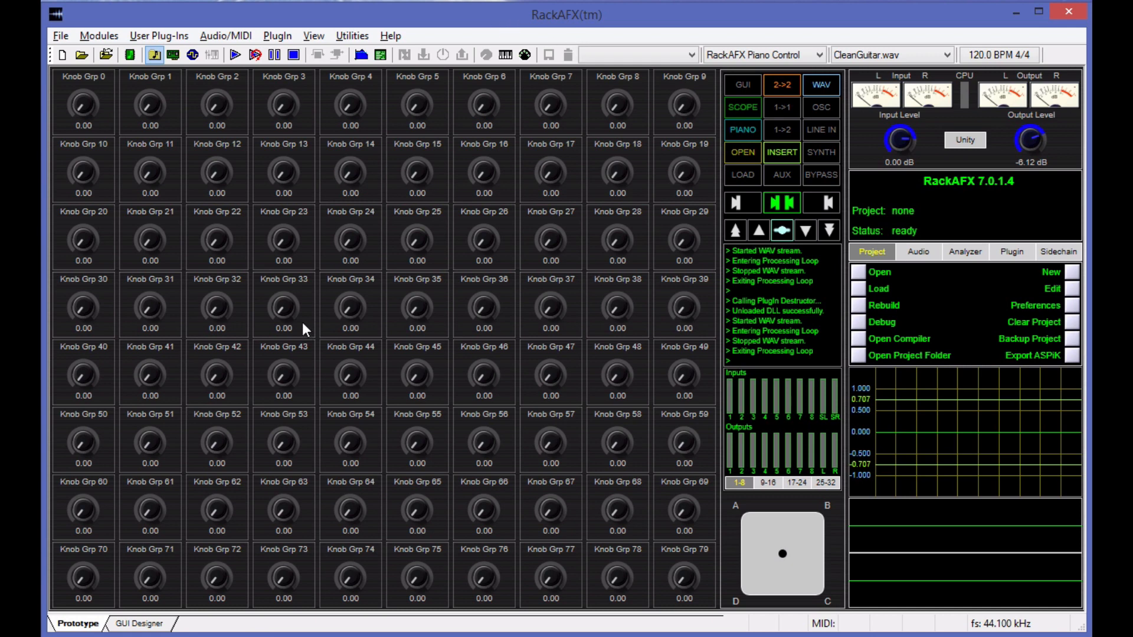
mouse_move(1072, 361)
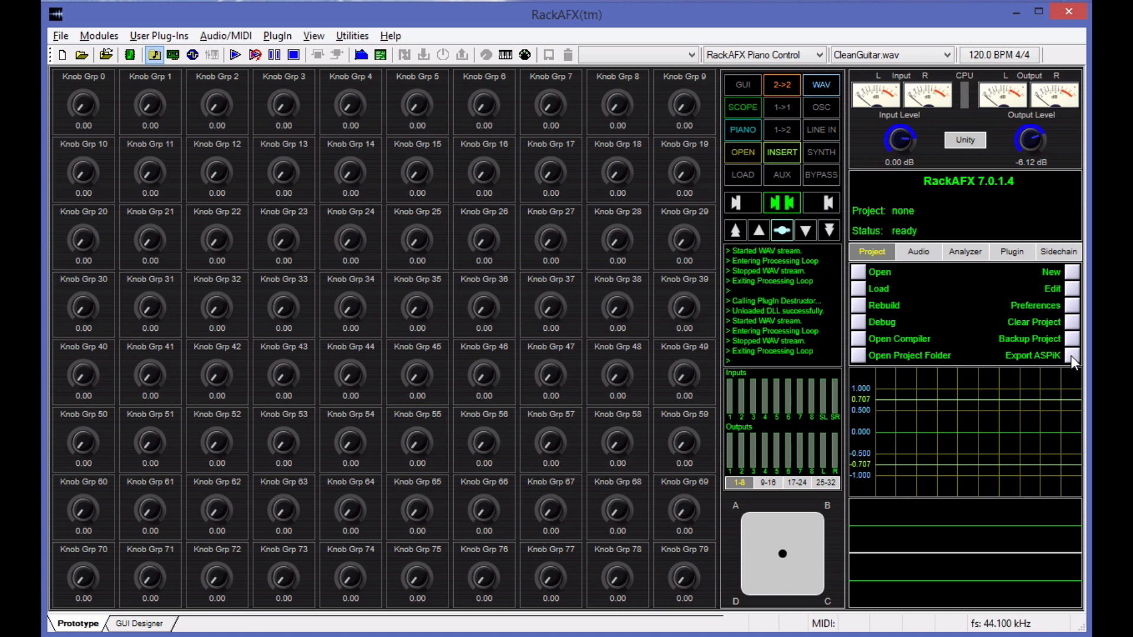
mouse_move(1075, 363)
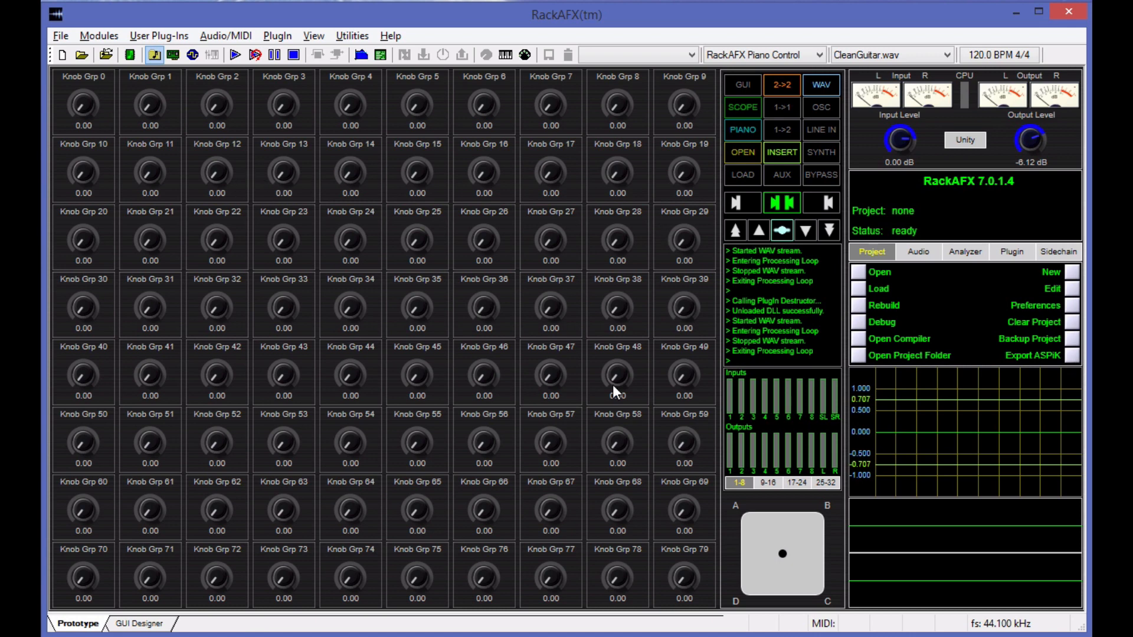
mouse_move(283, 373)
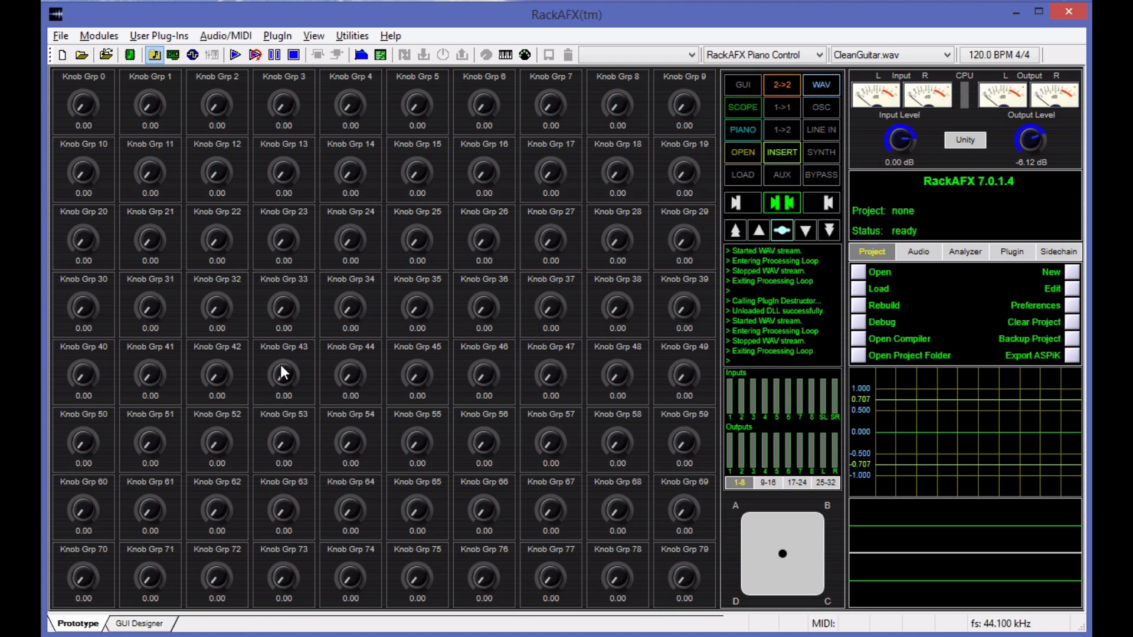
mouse_move(1070, 367)
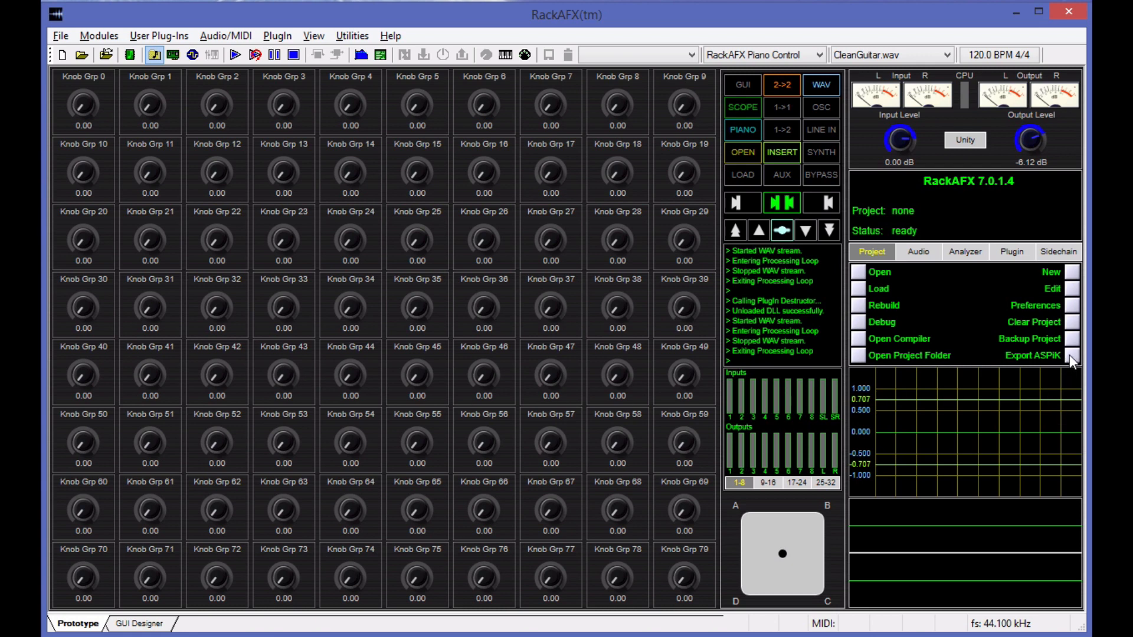
mouse_move(542, 395)
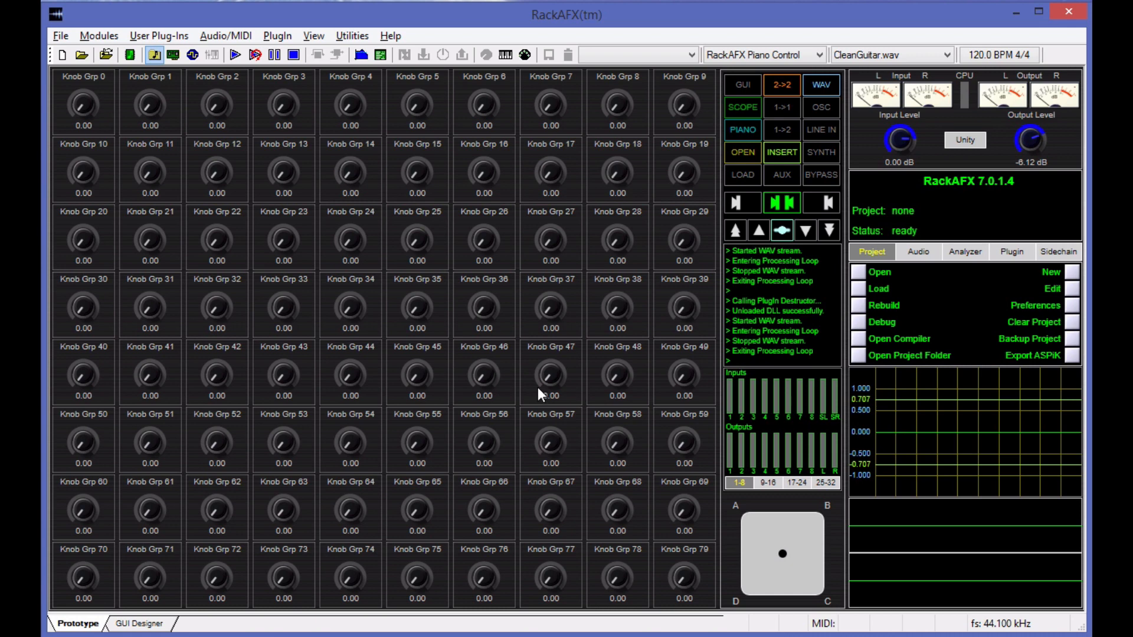
mouse_move(516, 90)
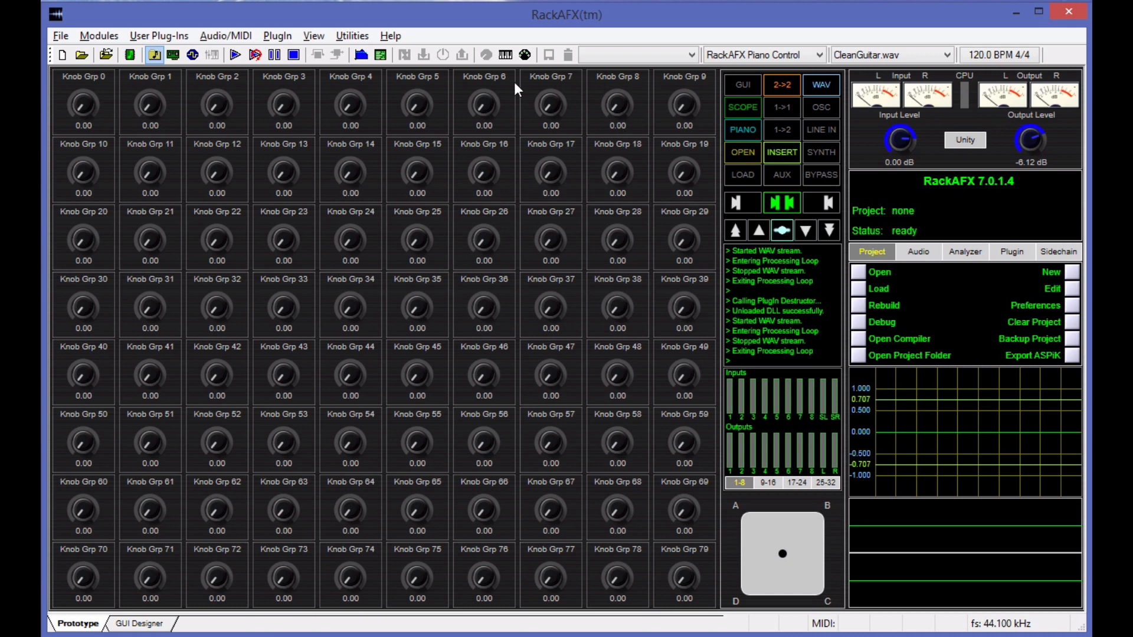
mouse_move(605, 624)
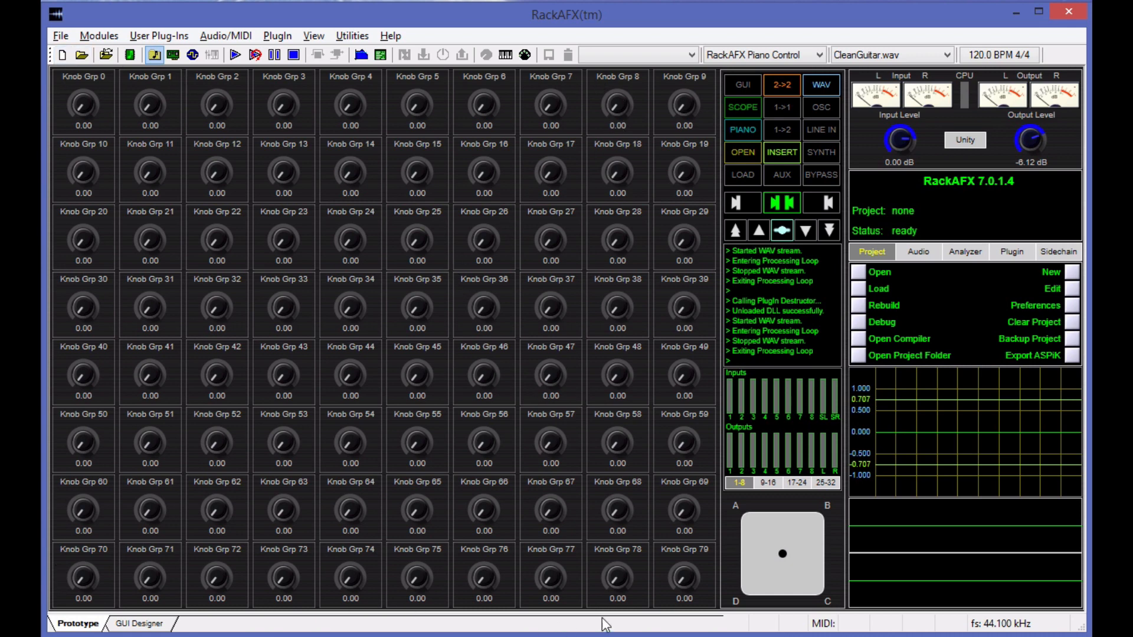
mouse_move(691, 107)
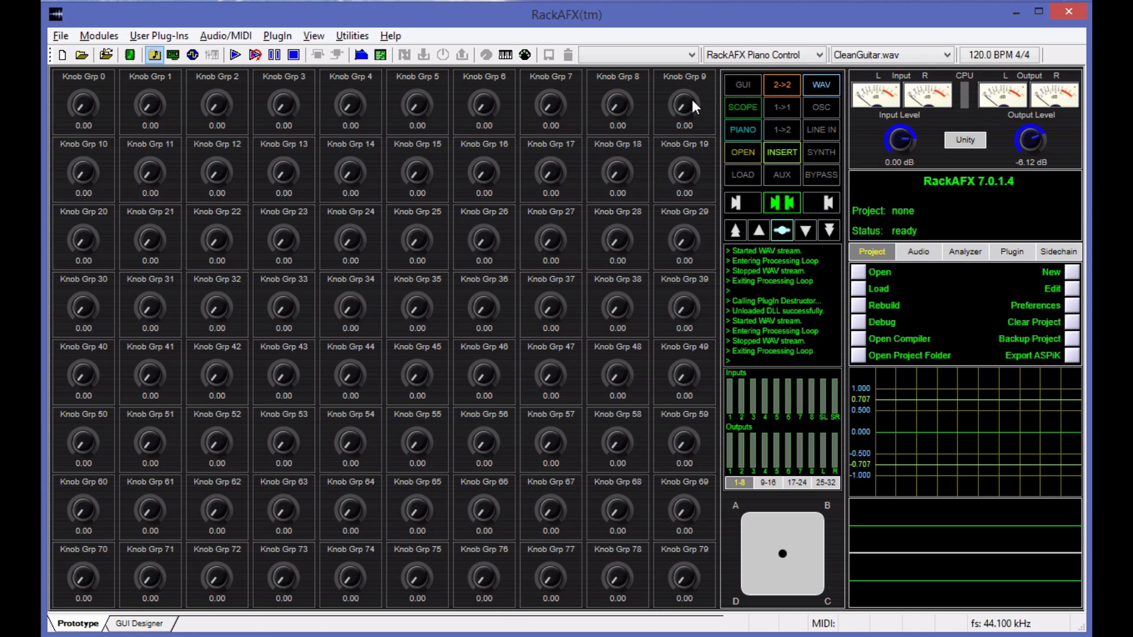
mouse_move(604, 589)
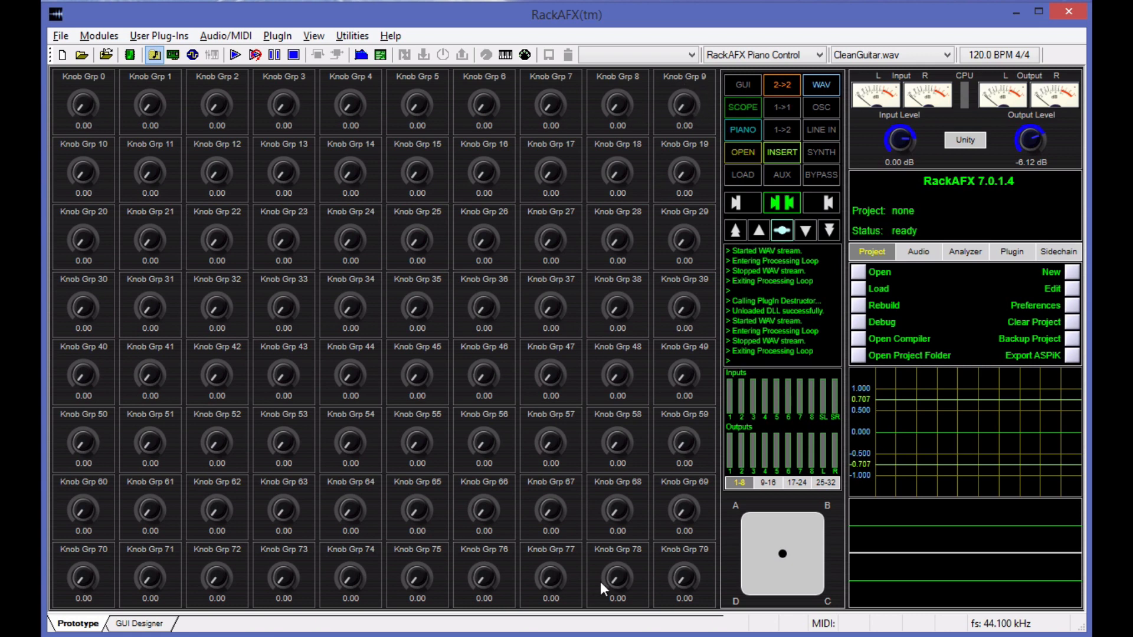
mouse_move(679, 587)
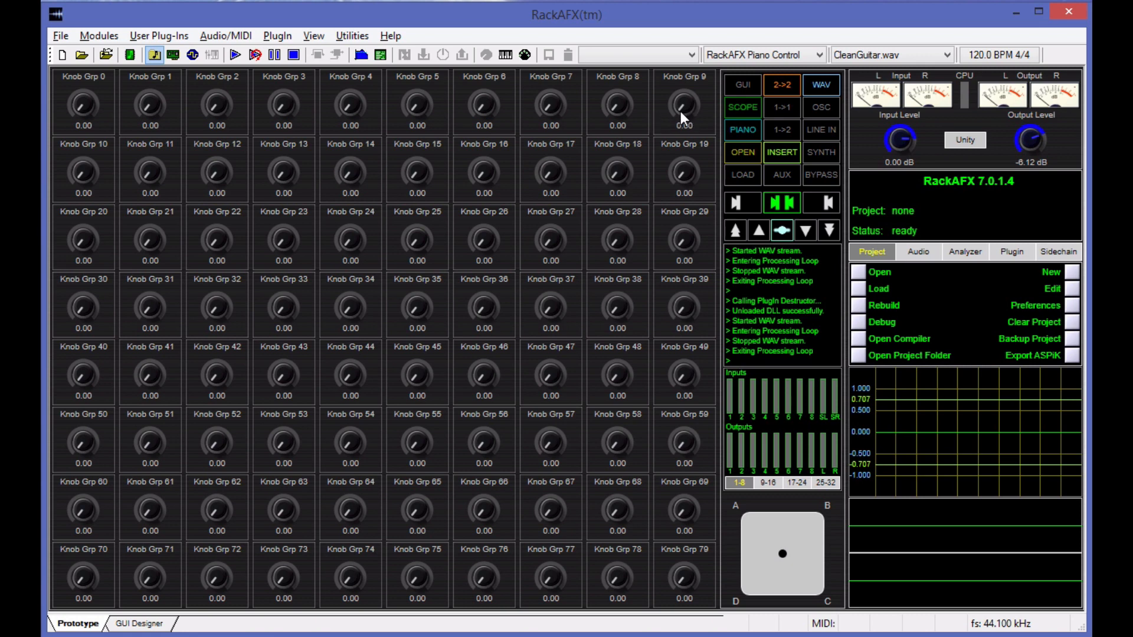
mouse_move(352, 81)
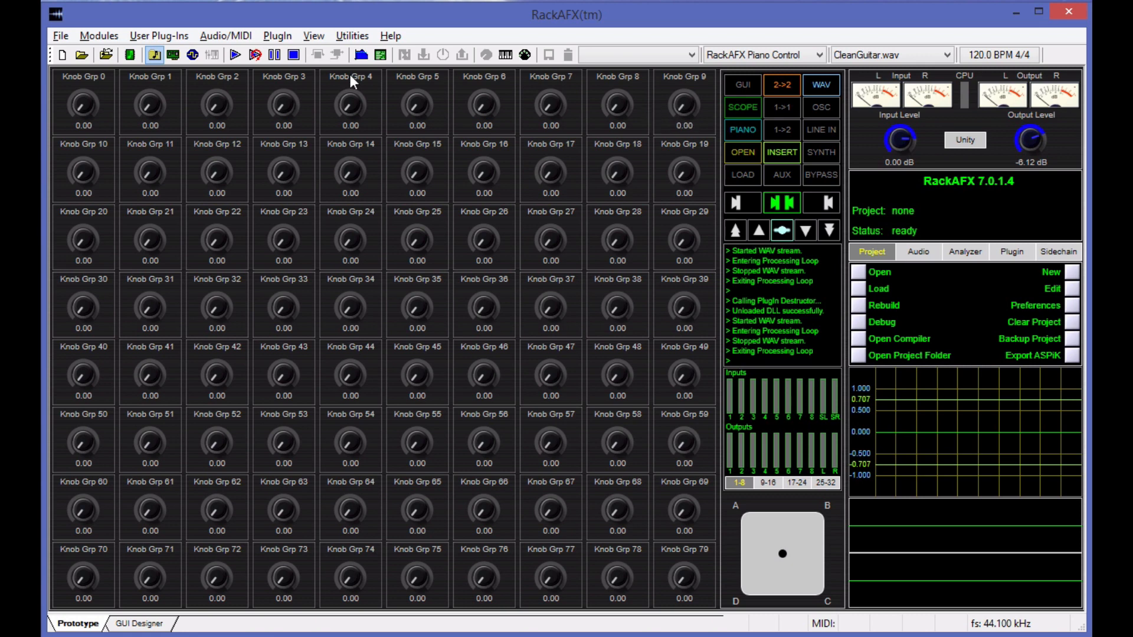
mouse_move(674, 193)
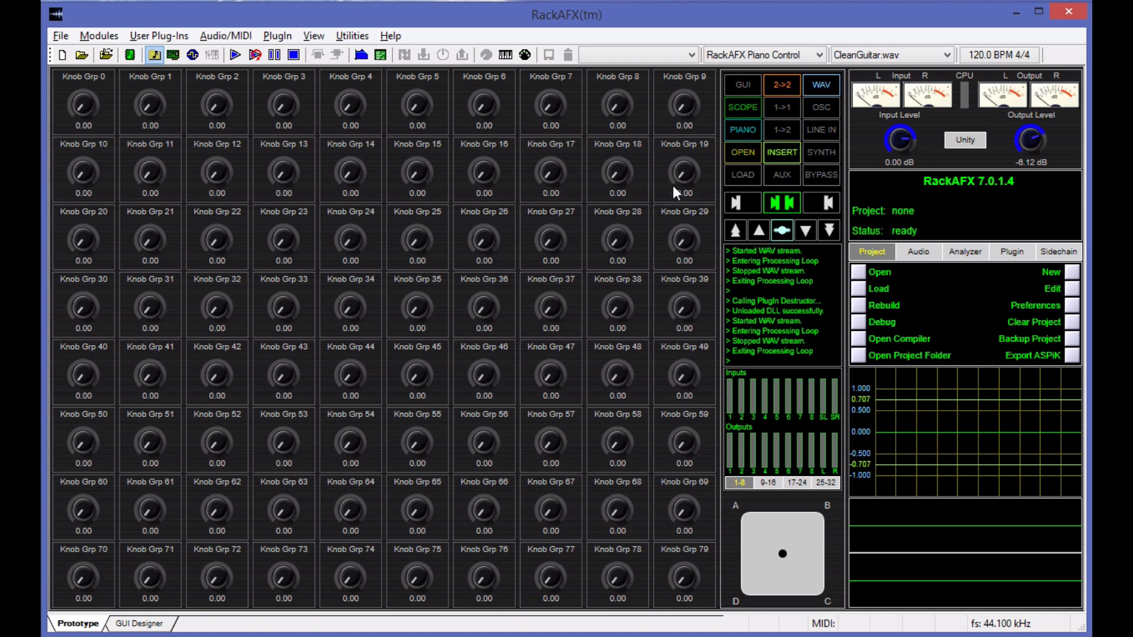
mouse_move(685, 138)
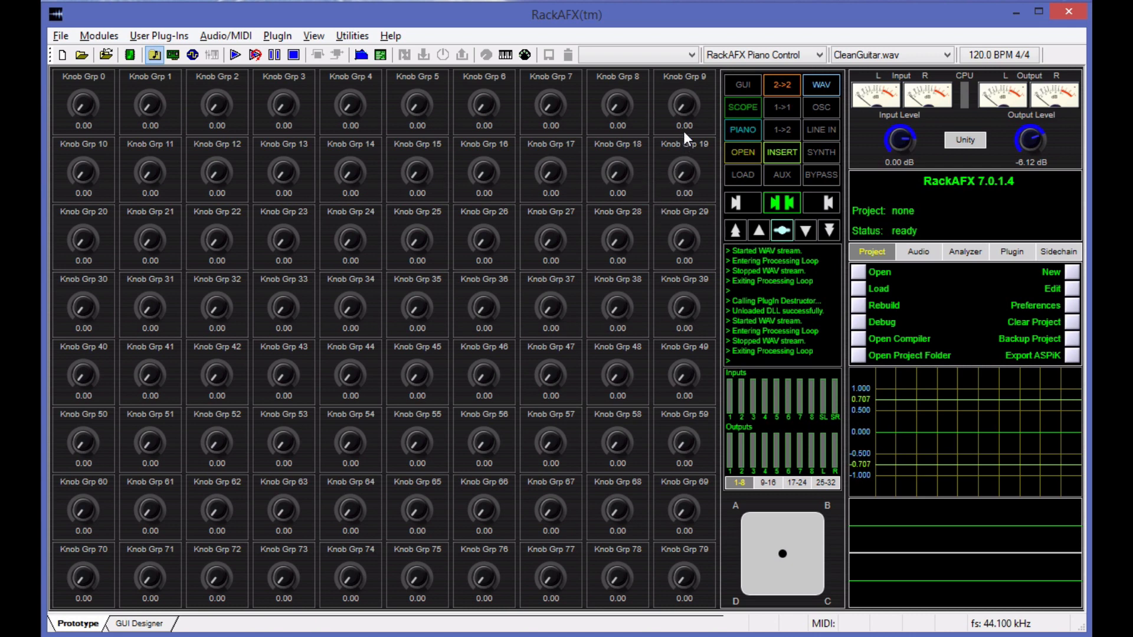
mouse_move(421, 443)
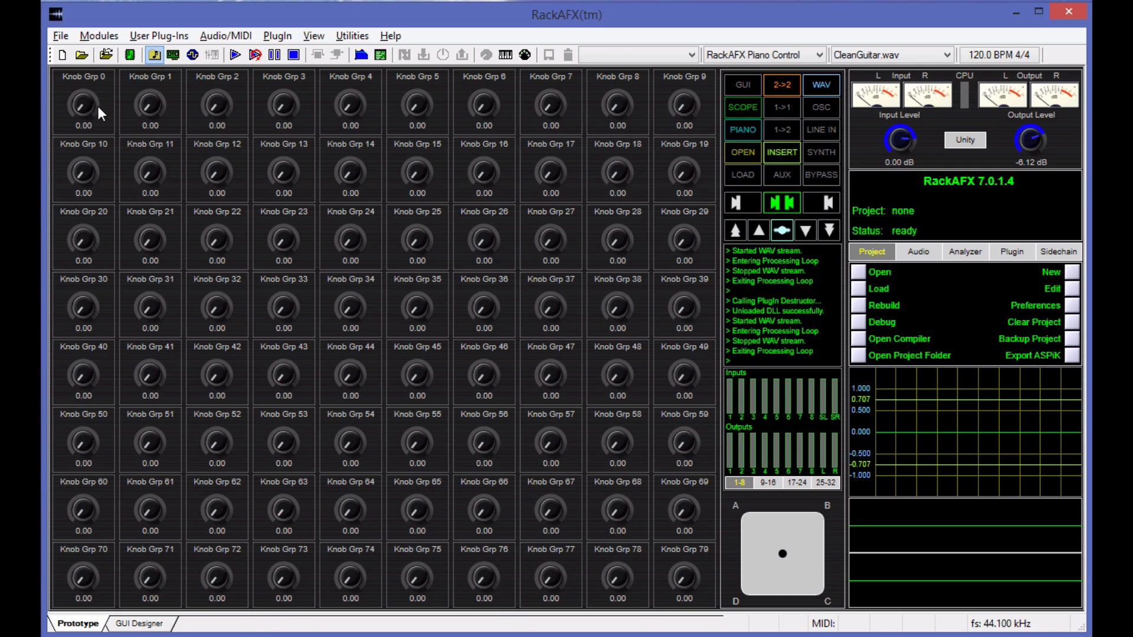
mouse_move(99, 107)
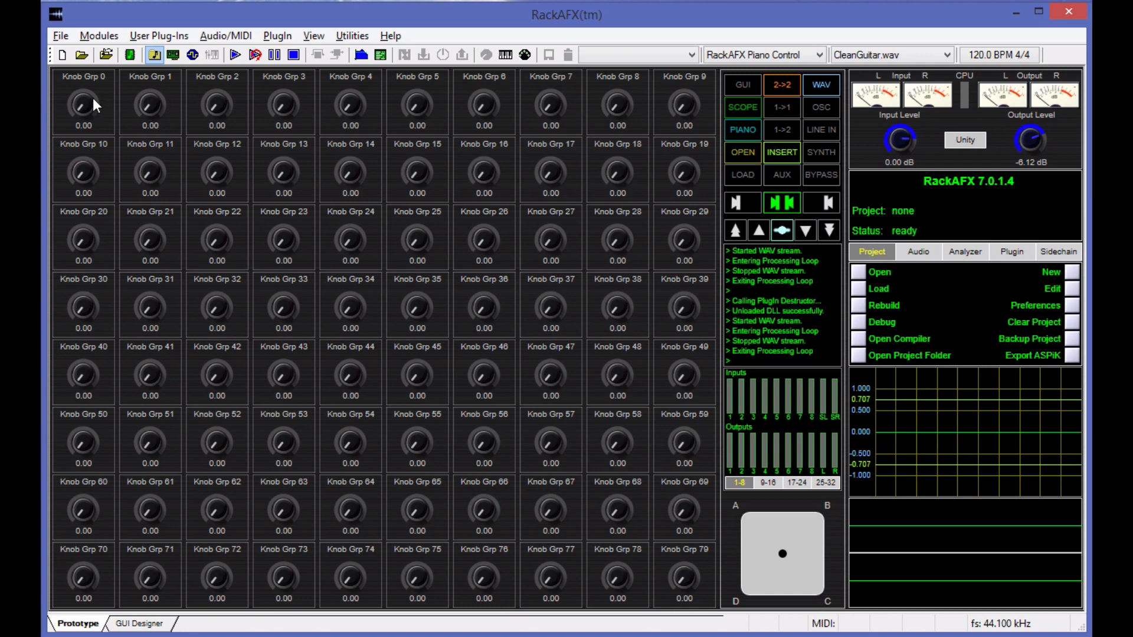
mouse_move(87, 113)
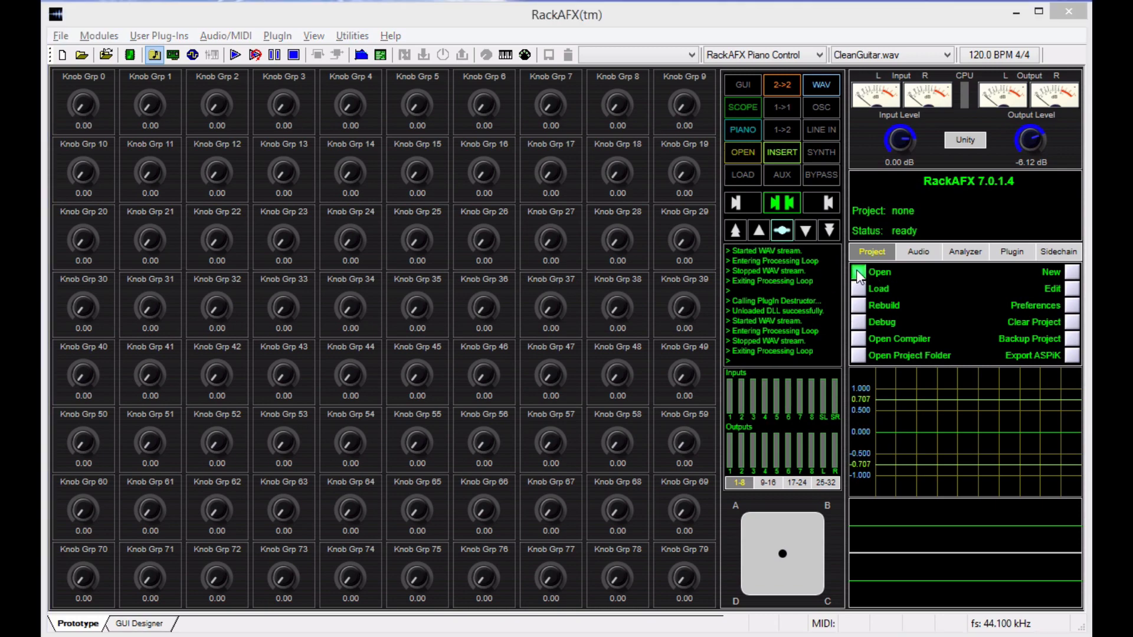
Open WickerAmpCombo.prj from the WickerAmpCombo folder in RackAFX Projects
click(879, 273)
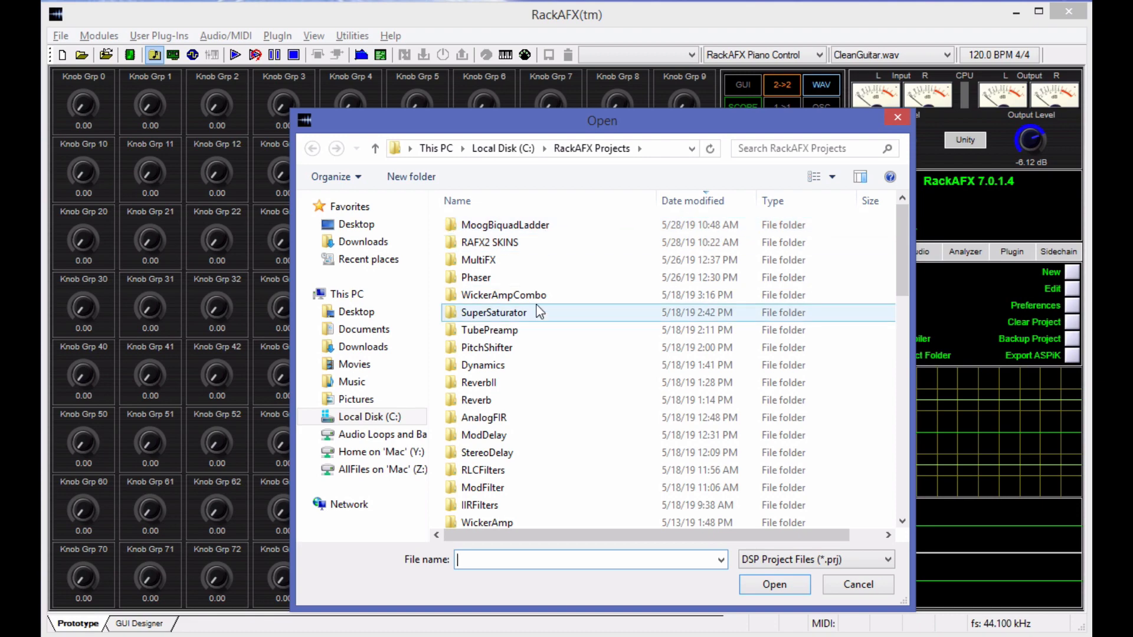
double_click(503, 295)
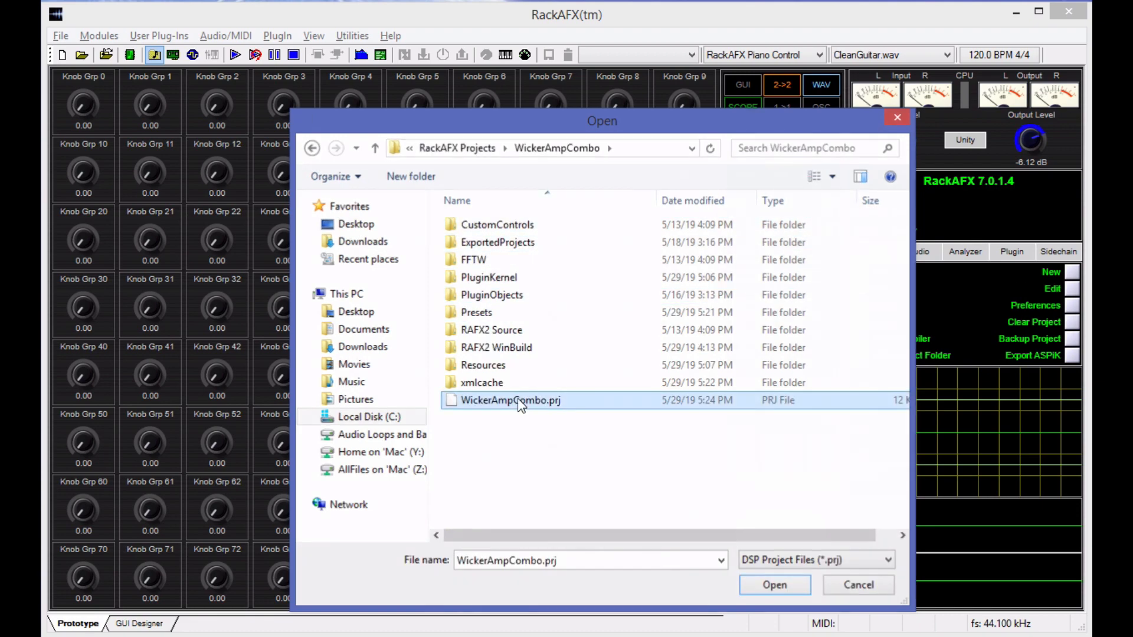
click(773, 585)
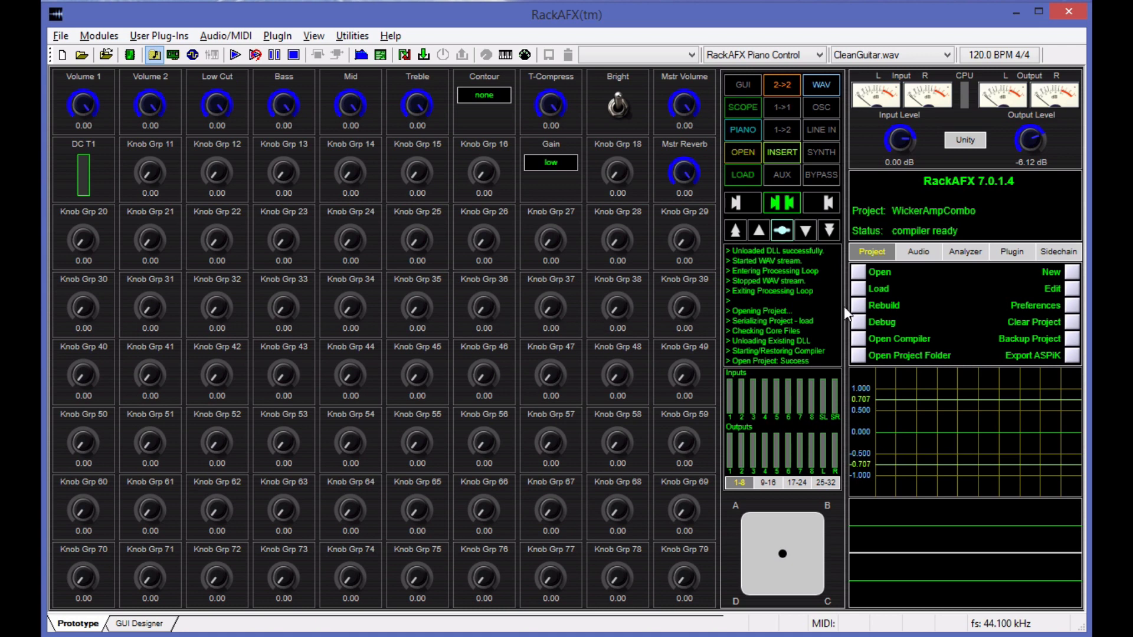
mouse_move(666, 271)
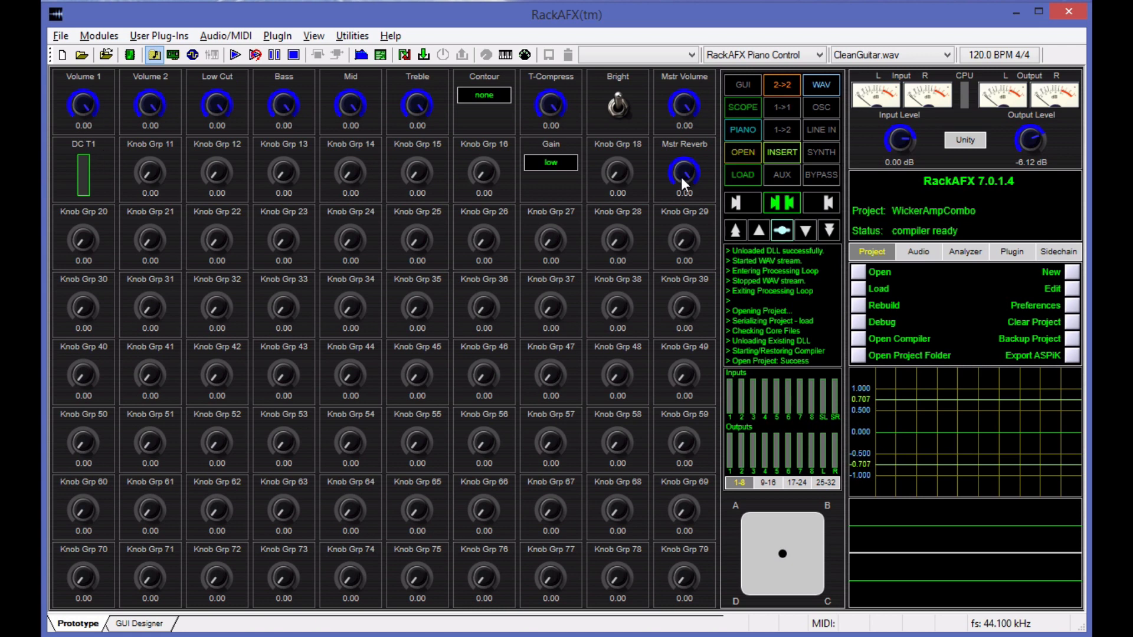
mouse_move(468, 105)
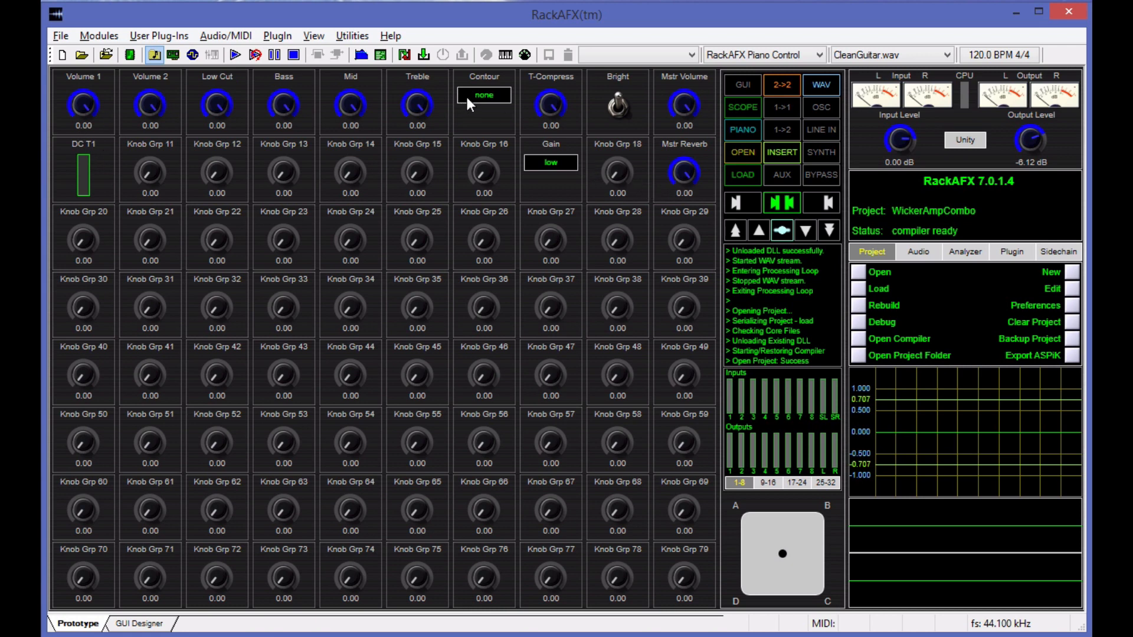
mouse_move(618, 117)
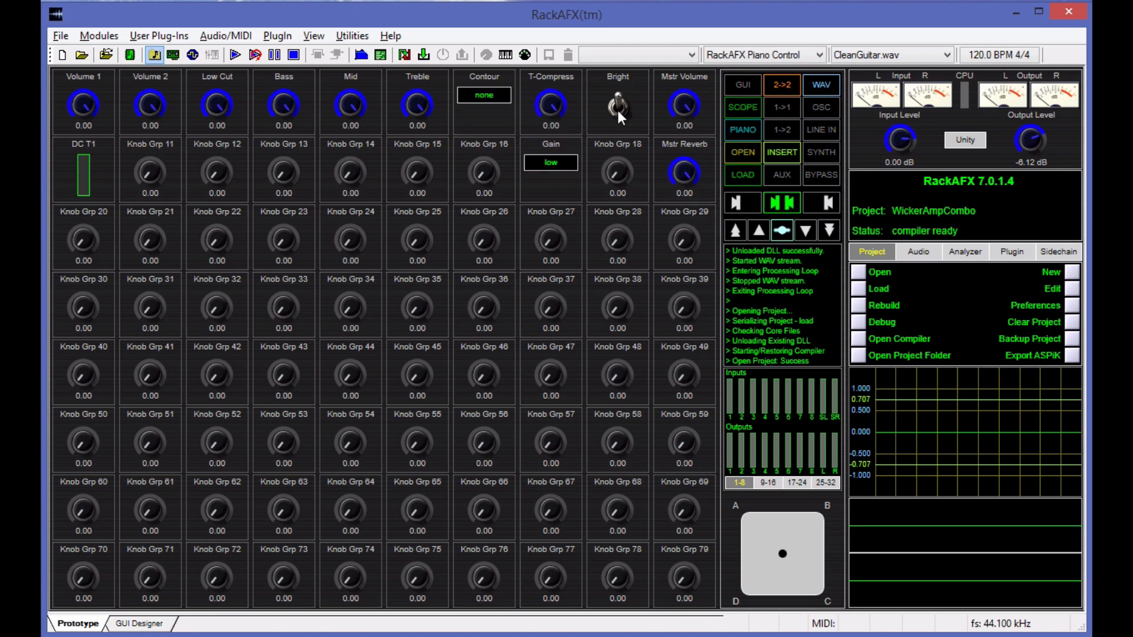
click(550, 163)
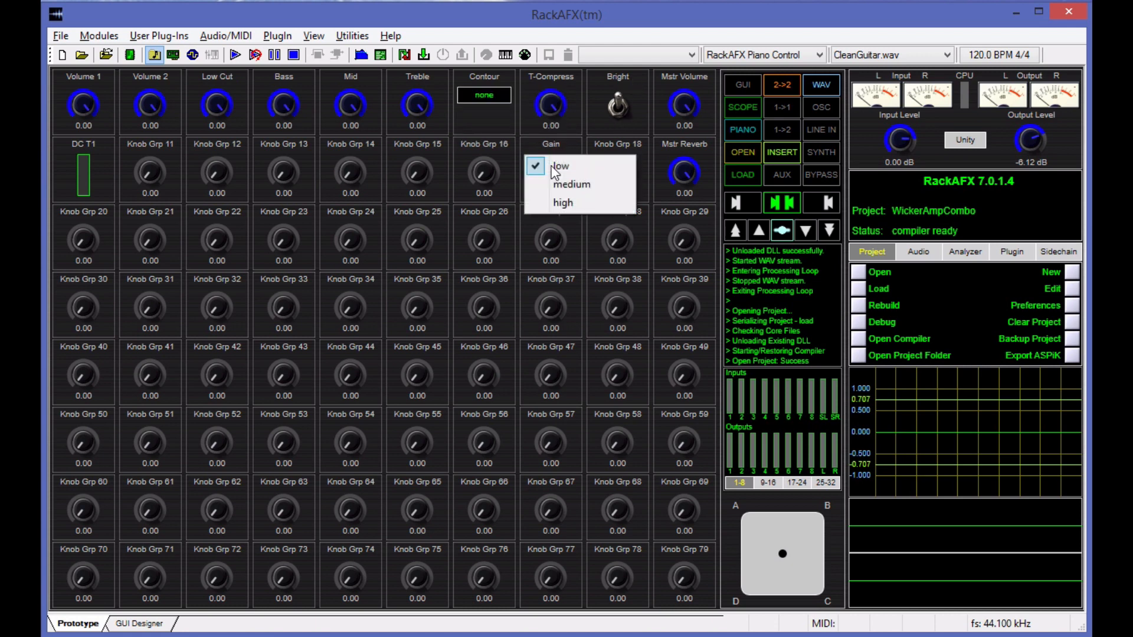
click(560, 167)
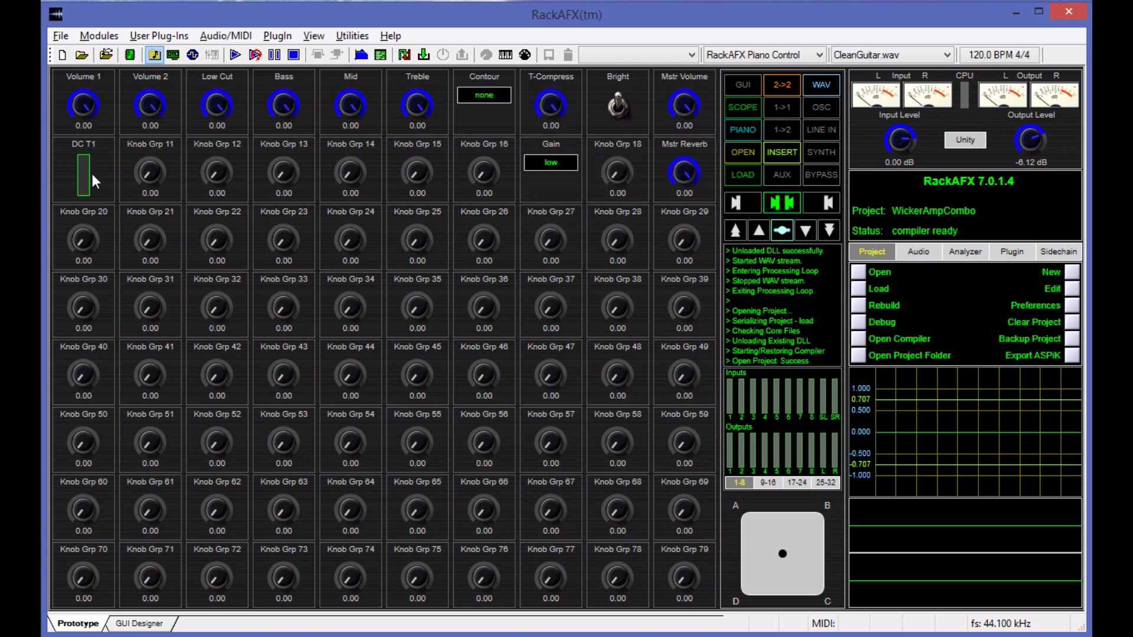
mouse_move(304, 171)
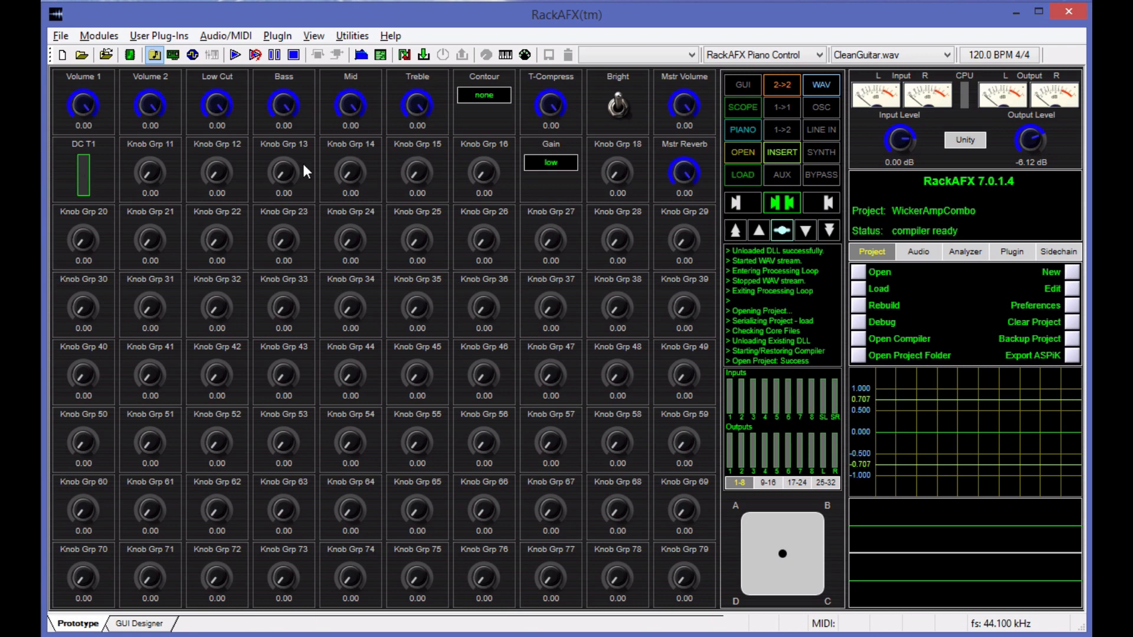
mouse_move(421, 186)
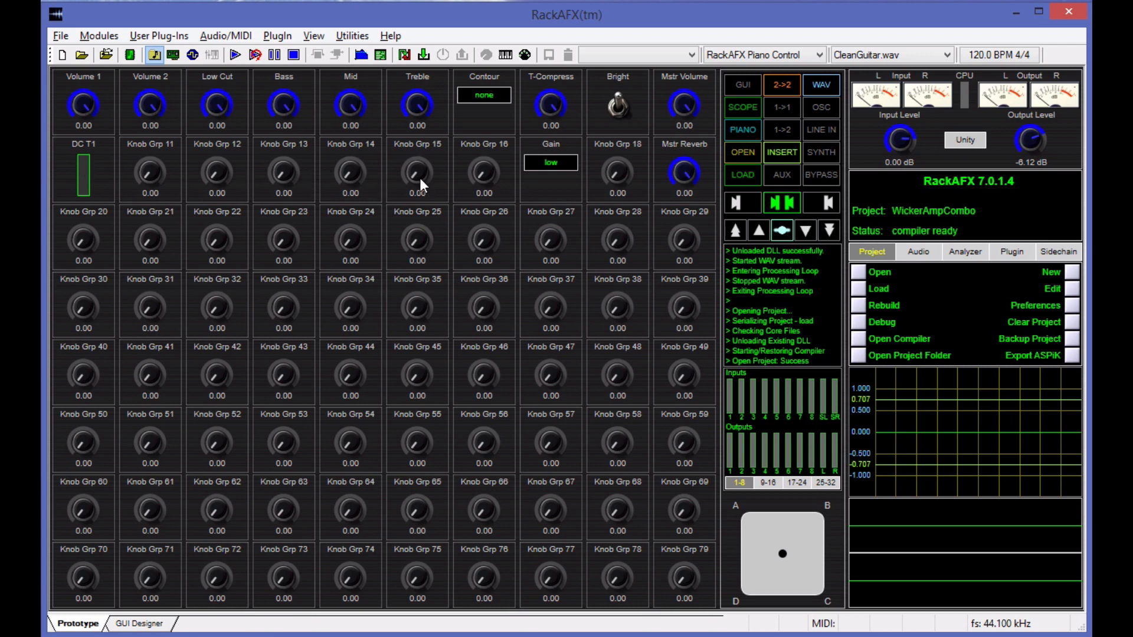
mouse_move(519, 135)
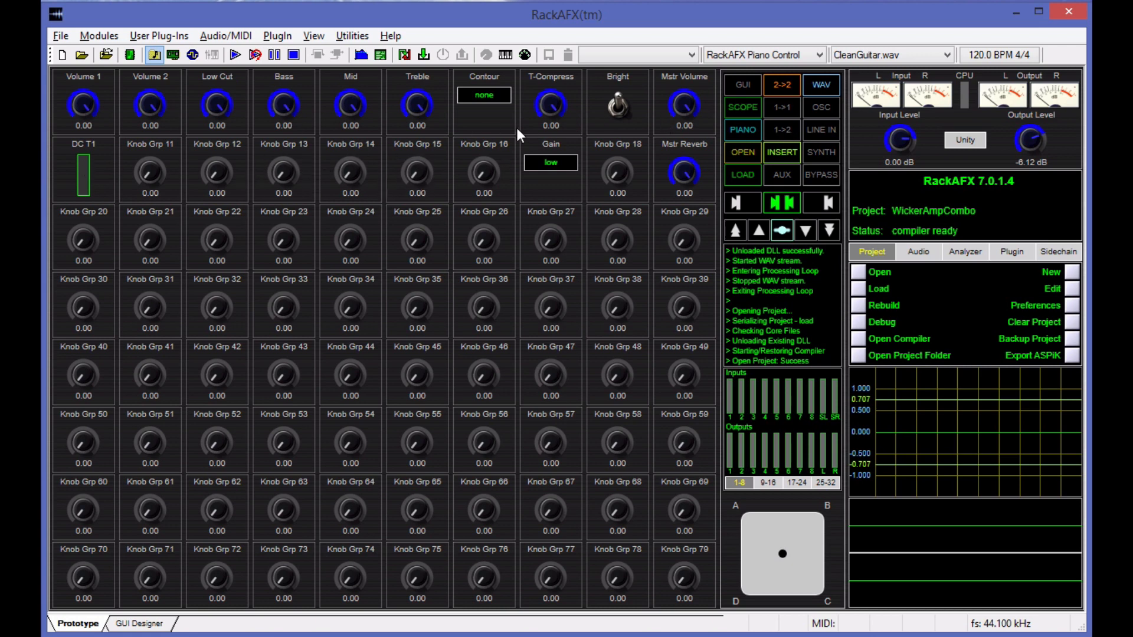
mouse_move(178, 137)
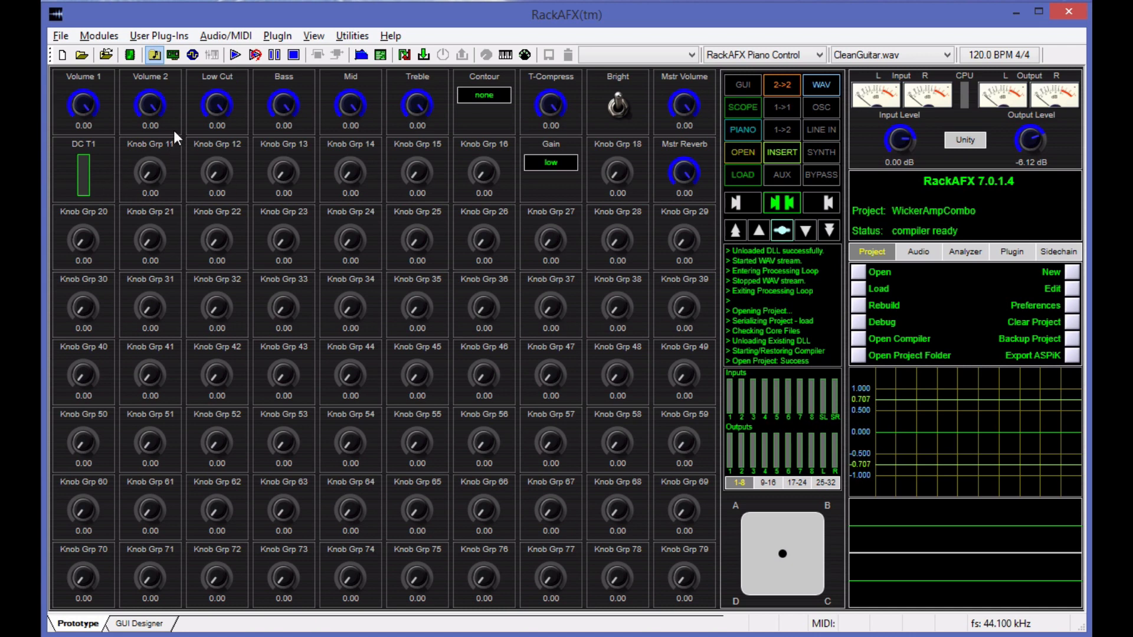
mouse_move(152, 107)
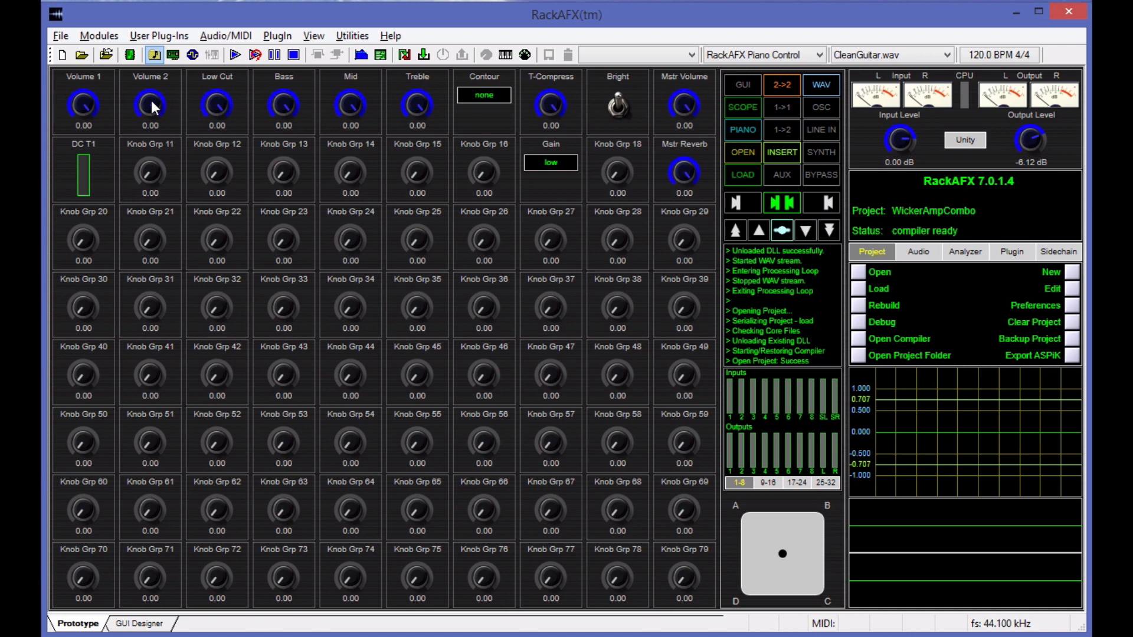
mouse_move(61, 111)
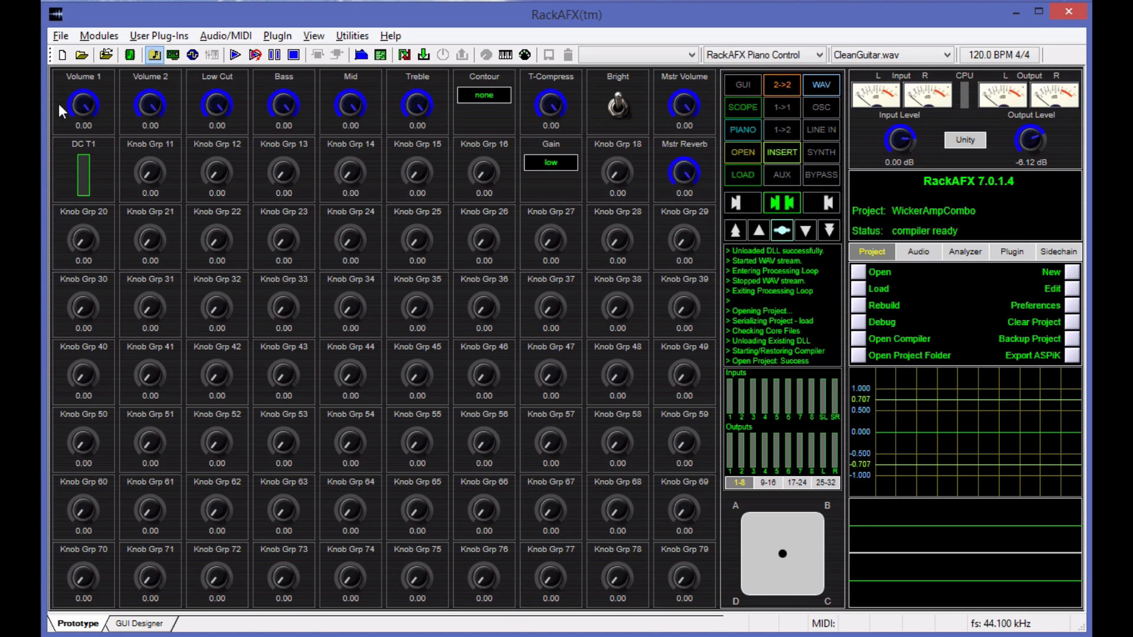
mouse_move(682, 242)
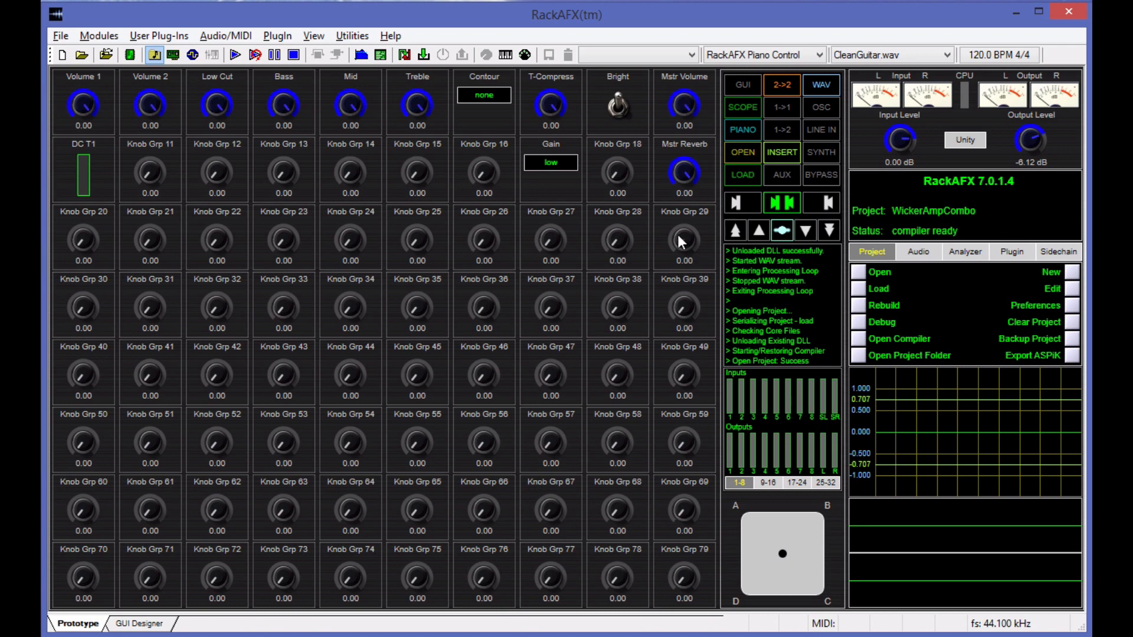
mouse_move(565, 594)
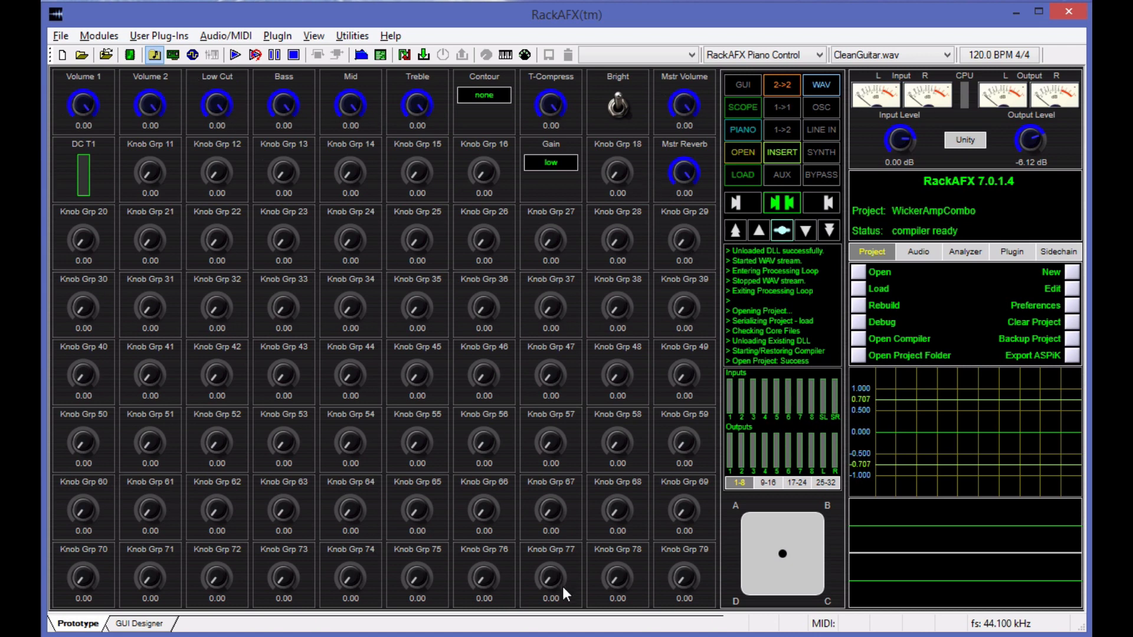
mouse_move(345, 488)
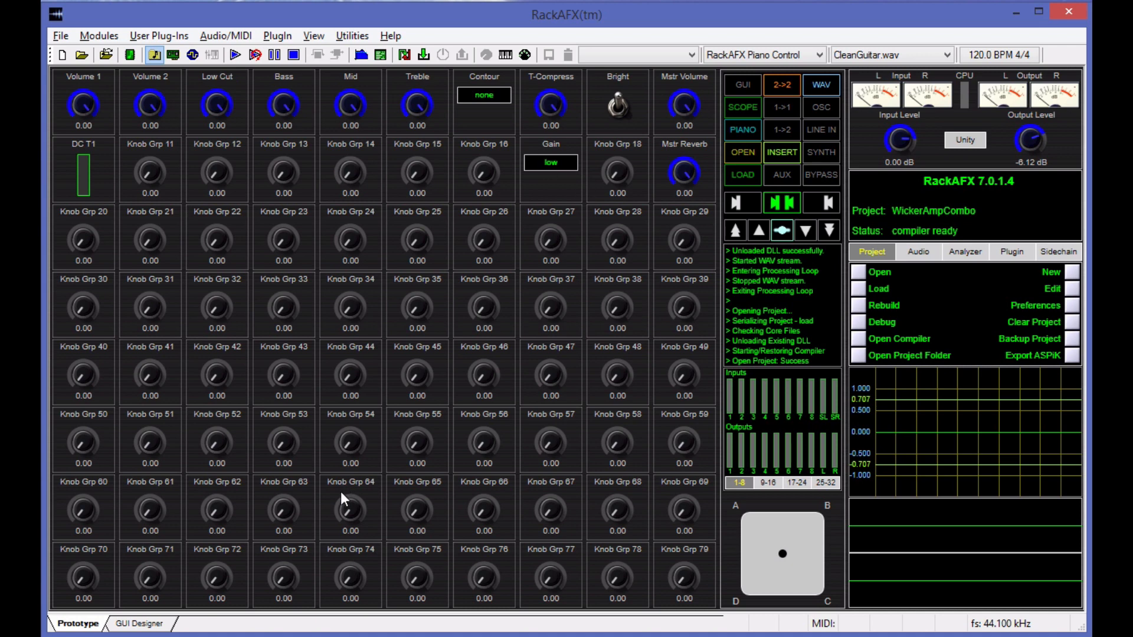
mouse_move(355, 500)
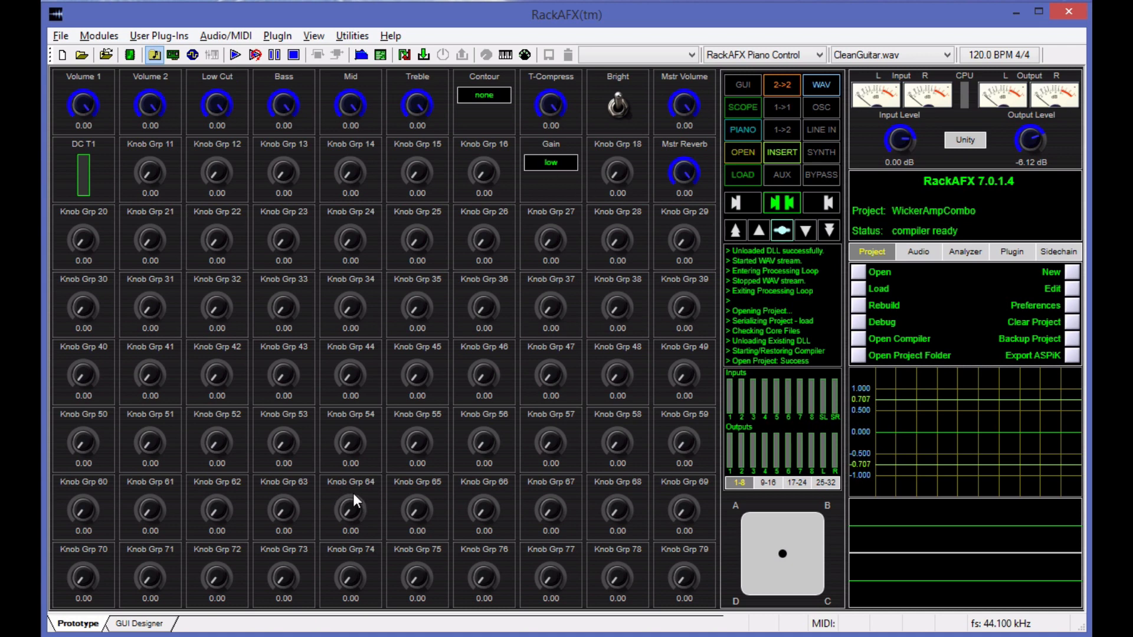
mouse_move(463, 598)
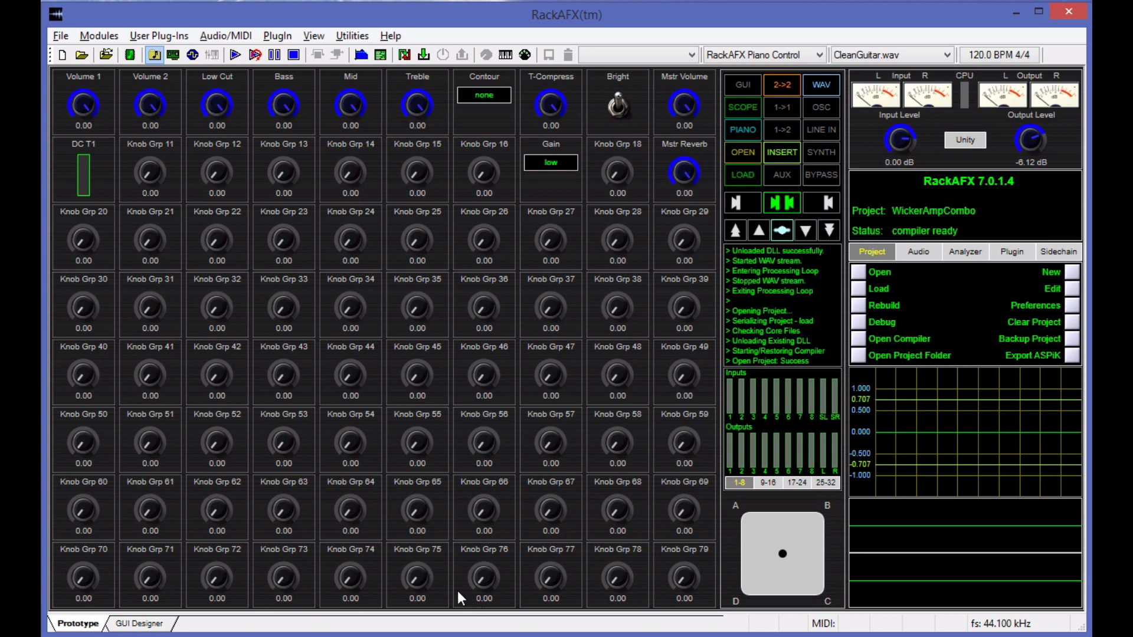
mouse_move(332, 149)
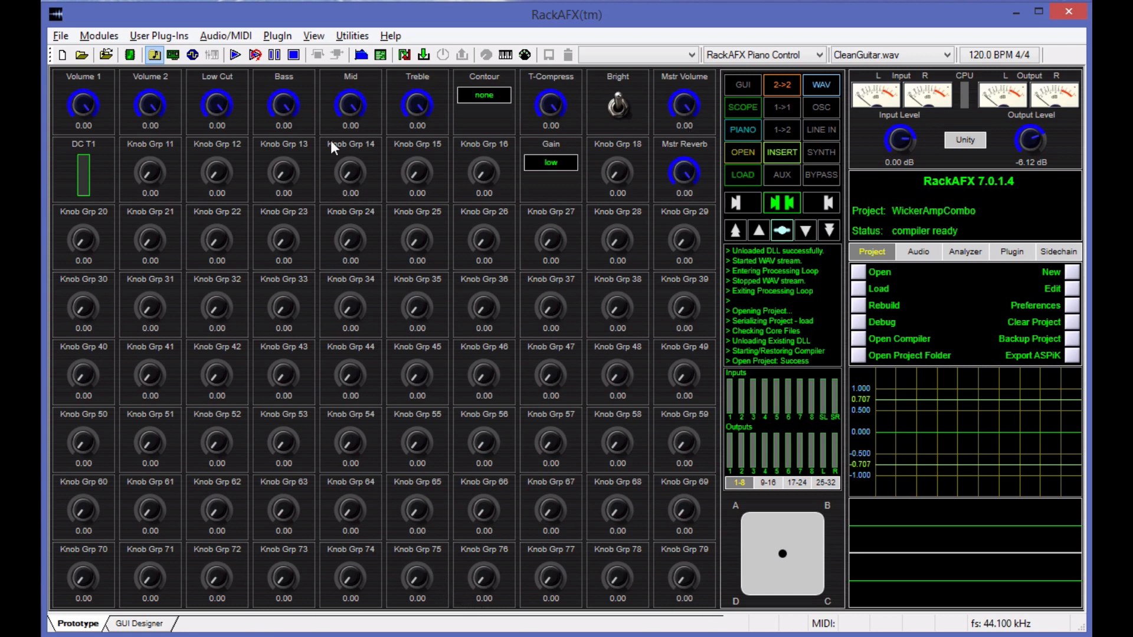
mouse_move(464, 447)
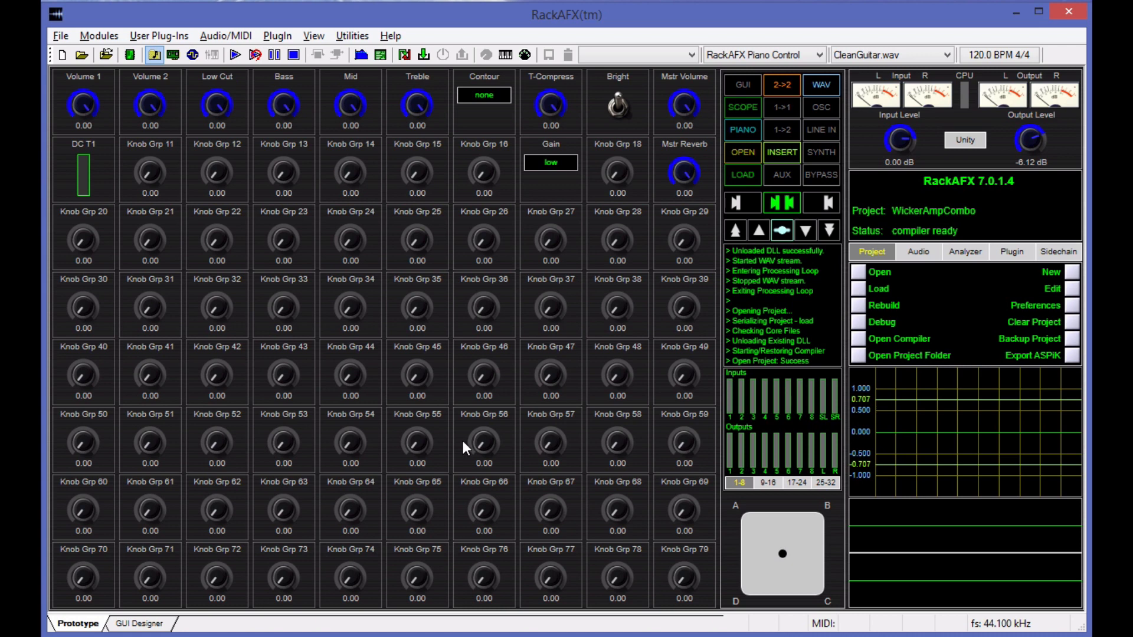
mouse_move(389, 514)
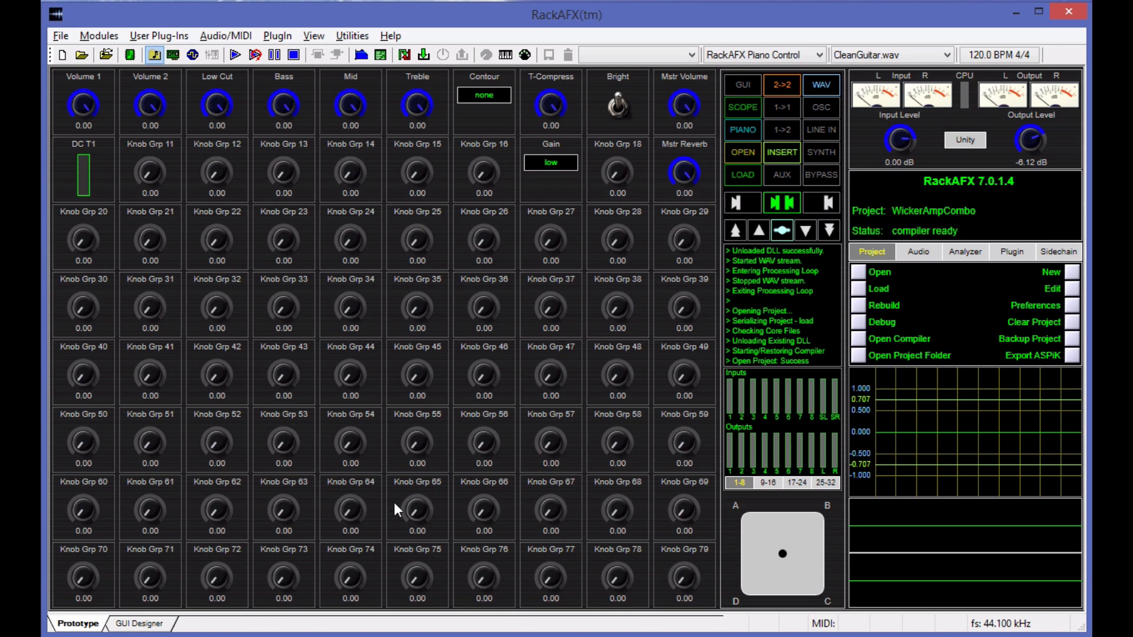
mouse_move(410, 508)
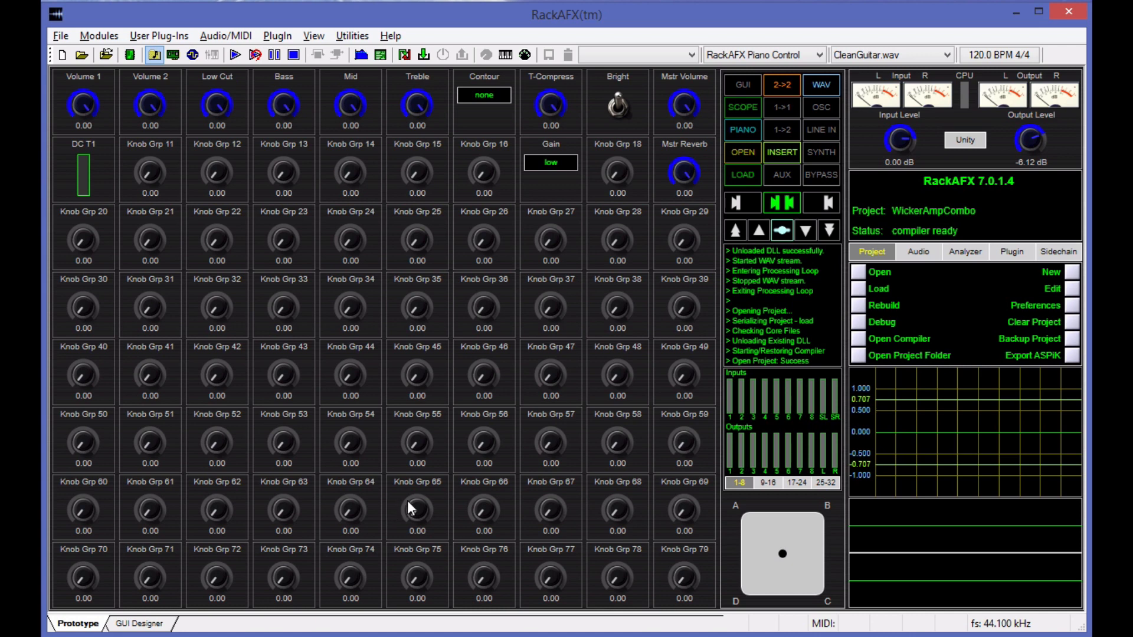
mouse_move(531, 582)
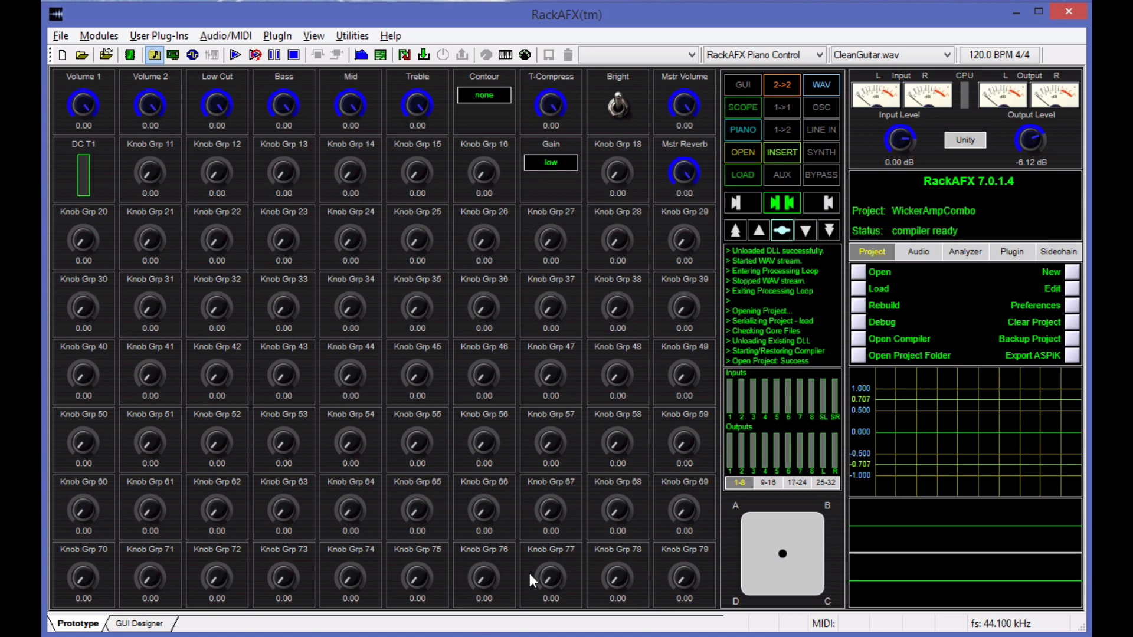
mouse_move(510, 172)
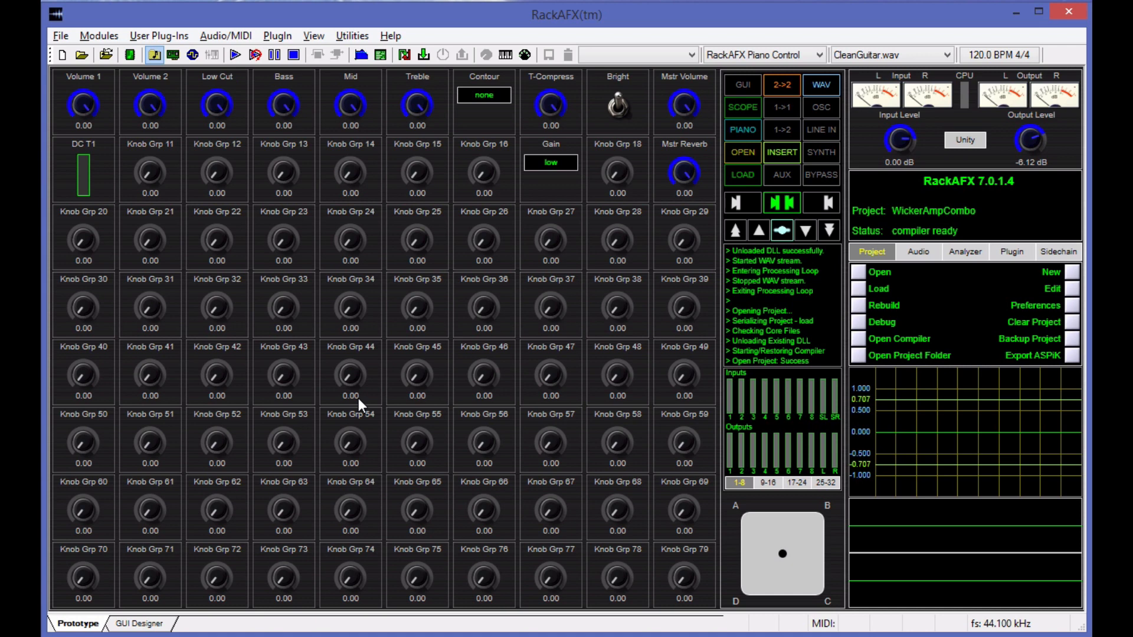
mouse_move(602, 125)
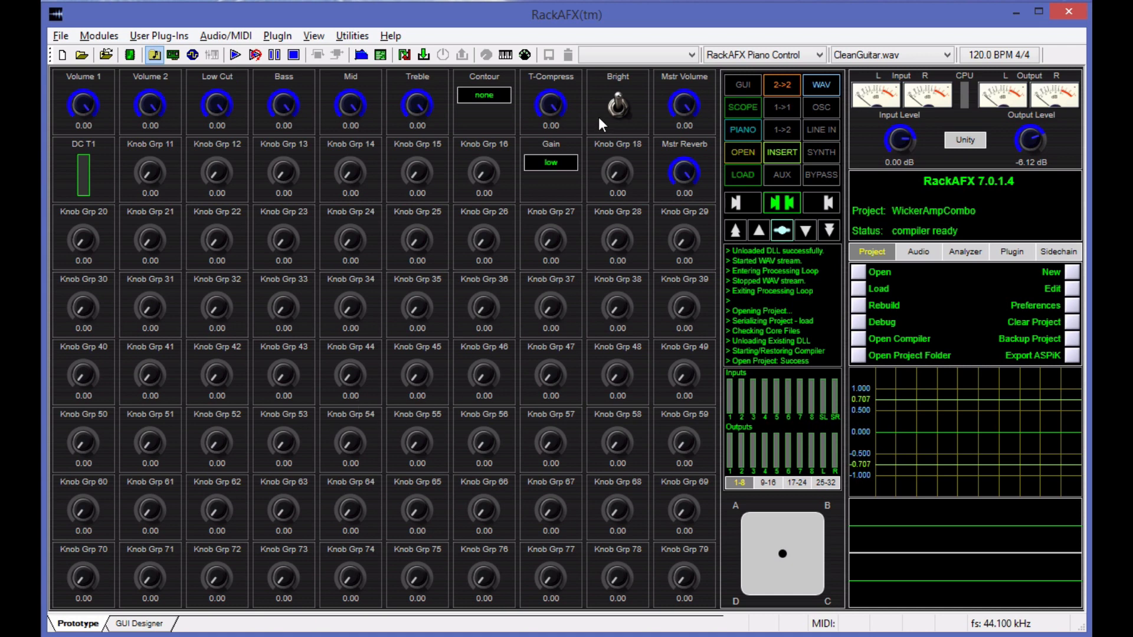
mouse_move(705, 625)
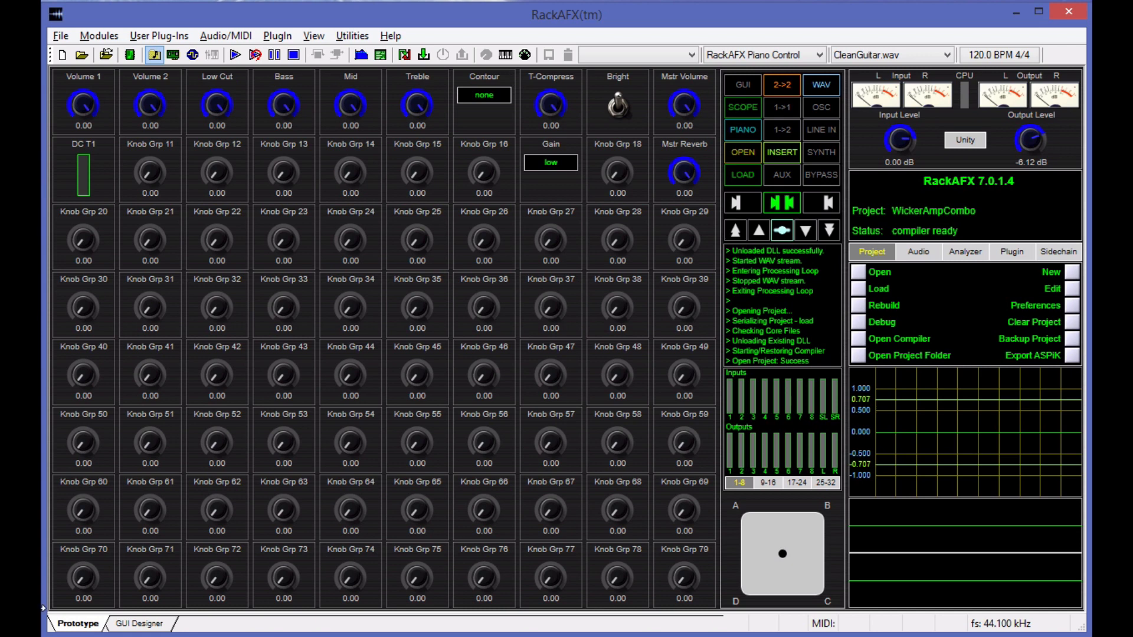
mouse_move(676, 603)
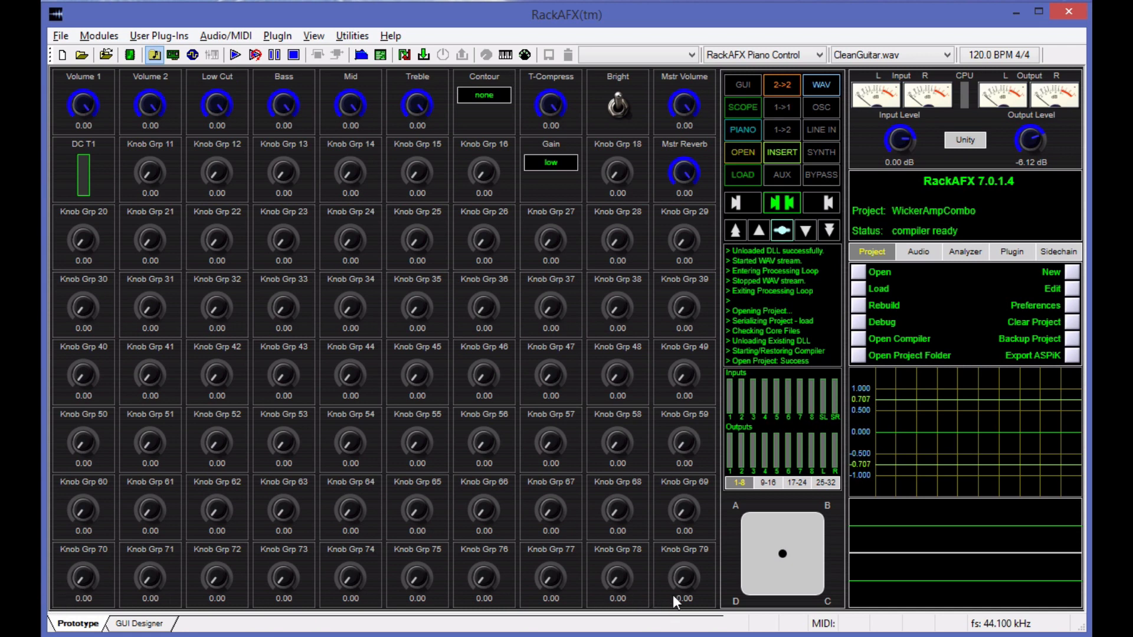
mouse_move(689, 595)
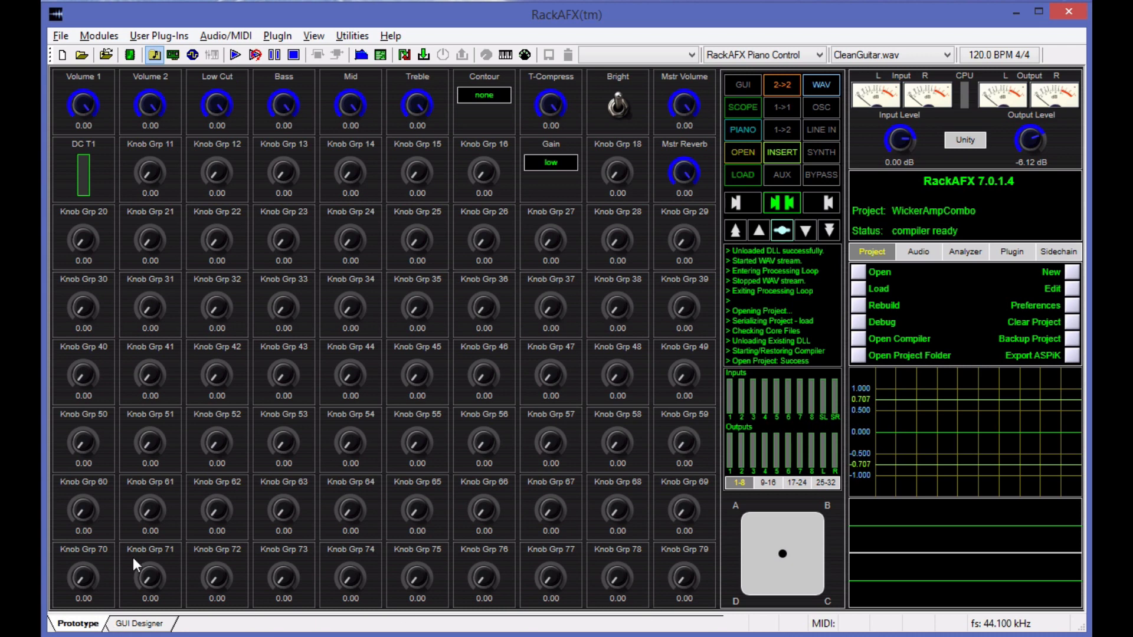
mouse_move(639, 539)
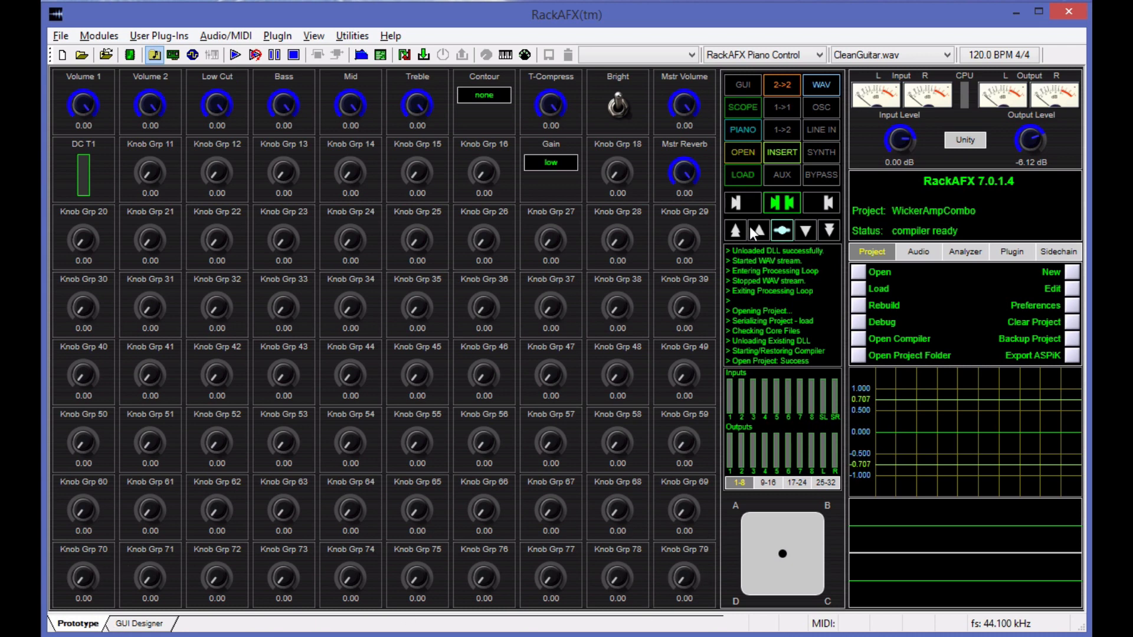
mouse_move(831, 229)
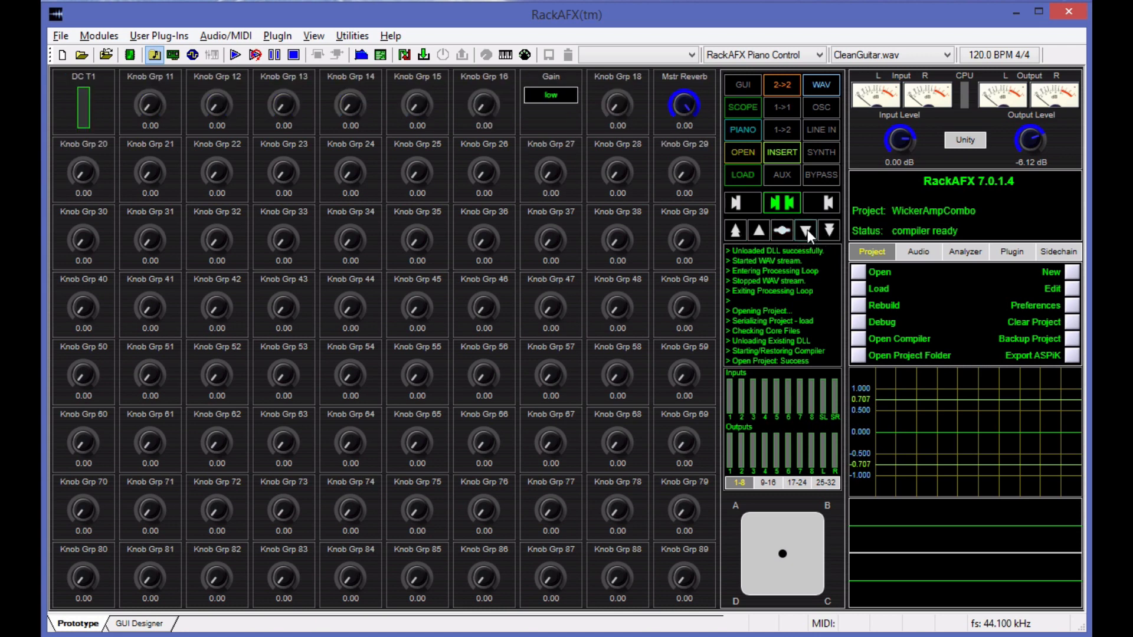
mouse_move(435, 566)
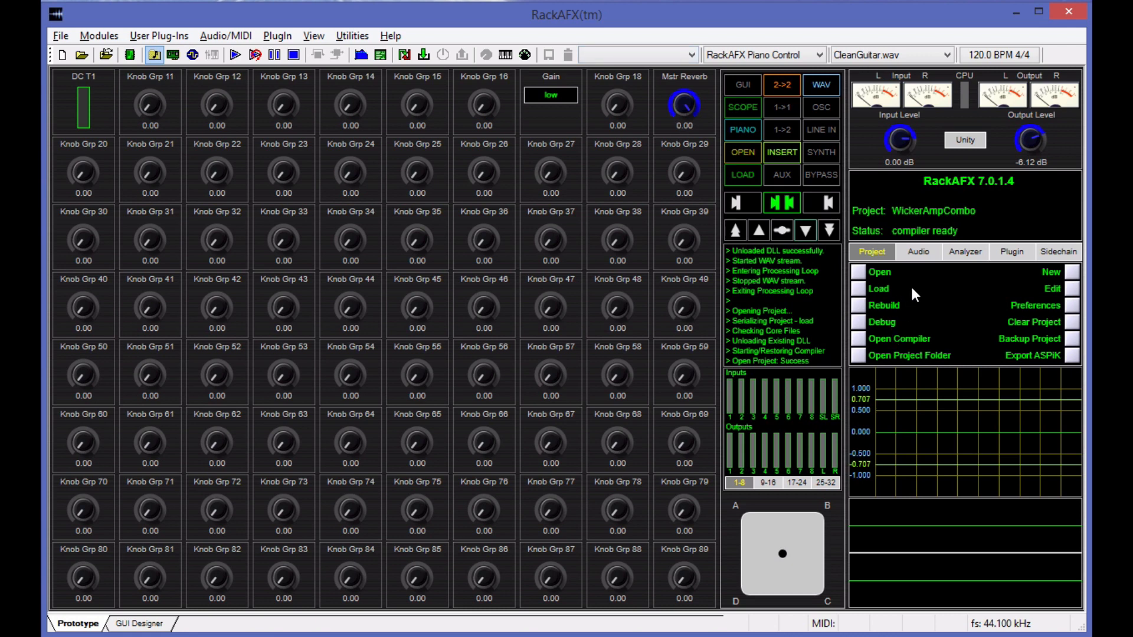
scroll(down, 3)
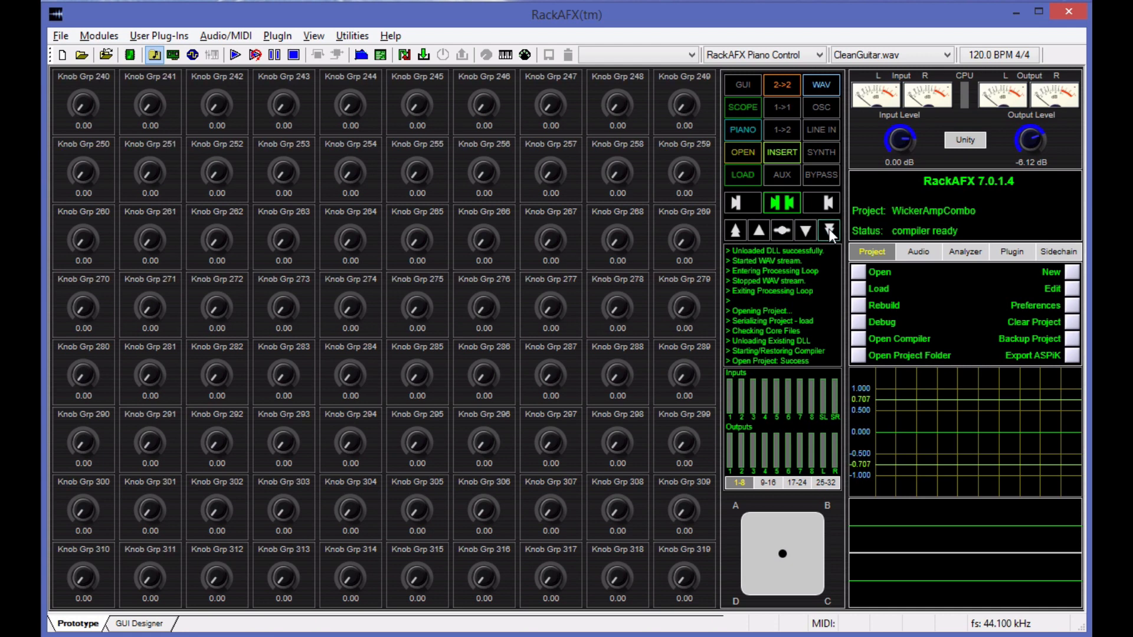
click(781, 229)
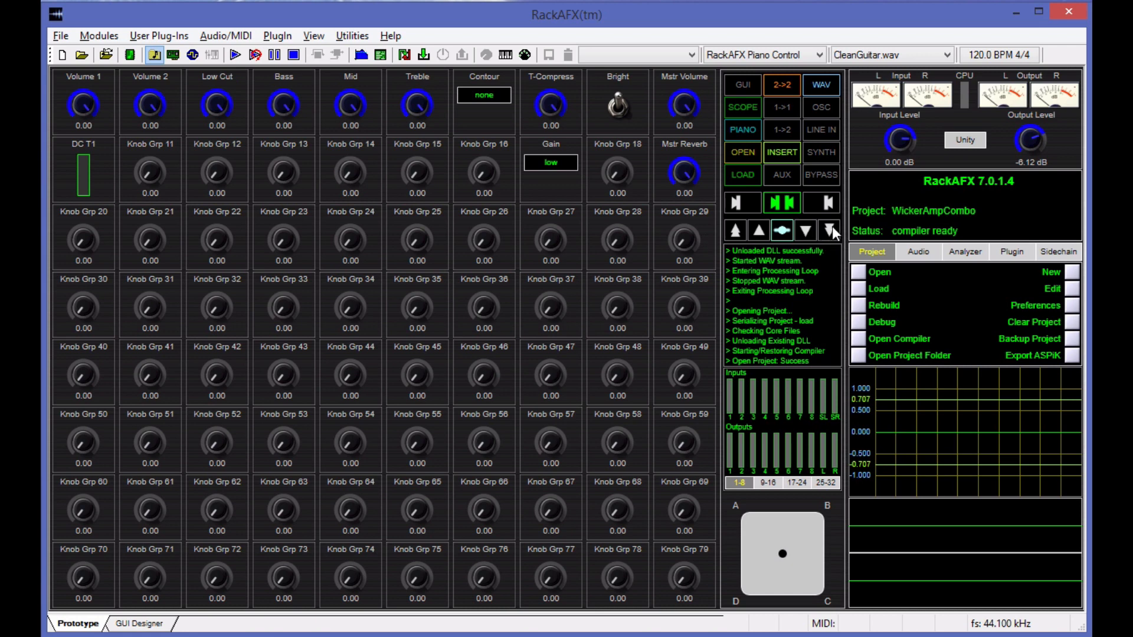
mouse_move(756, 232)
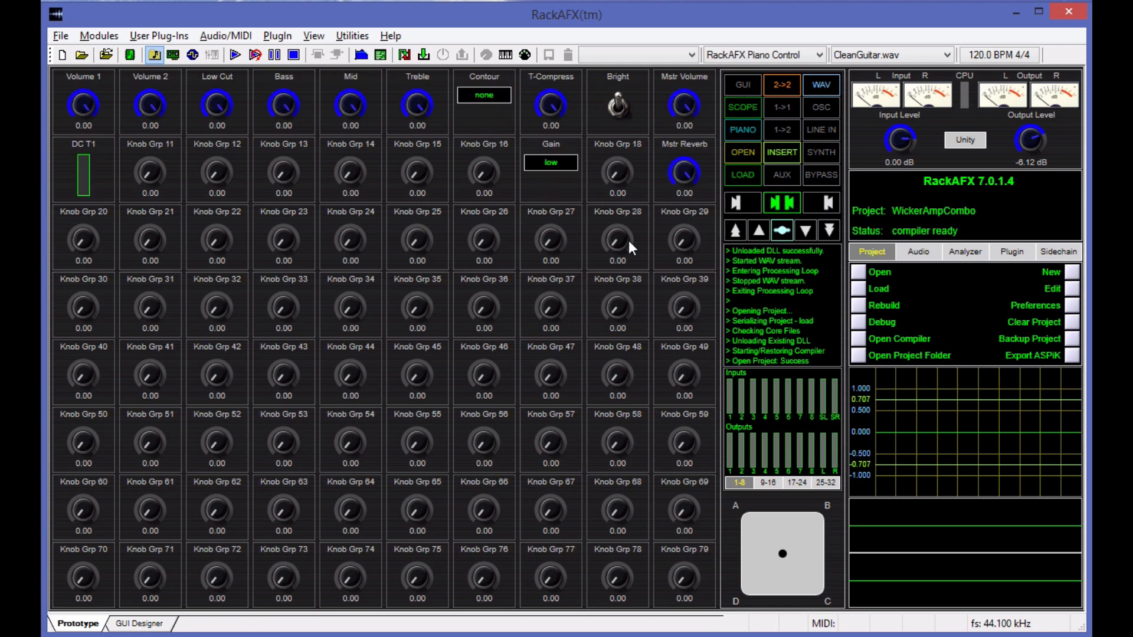
mouse_move(718, 227)
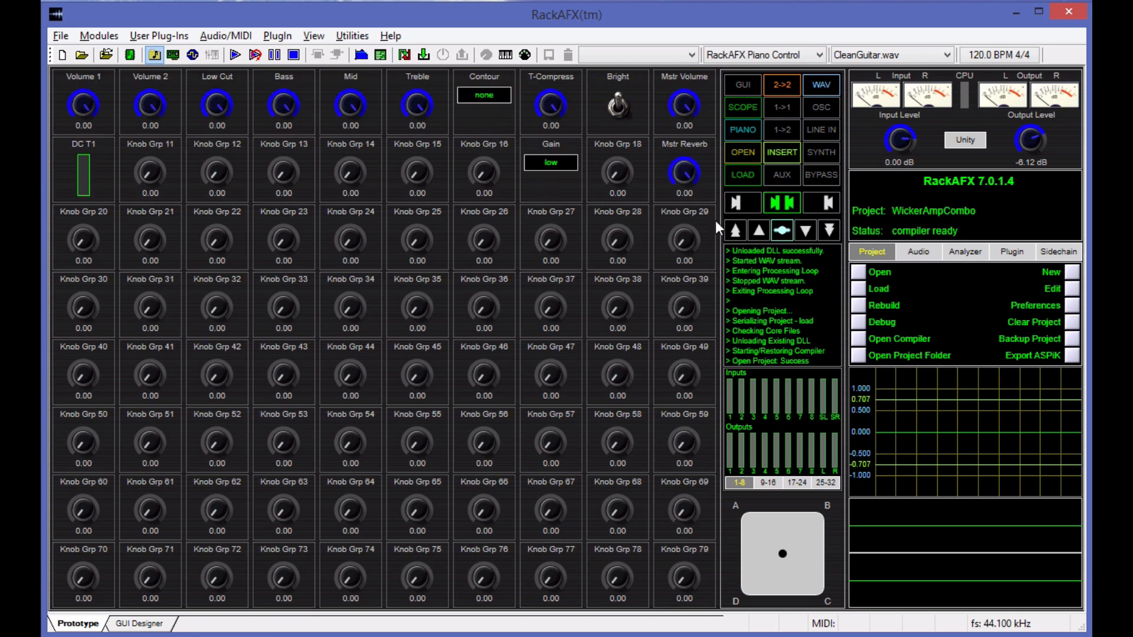
mouse_move(619, 506)
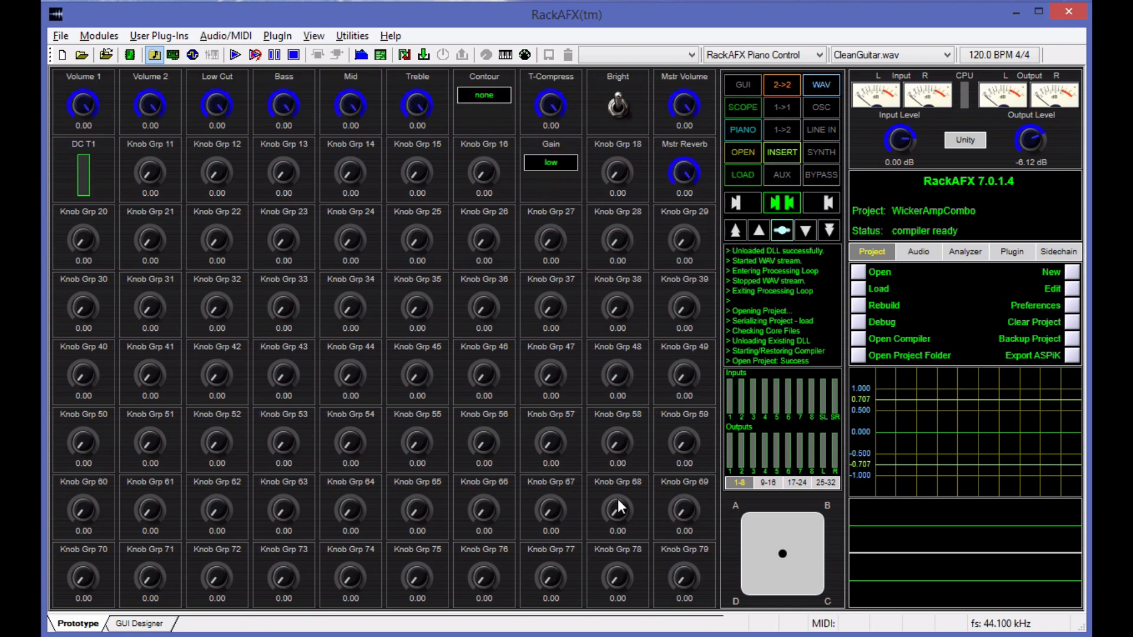
mouse_move(245, 460)
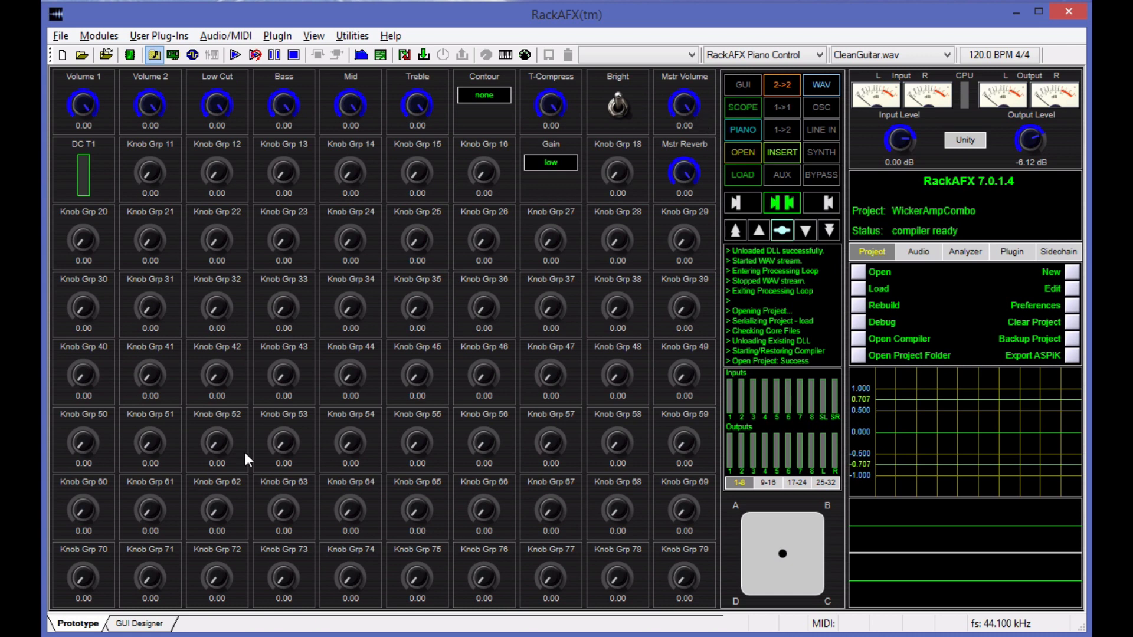
mouse_move(508, 239)
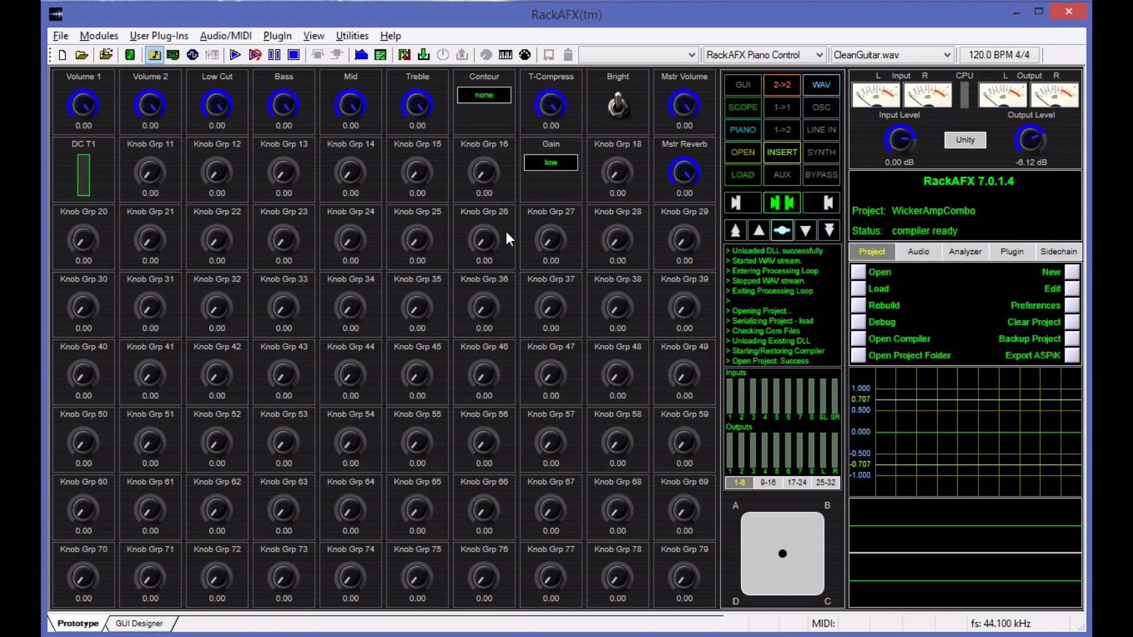
mouse_move(502, 271)
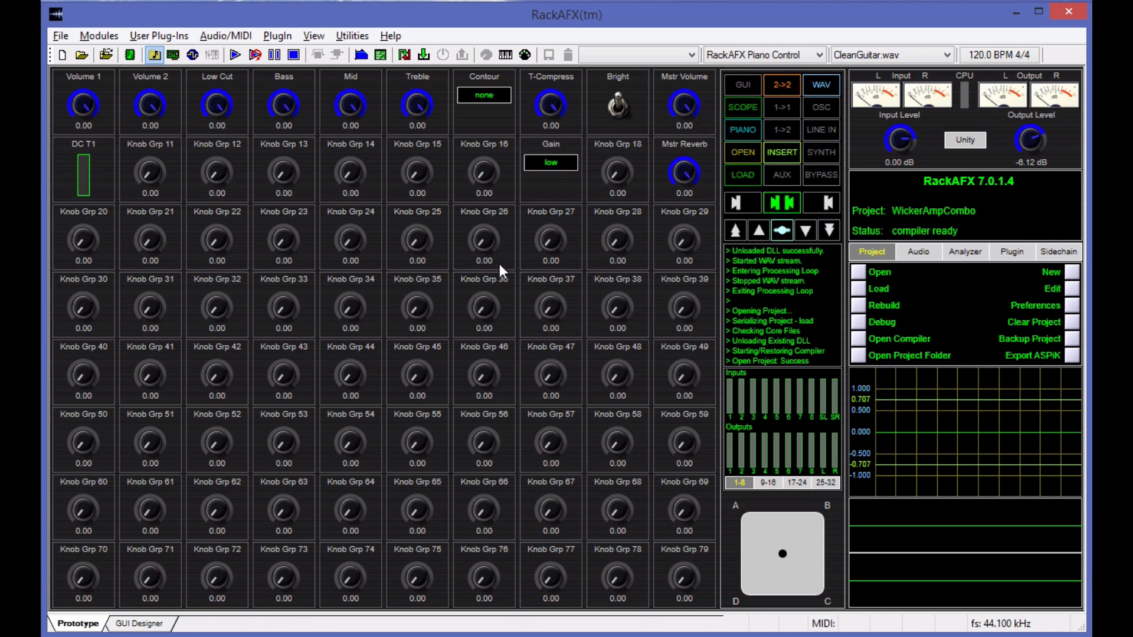
mouse_move(550, 245)
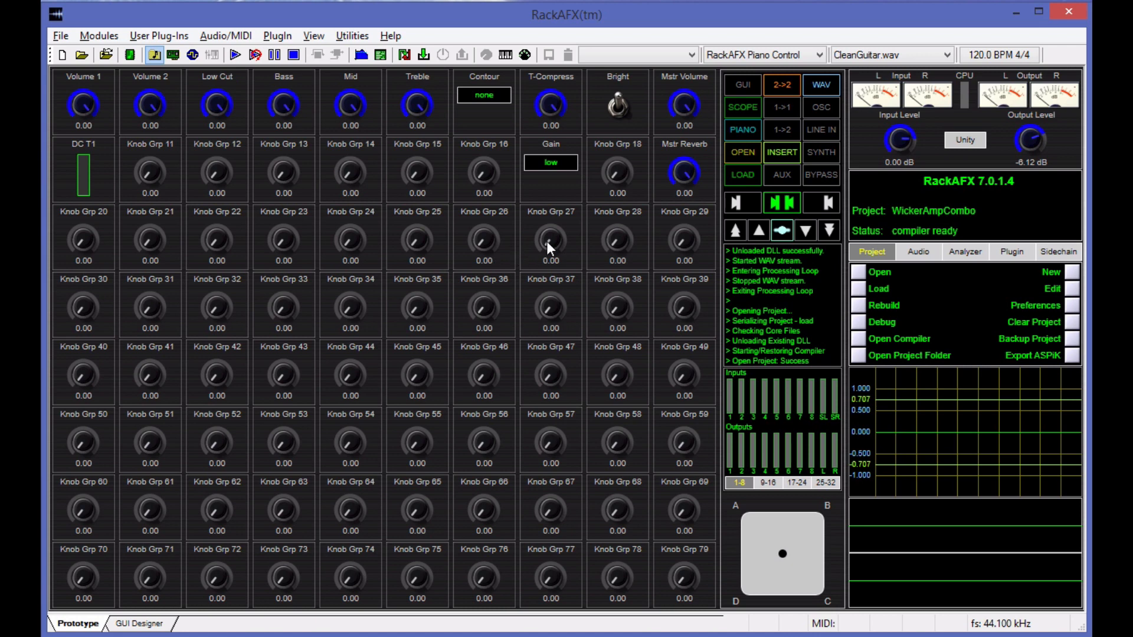
mouse_move(553, 248)
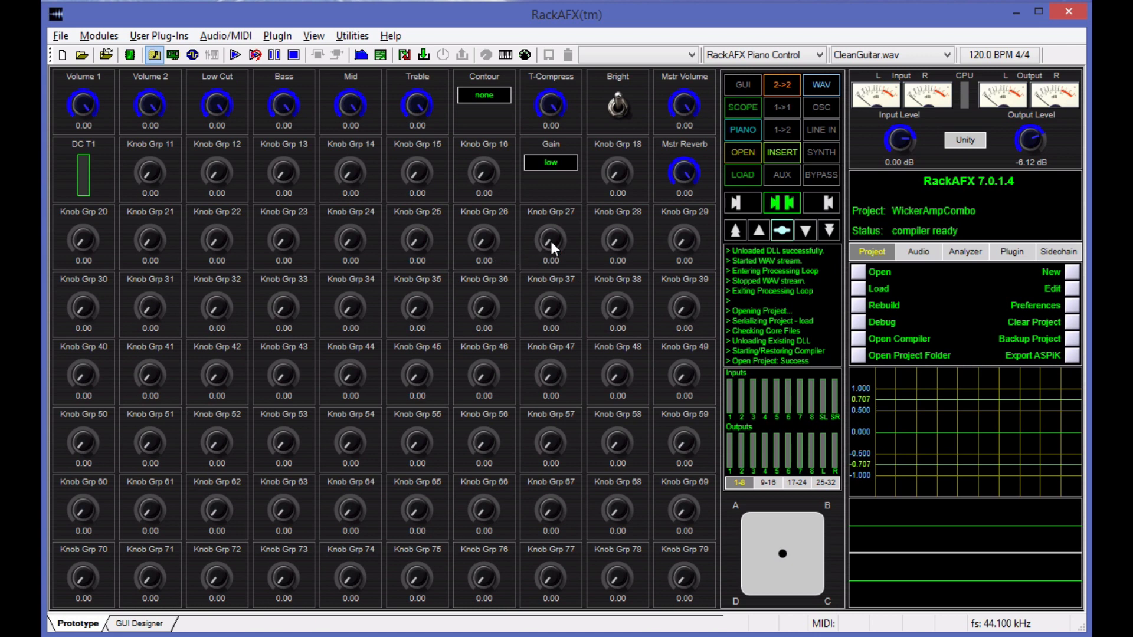
mouse_move(550, 216)
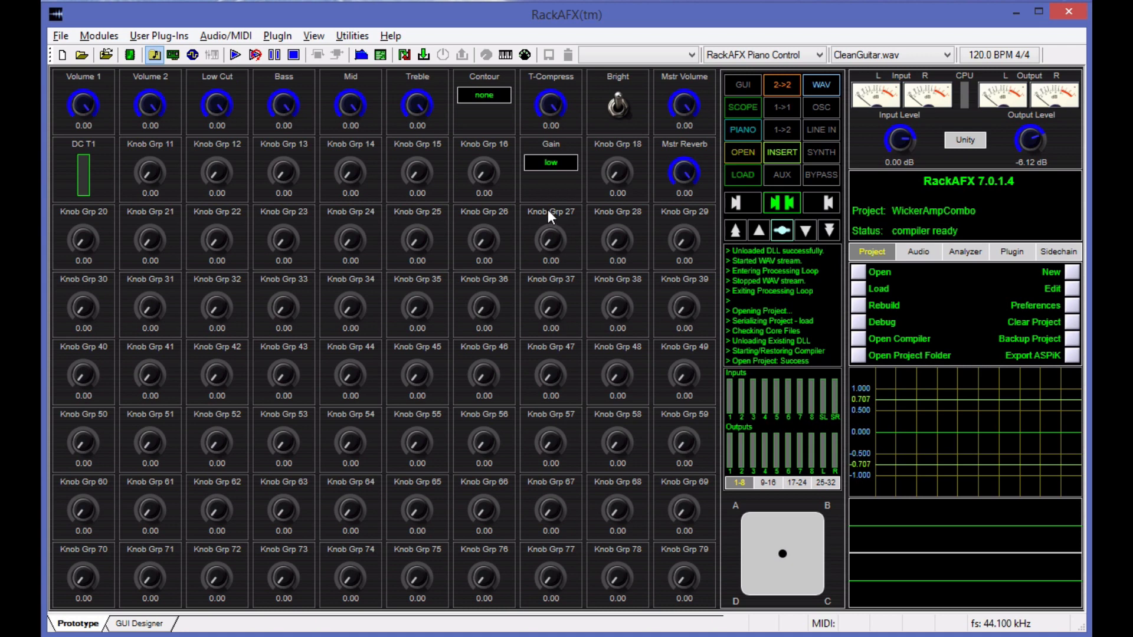
mouse_move(804, 389)
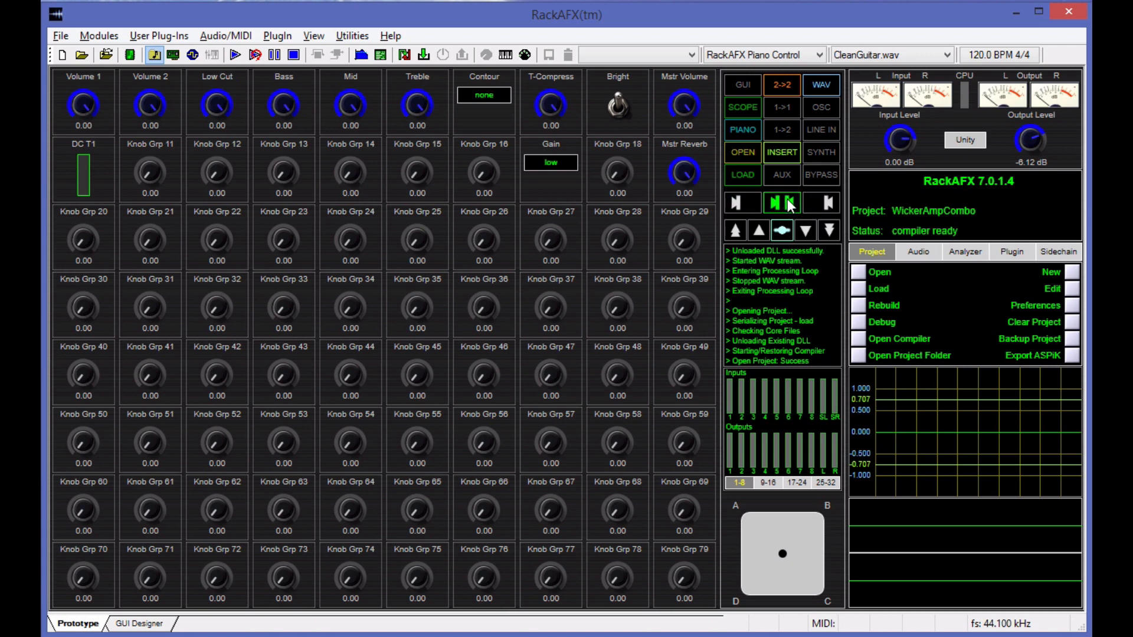
mouse_move(744, 210)
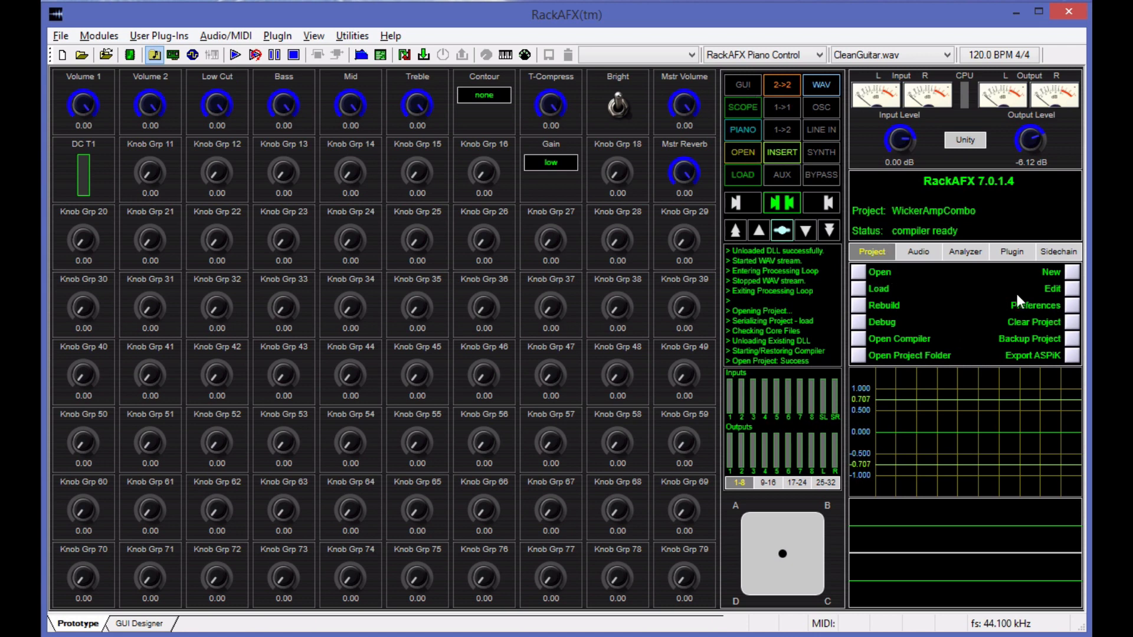
mouse_move(919, 282)
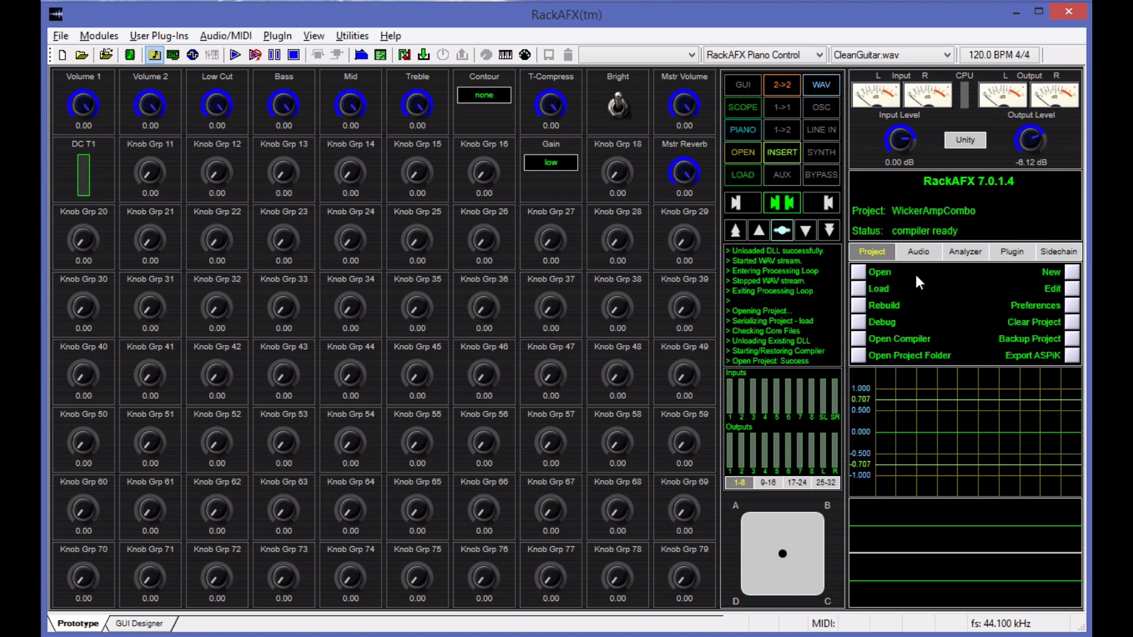
click(965, 252)
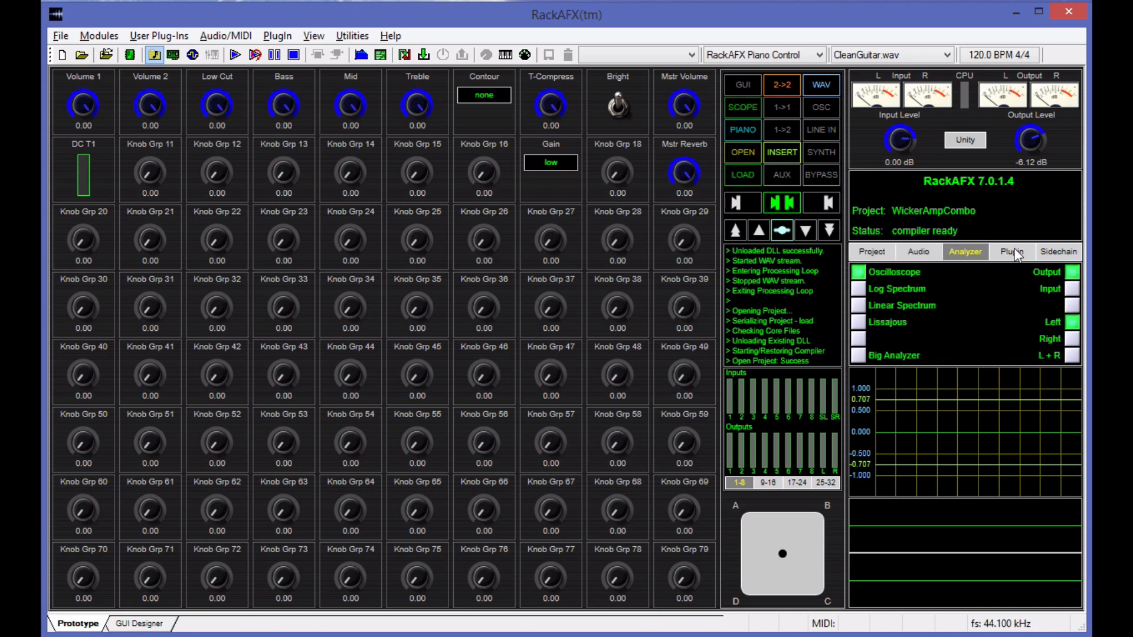
click(1013, 251)
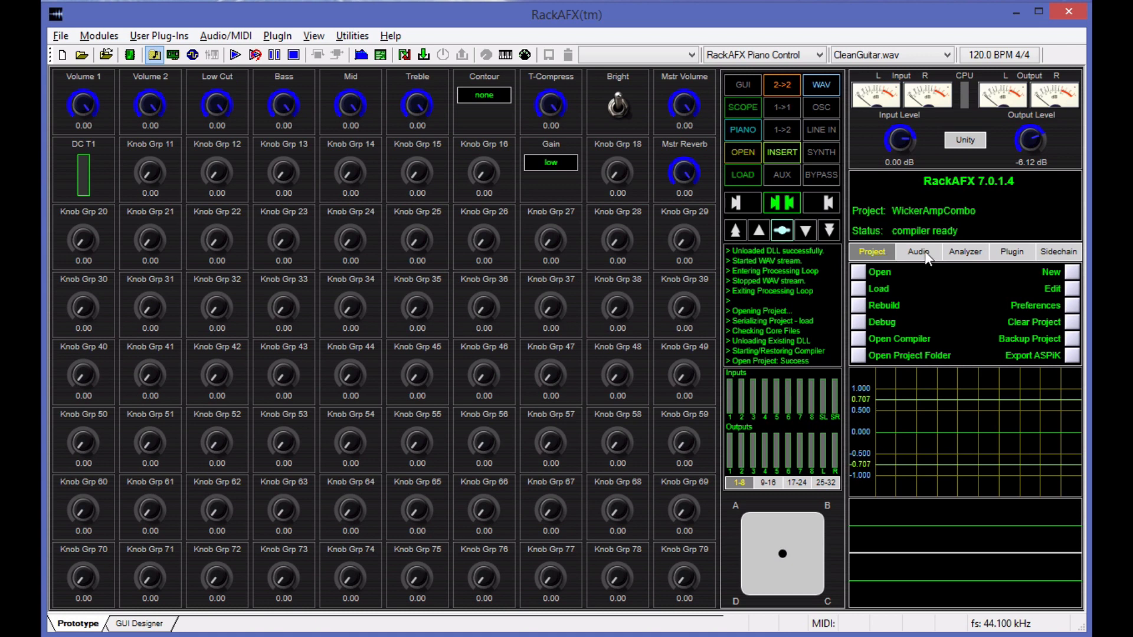
mouse_move(773, 103)
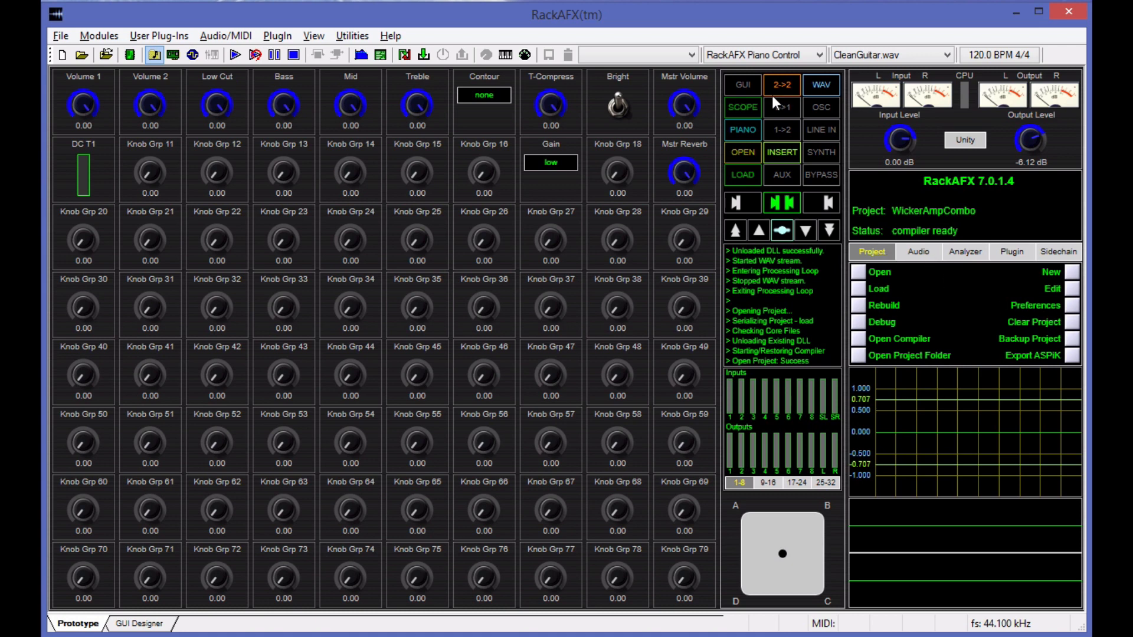
mouse_move(853, 78)
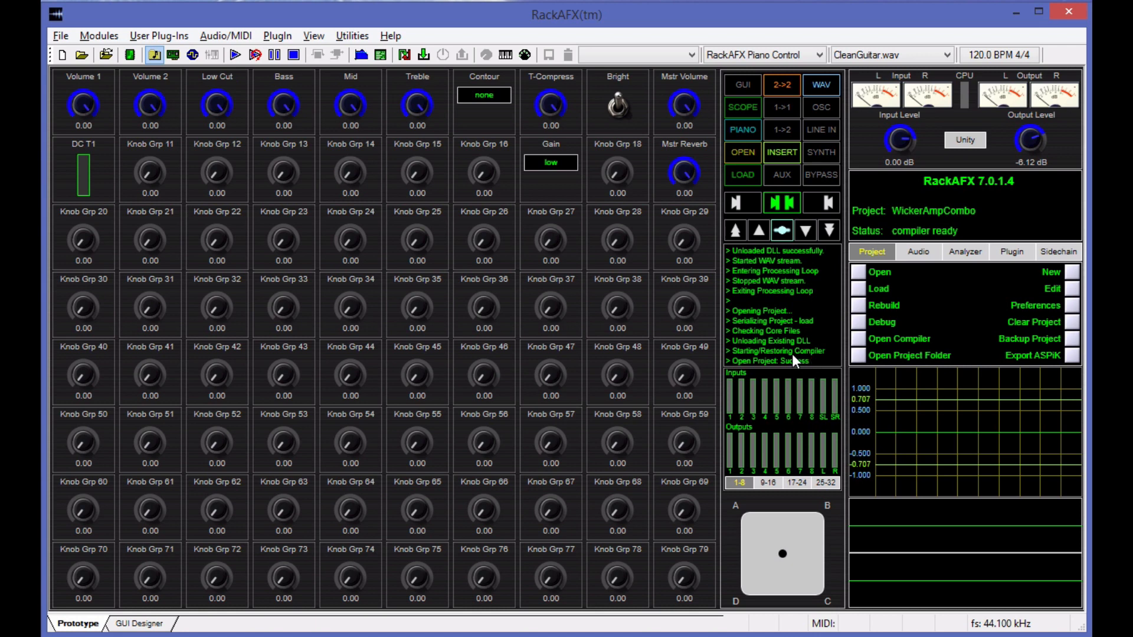
mouse_move(807, 432)
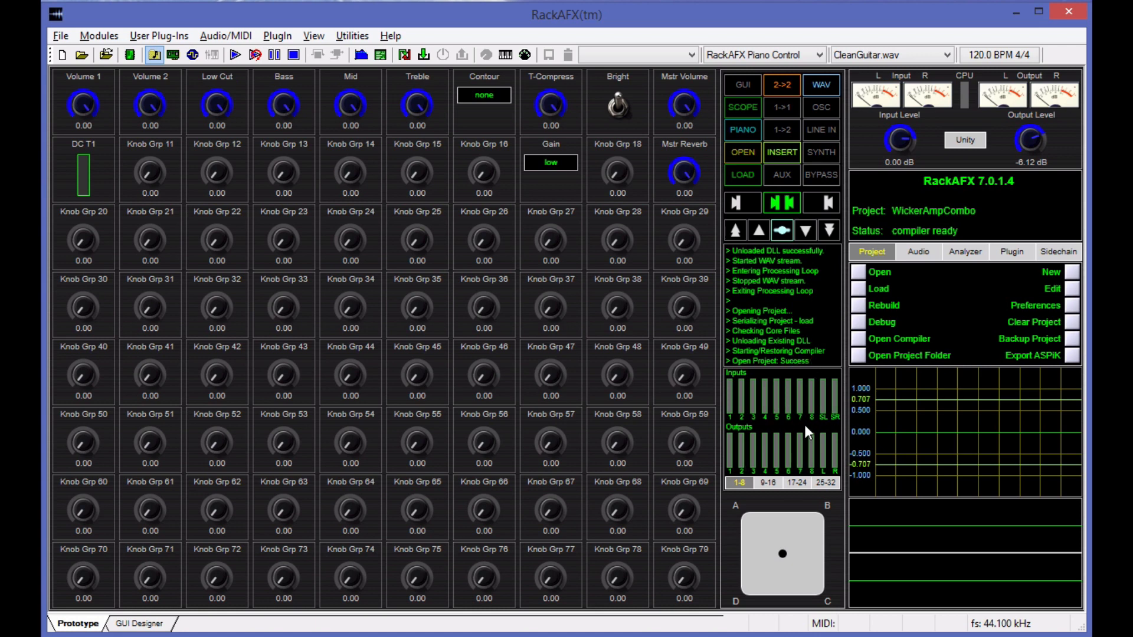
click(796, 482)
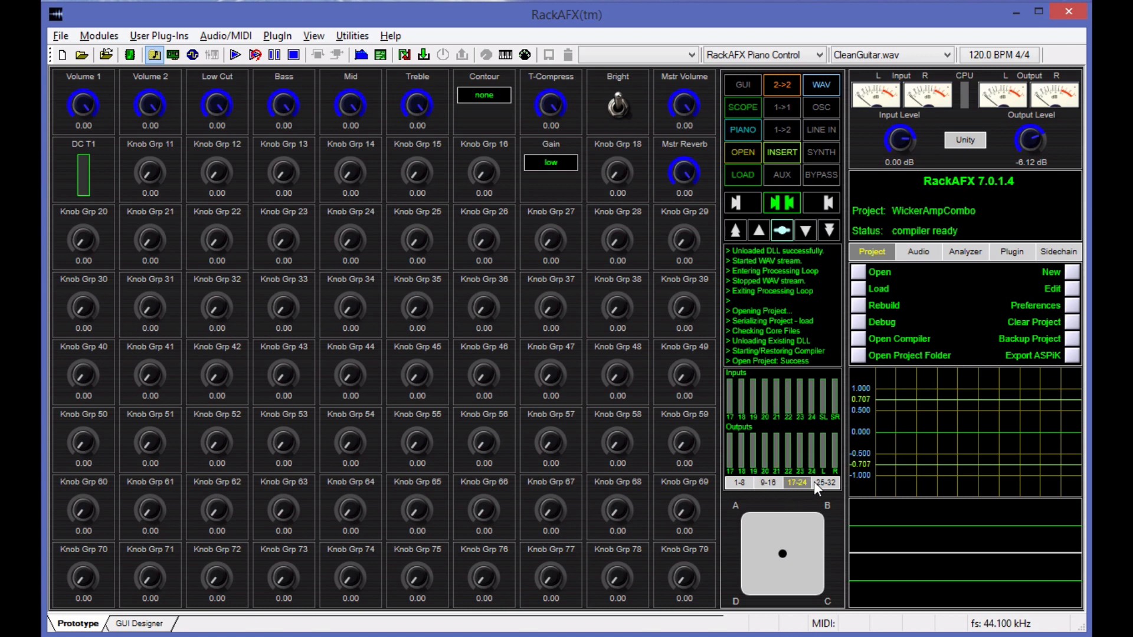
click(738, 483)
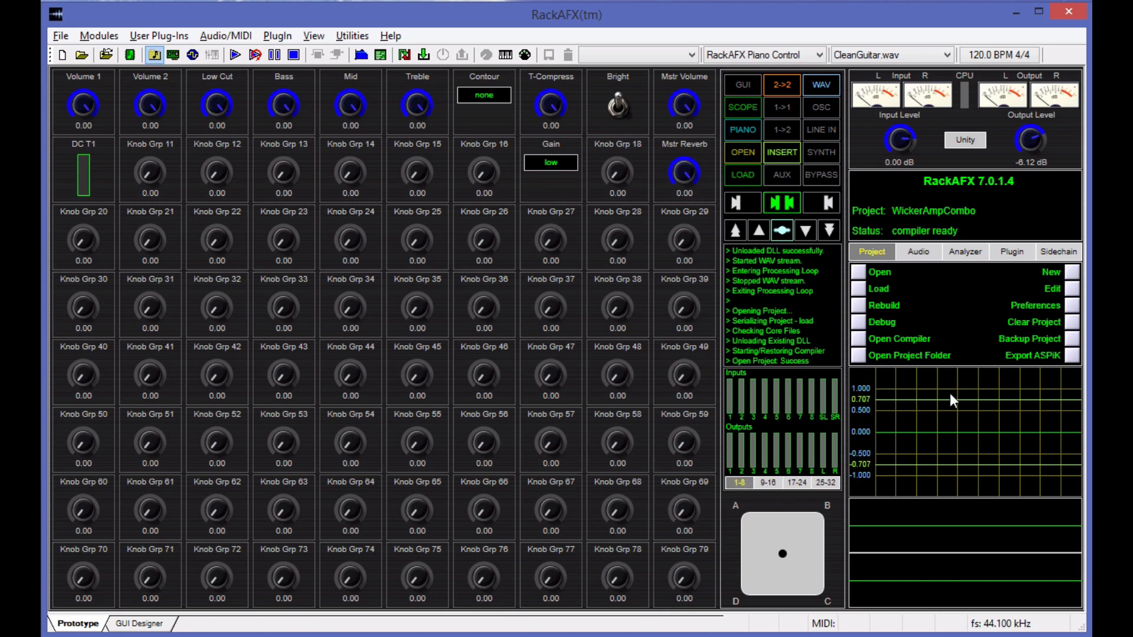
mouse_move(1039, 390)
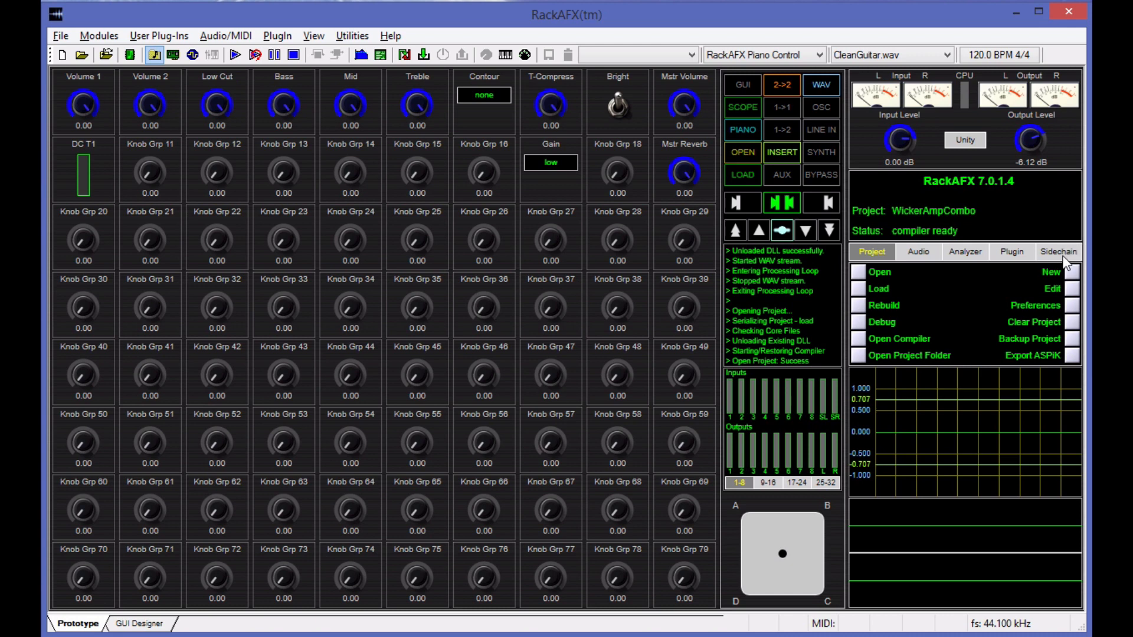
mouse_move(1033, 287)
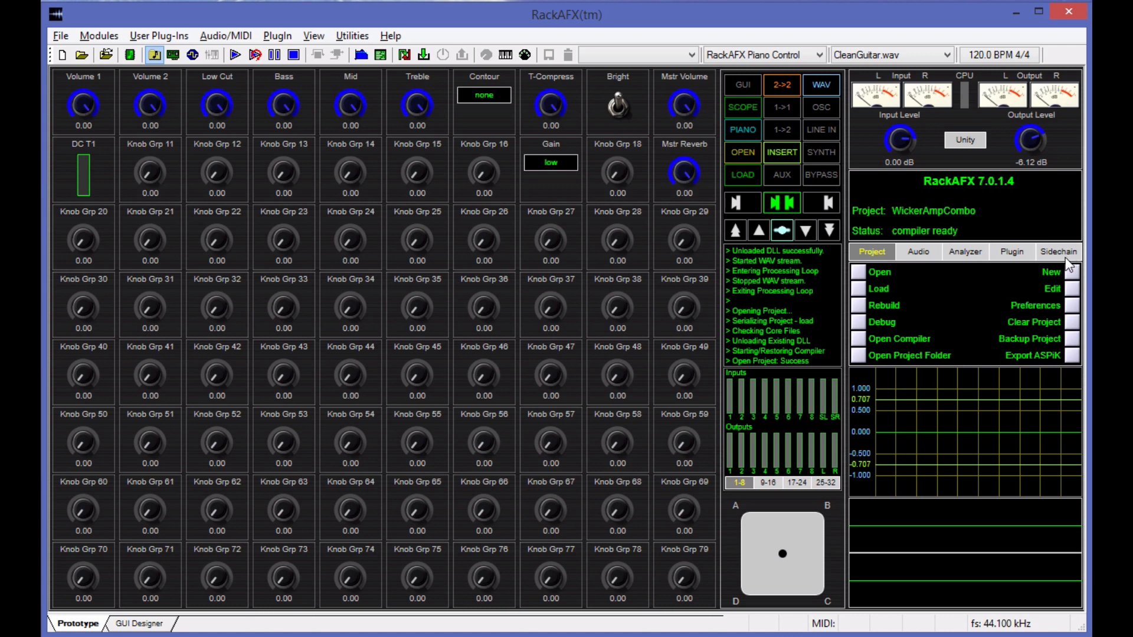
mouse_move(92, 172)
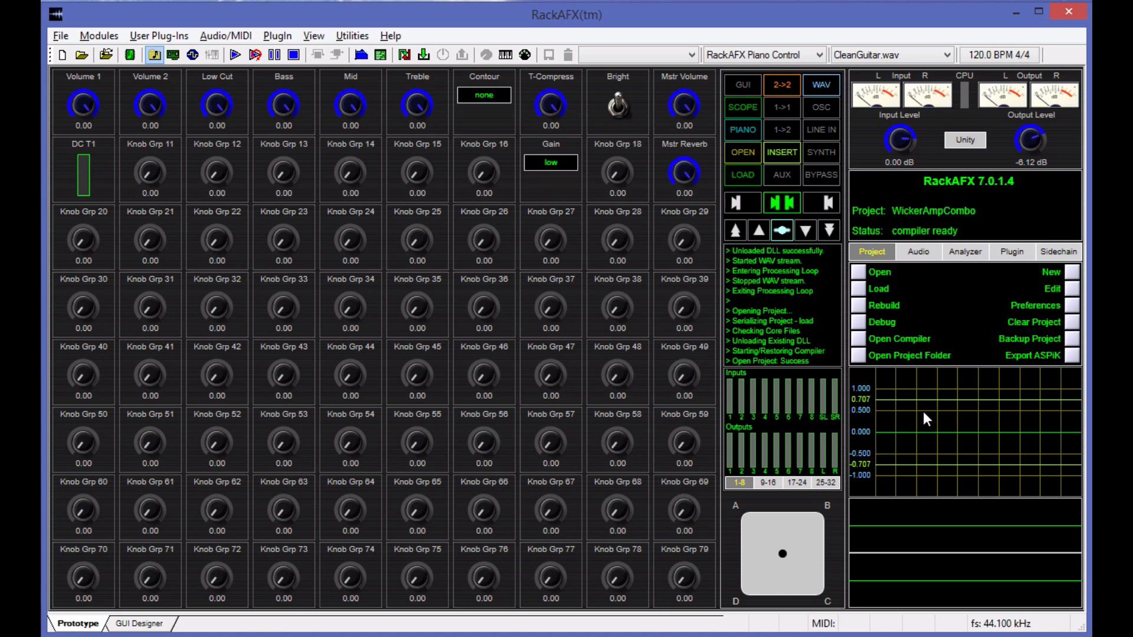
mouse_move(1055, 509)
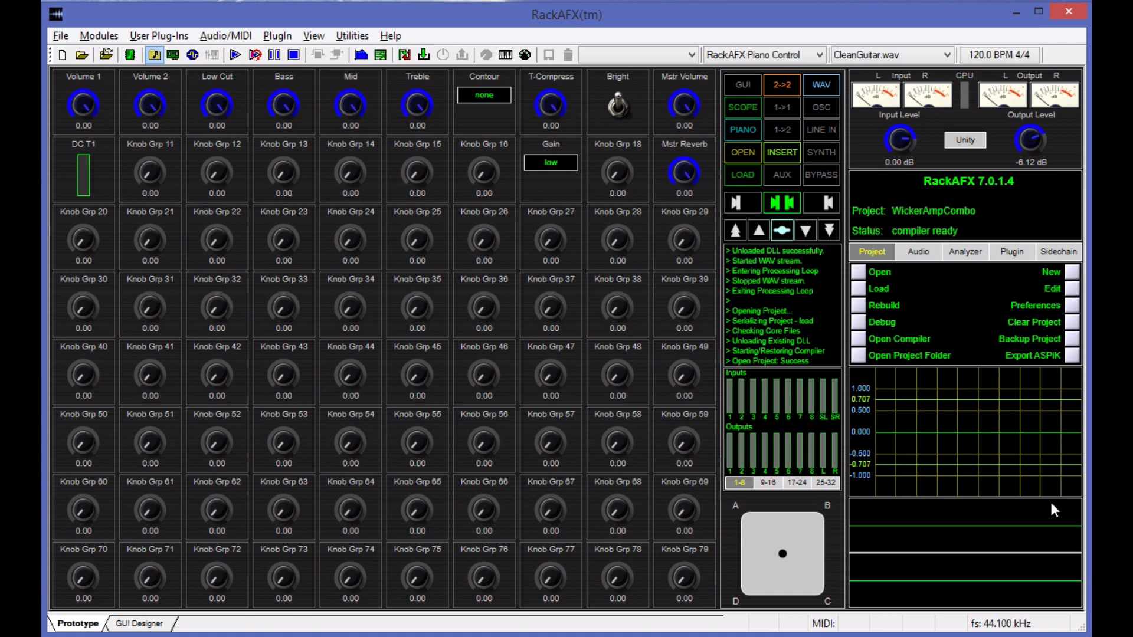
mouse_move(261, 171)
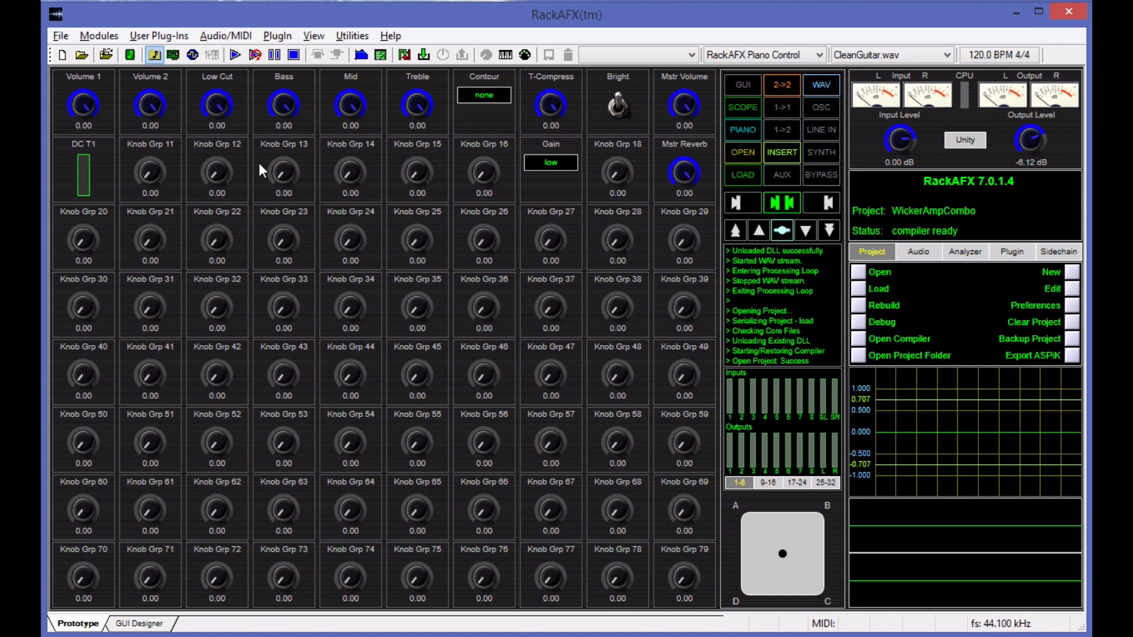
mouse_move(85, 176)
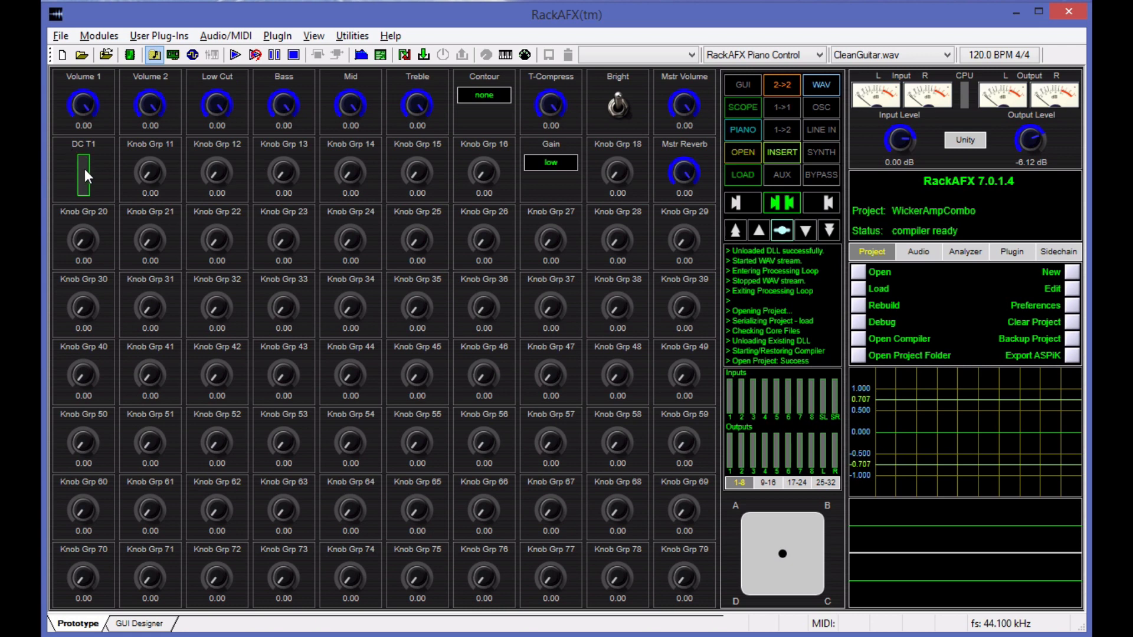
mouse_move(99, 178)
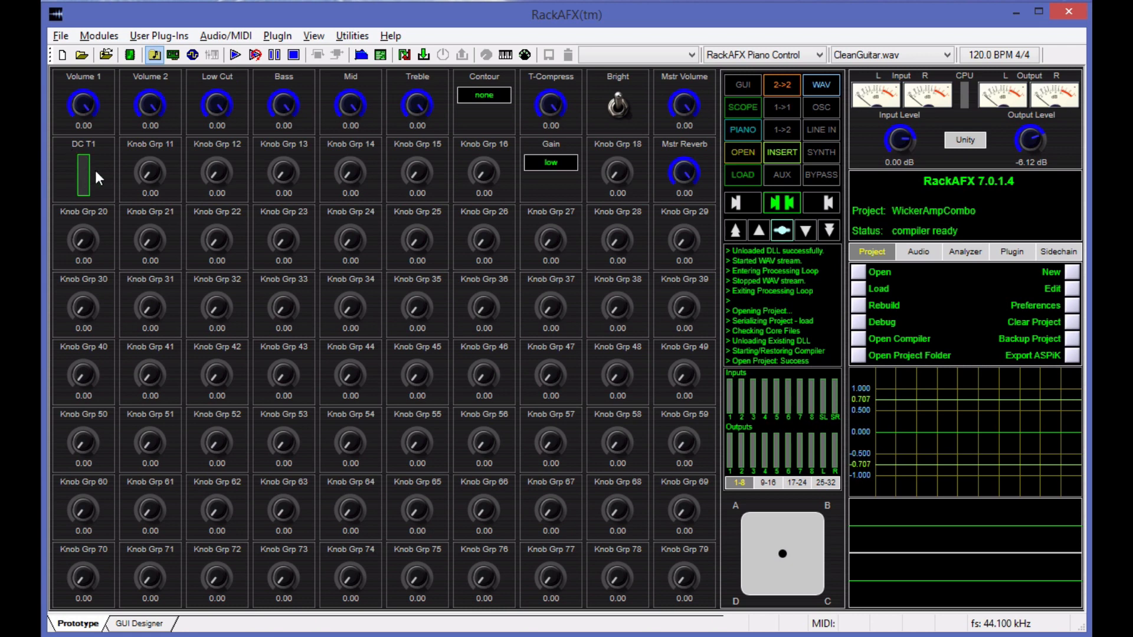
mouse_move(426, 186)
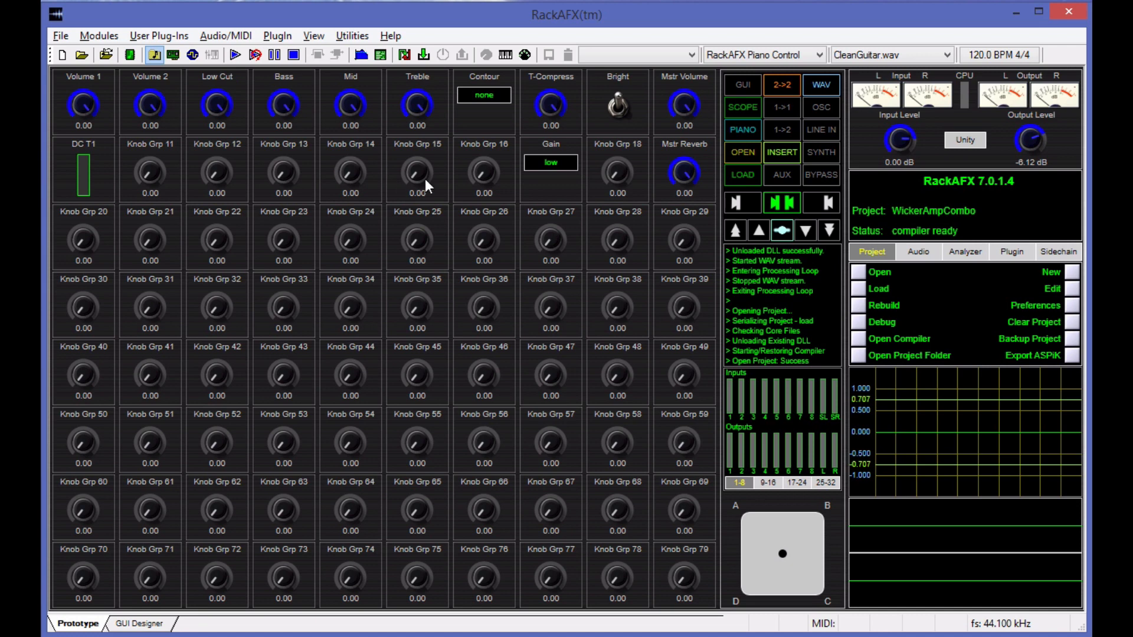
mouse_move(479, 247)
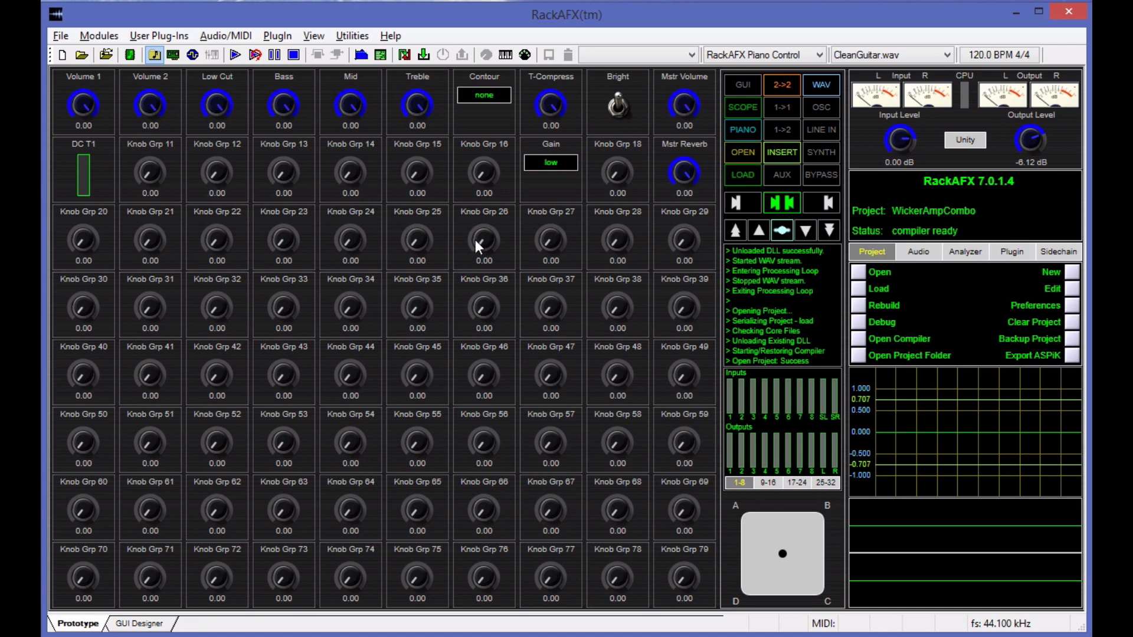
mouse_move(767, 547)
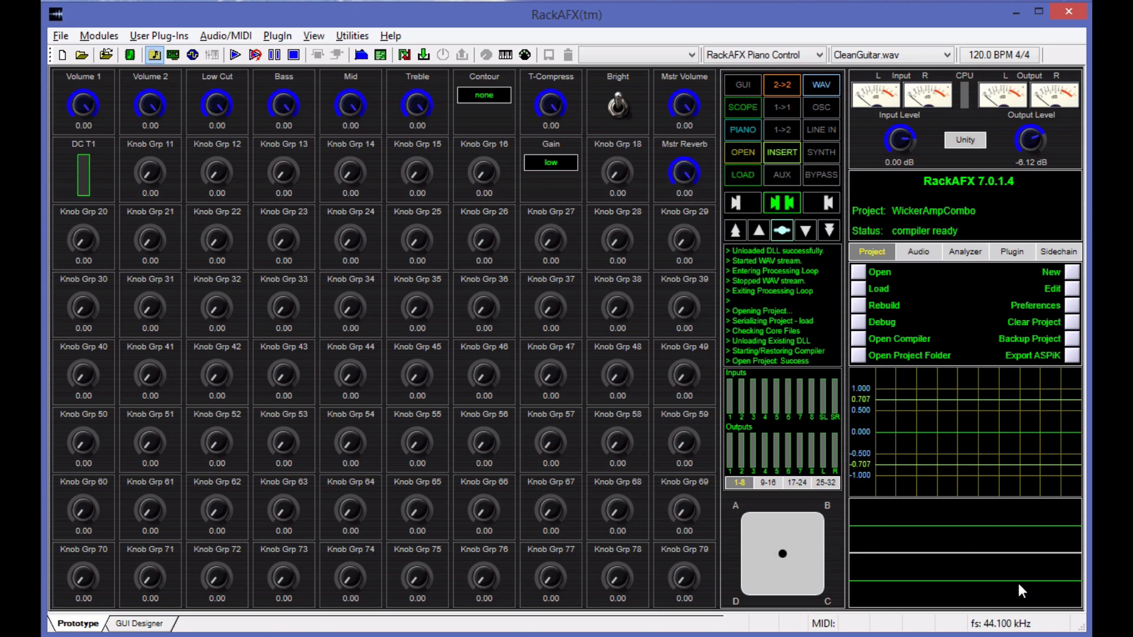
Load the compiled WickerAmpCombo plugin DLL from the Project tab
click(965, 251)
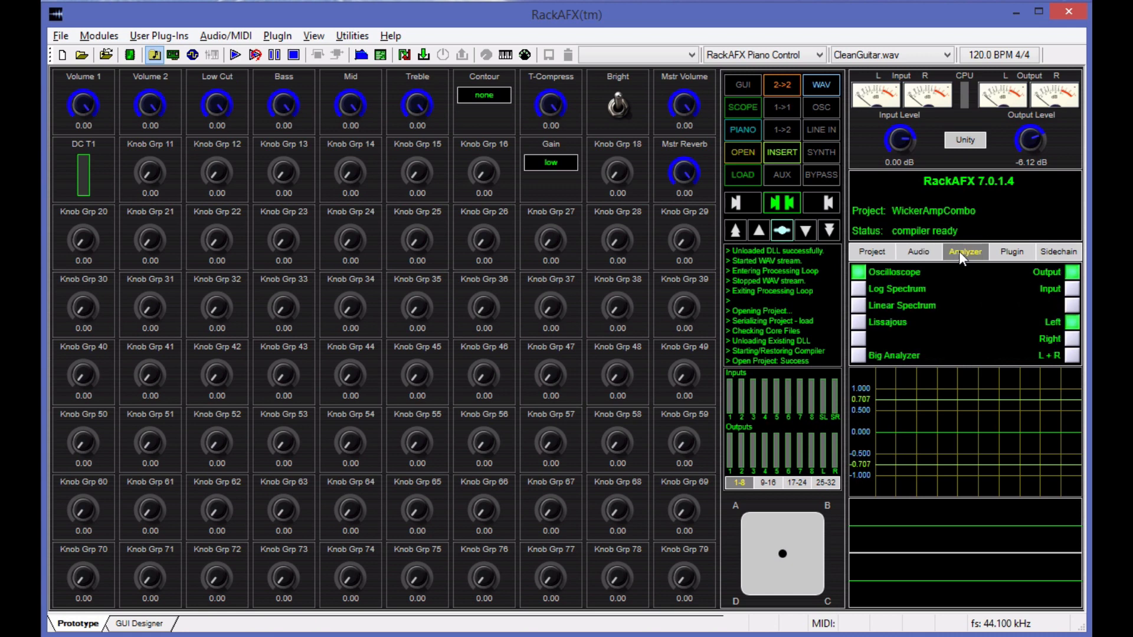
click(871, 251)
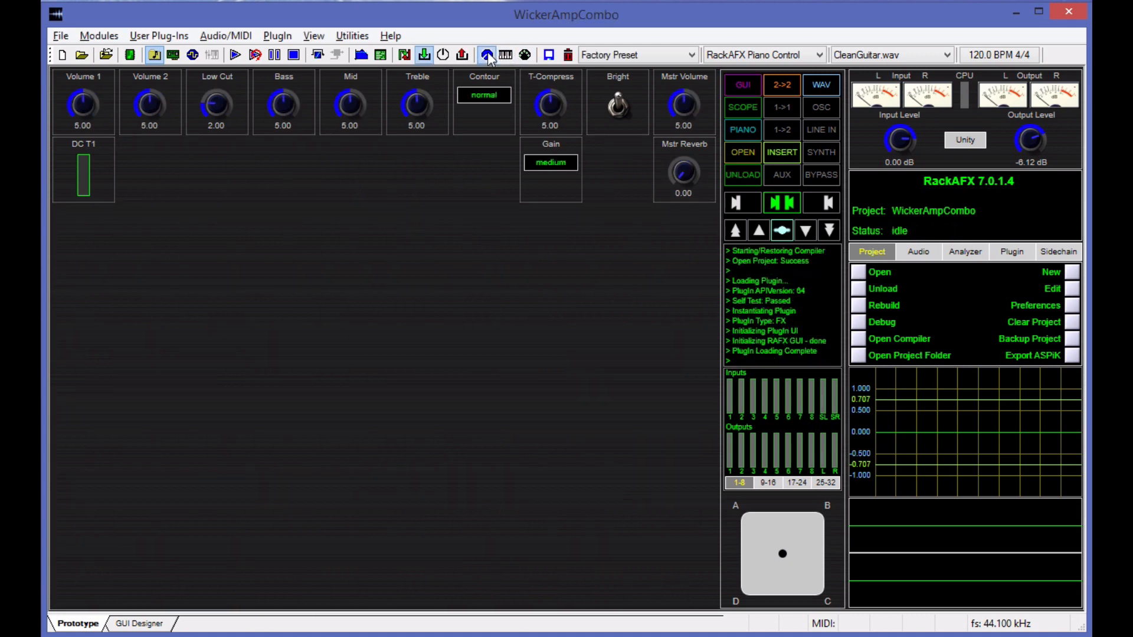
click(486, 54)
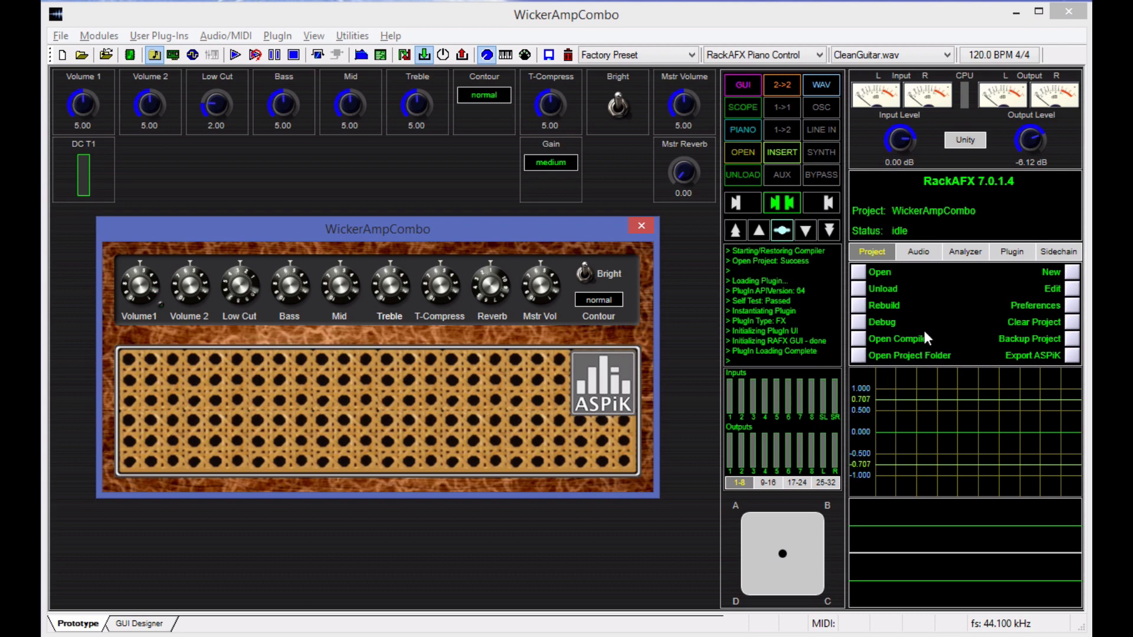
mouse_move(625, 560)
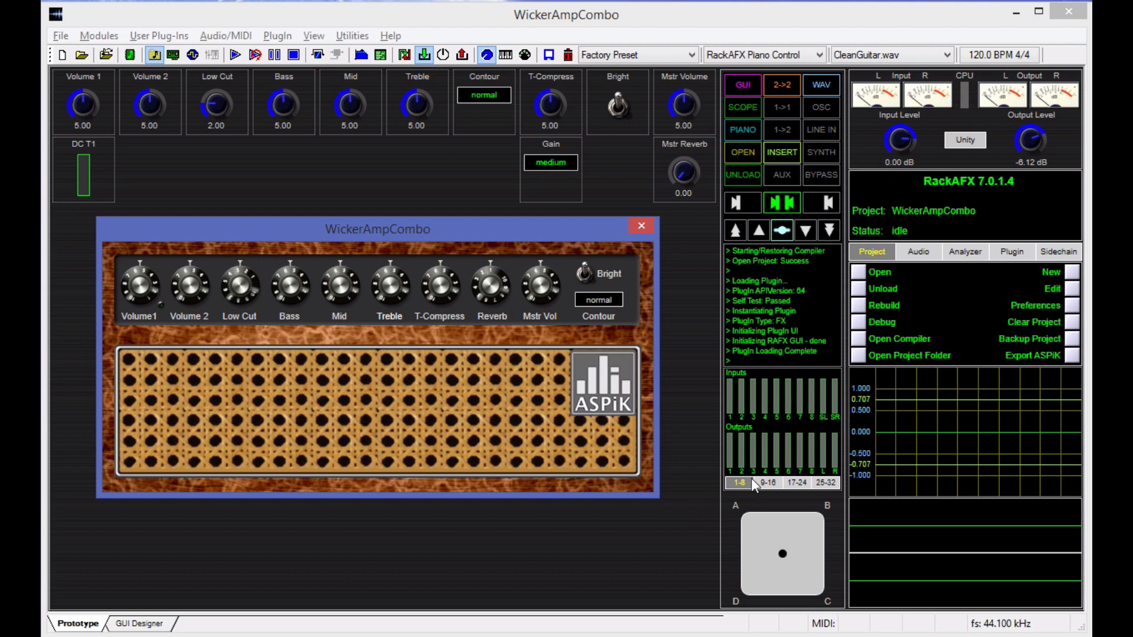
mouse_move(705, 474)
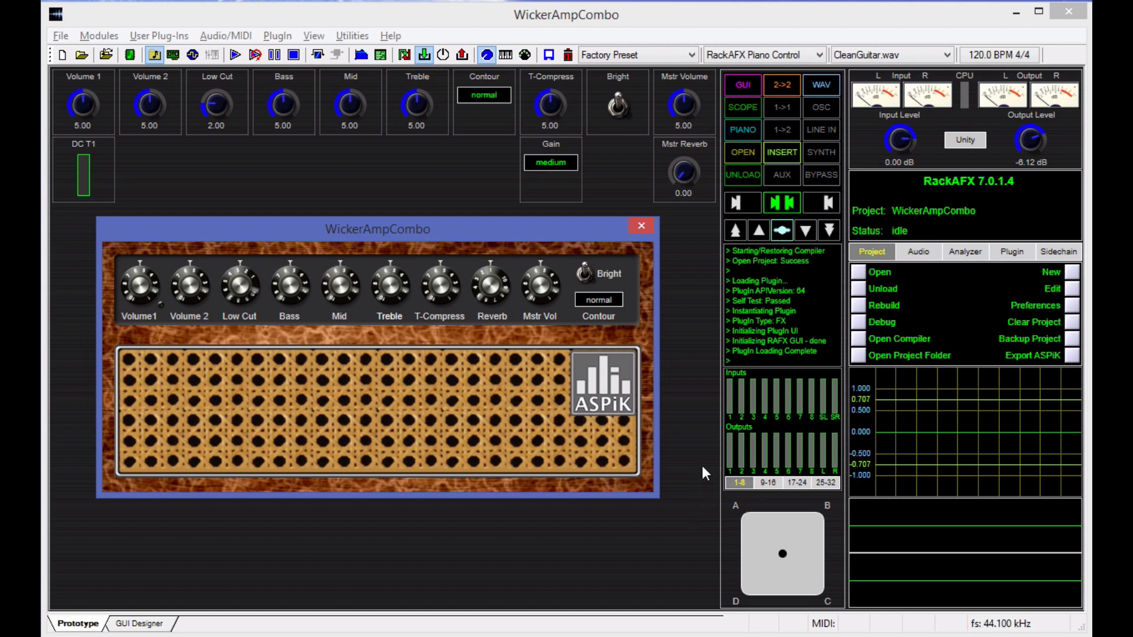
mouse_move(448, 452)
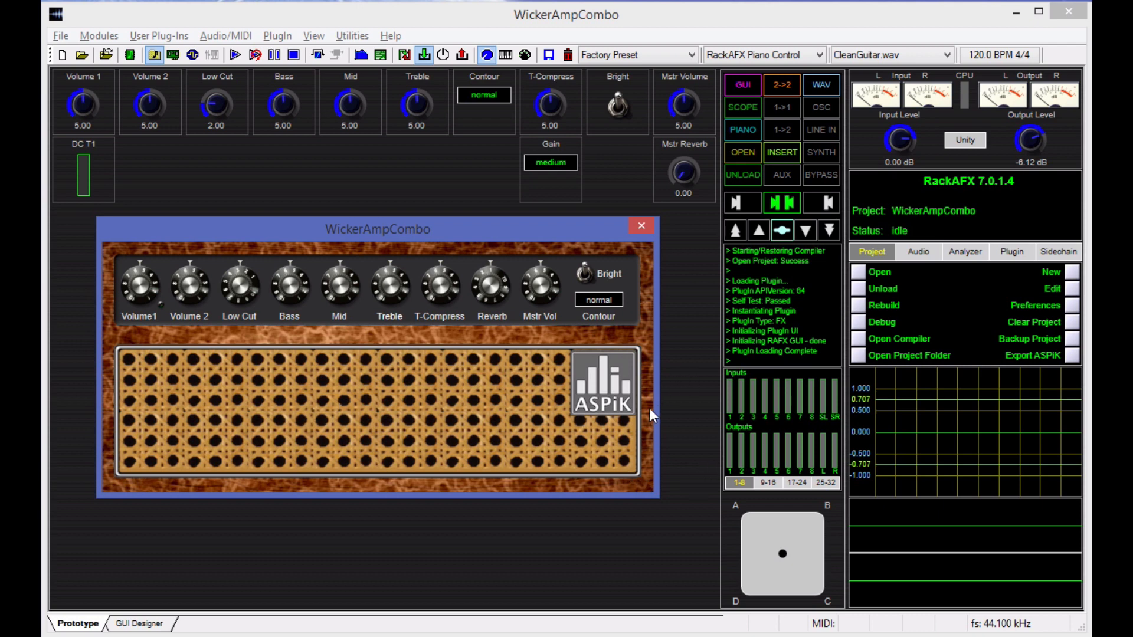
mouse_move(567, 459)
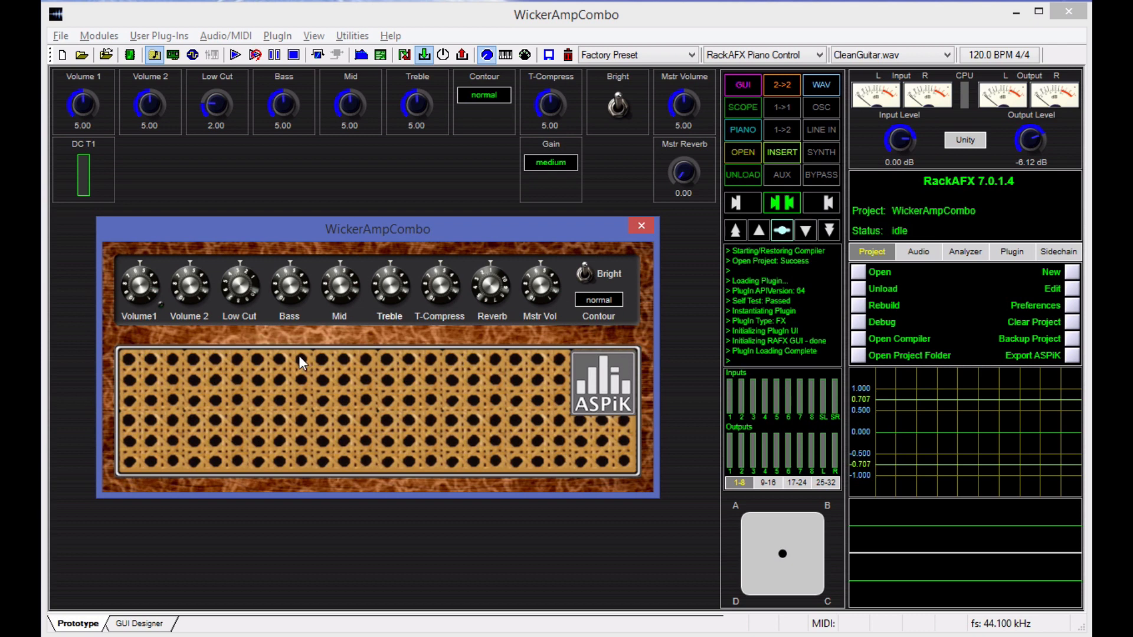
mouse_move(321, 340)
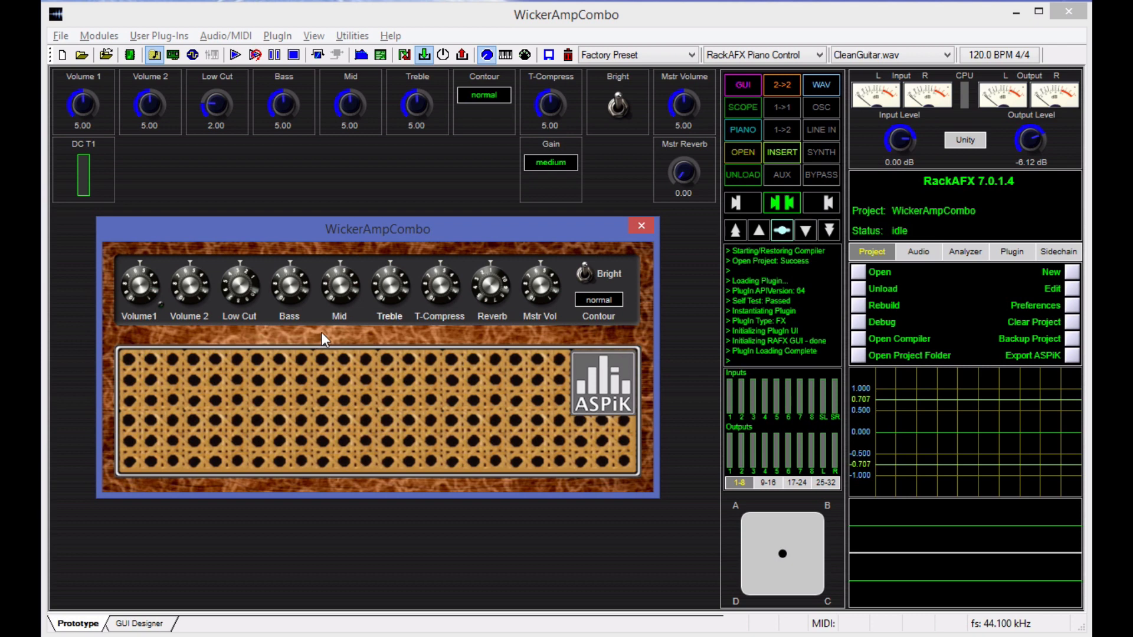
mouse_move(647, 353)
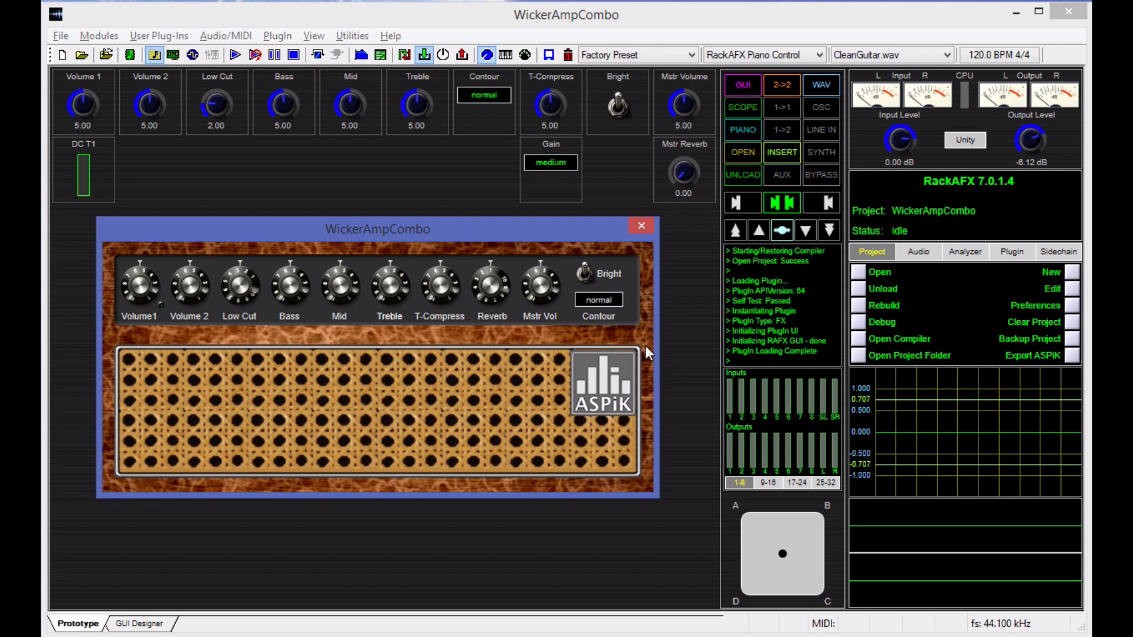
mouse_move(600, 489)
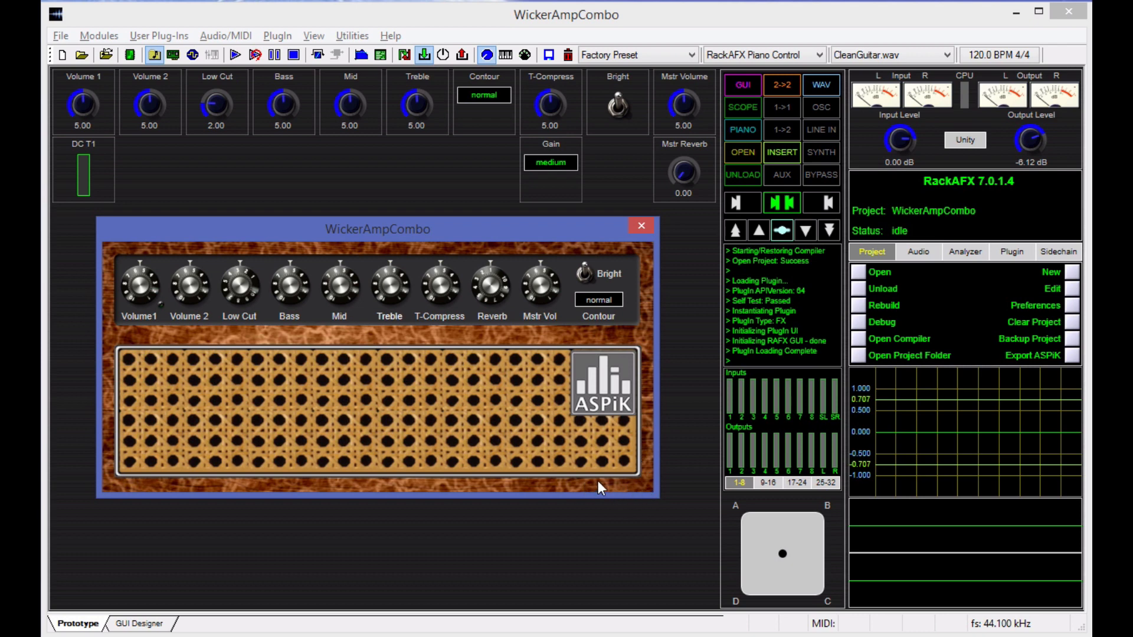
mouse_move(653, 293)
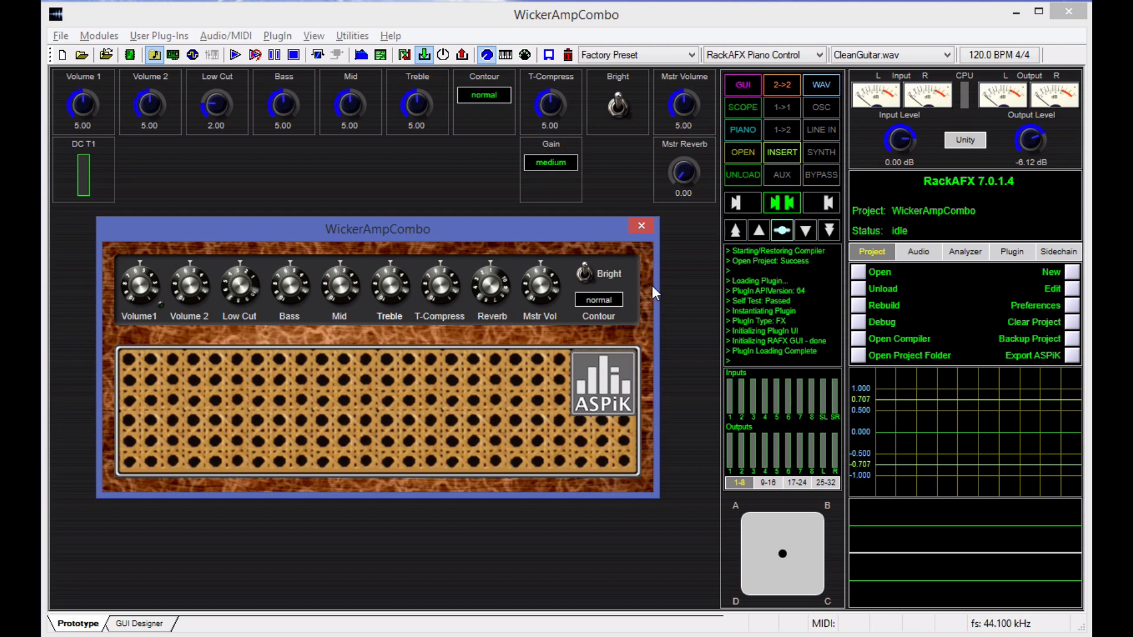
mouse_move(657, 347)
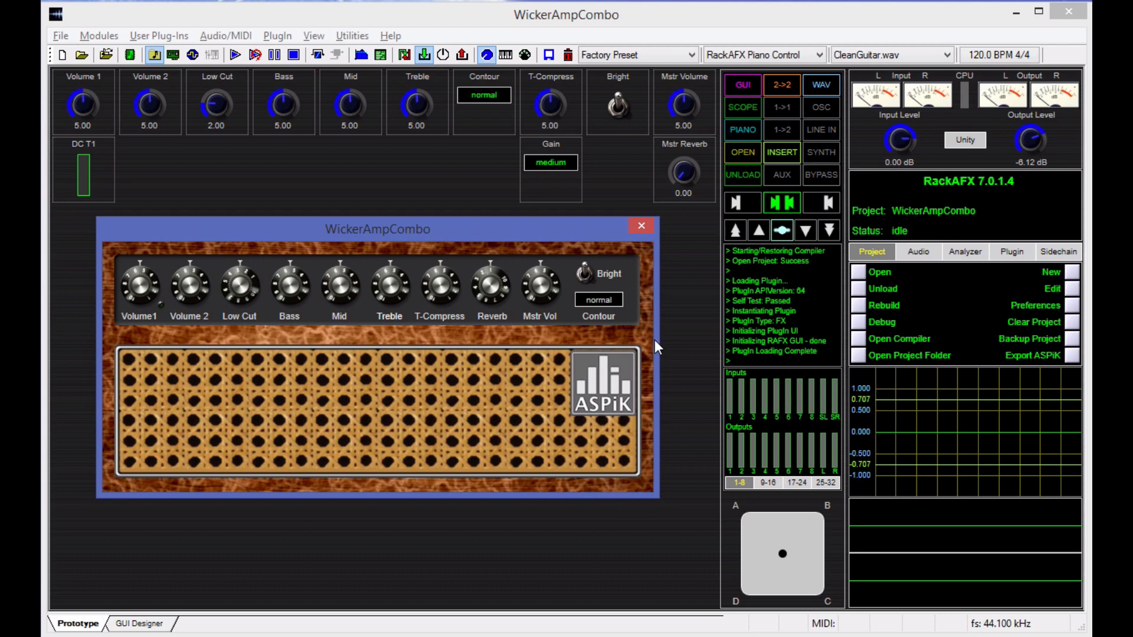
mouse_move(301, 427)
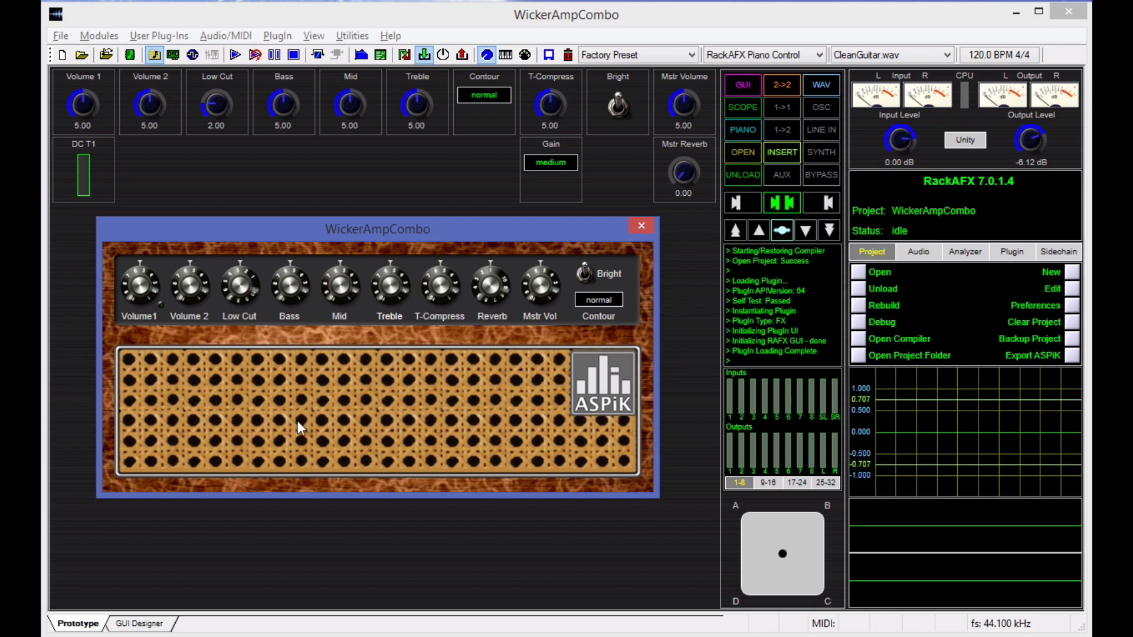
mouse_move(321, 325)
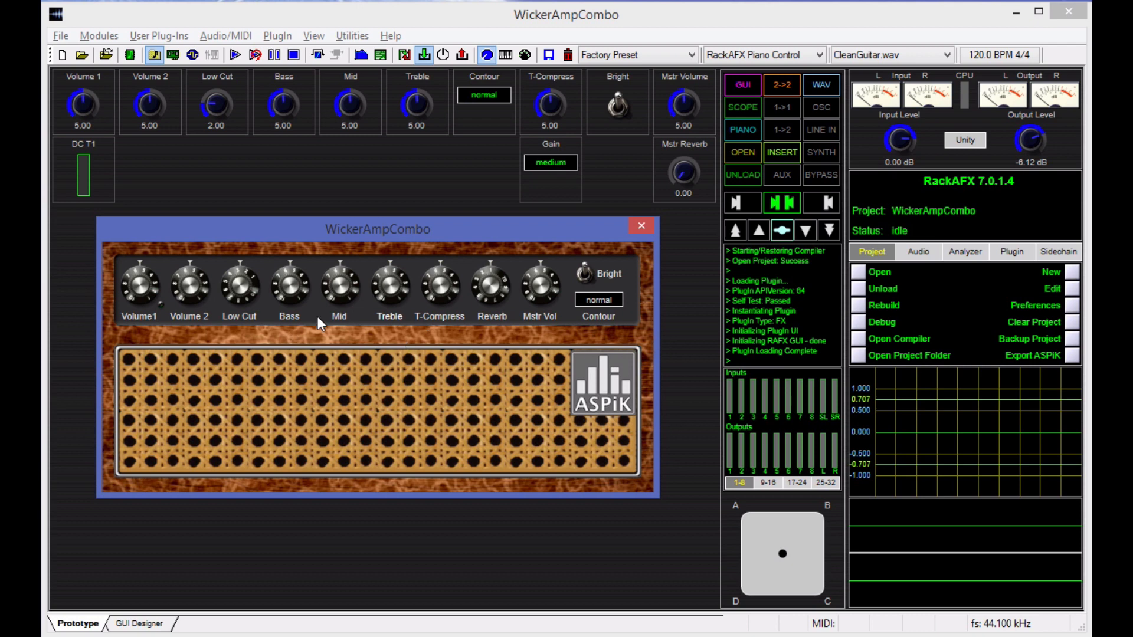
mouse_move(645, 341)
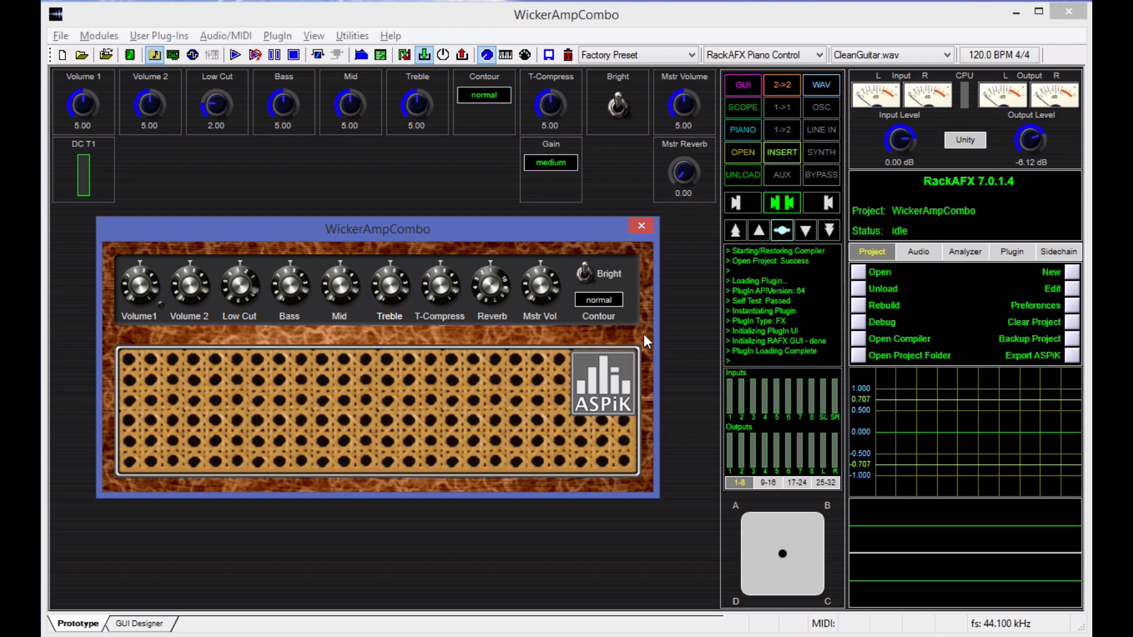
mouse_move(304, 380)
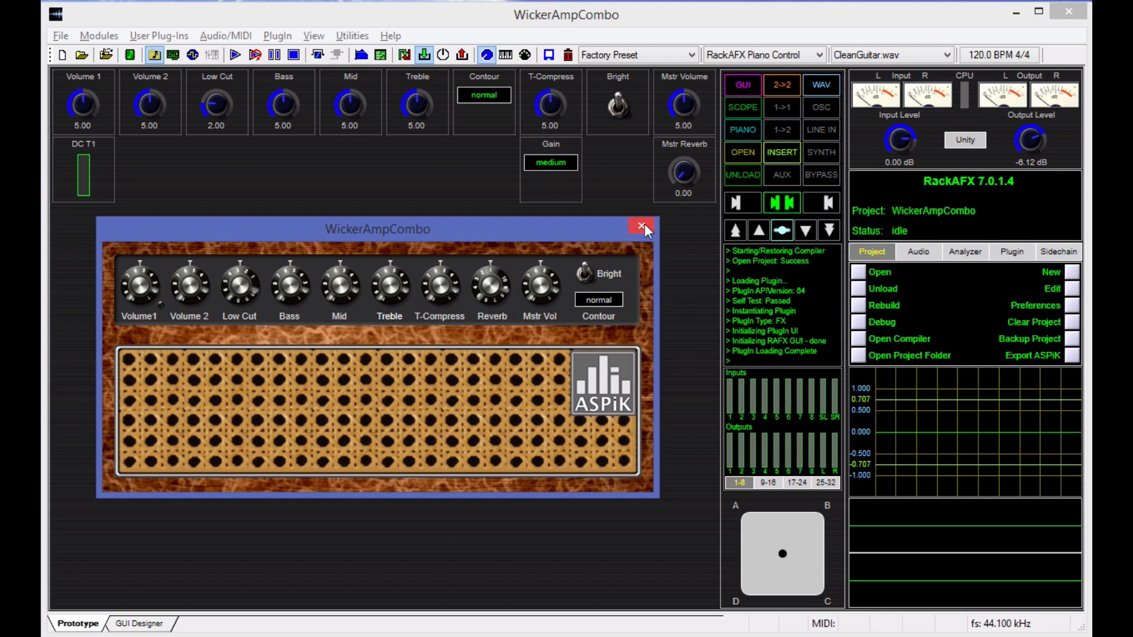
Close the custom amp GUI window and show the WickerAmpCombo layout in GUI Designer
click(641, 226)
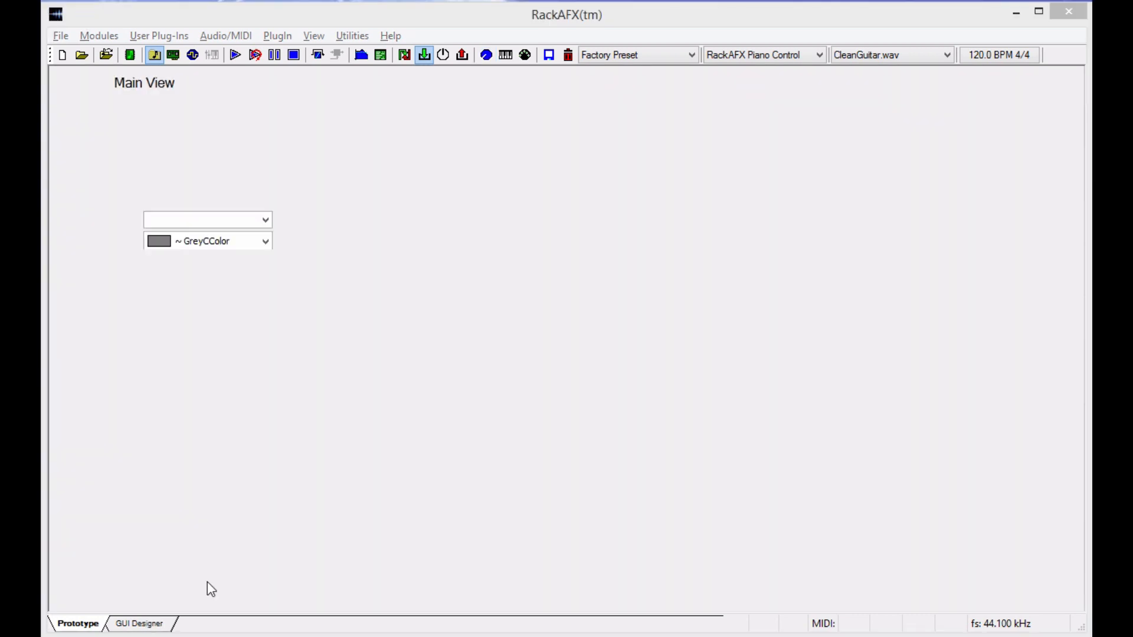
click(139, 623)
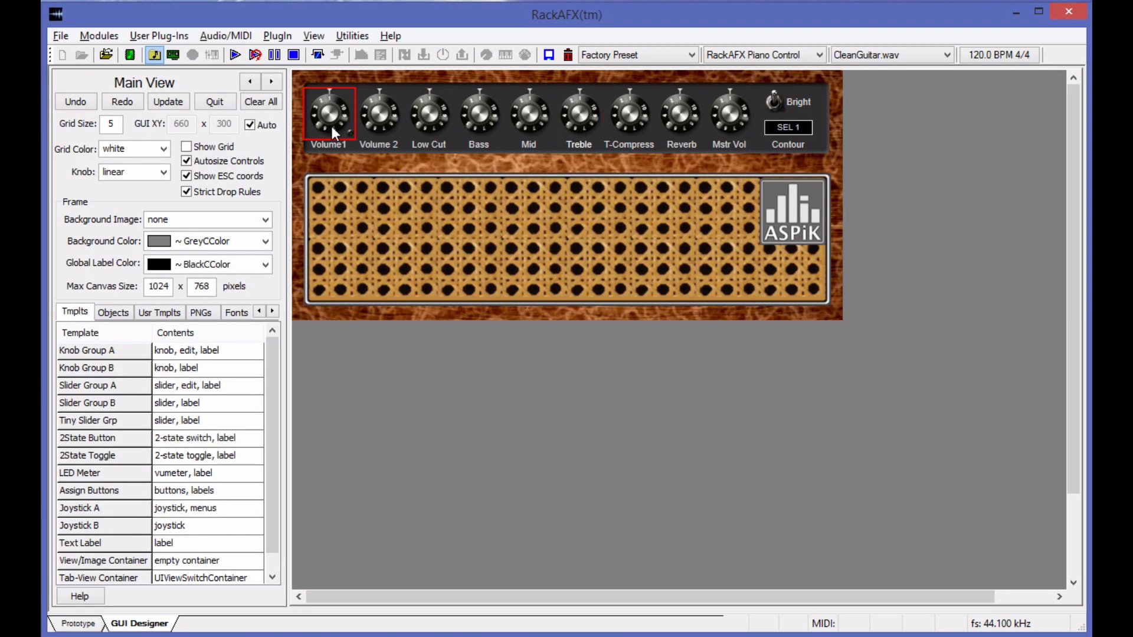
click(578, 112)
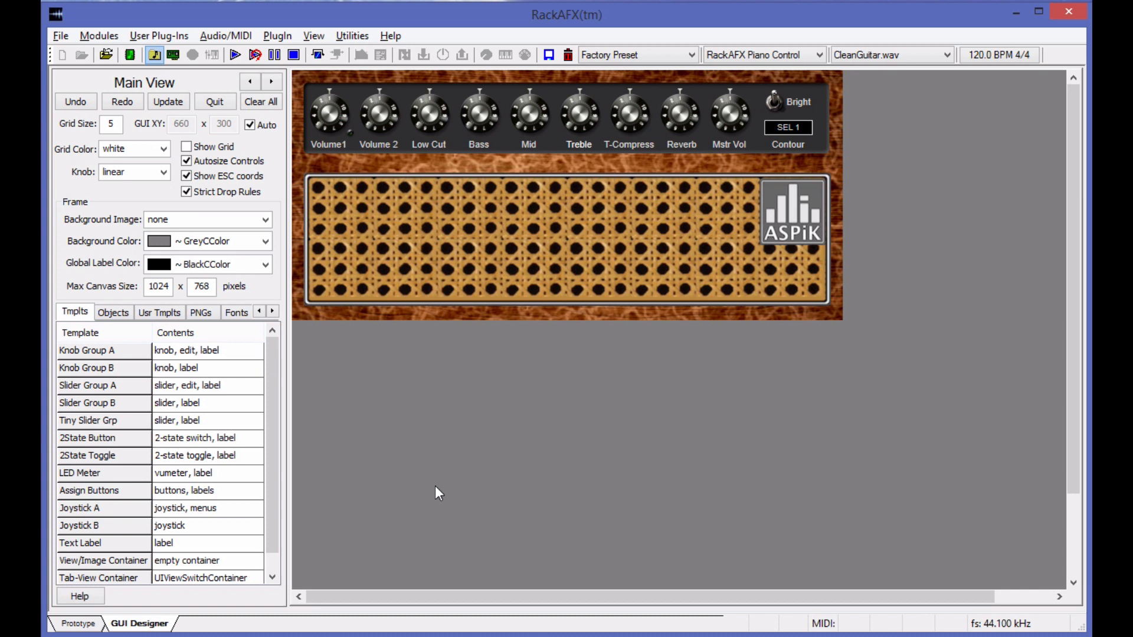
mouse_move(445, 477)
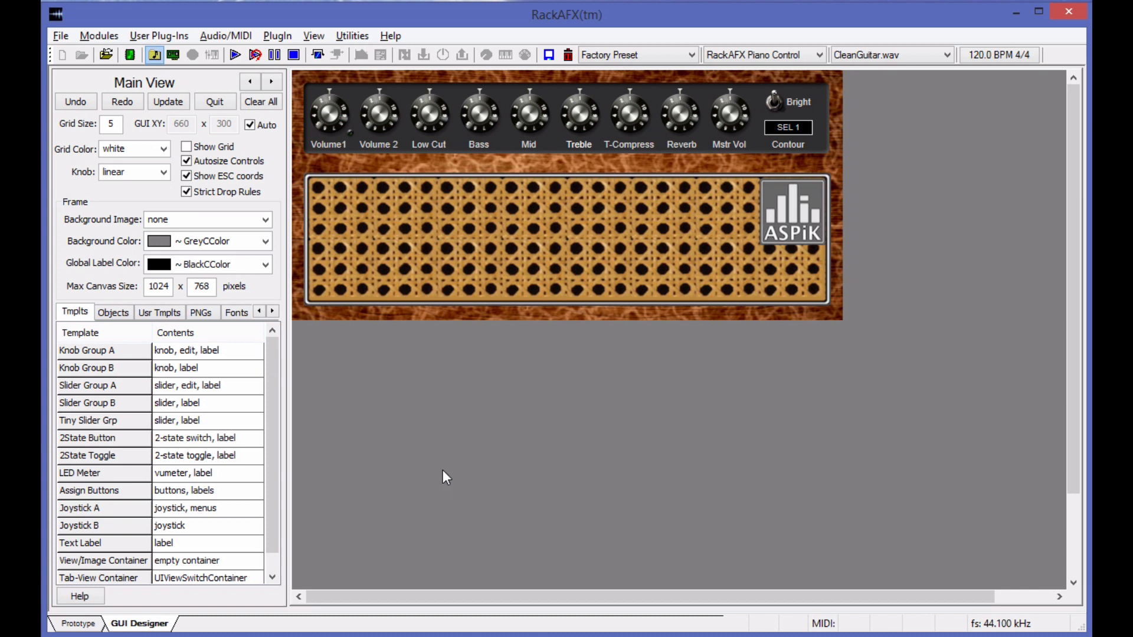
mouse_move(444, 386)
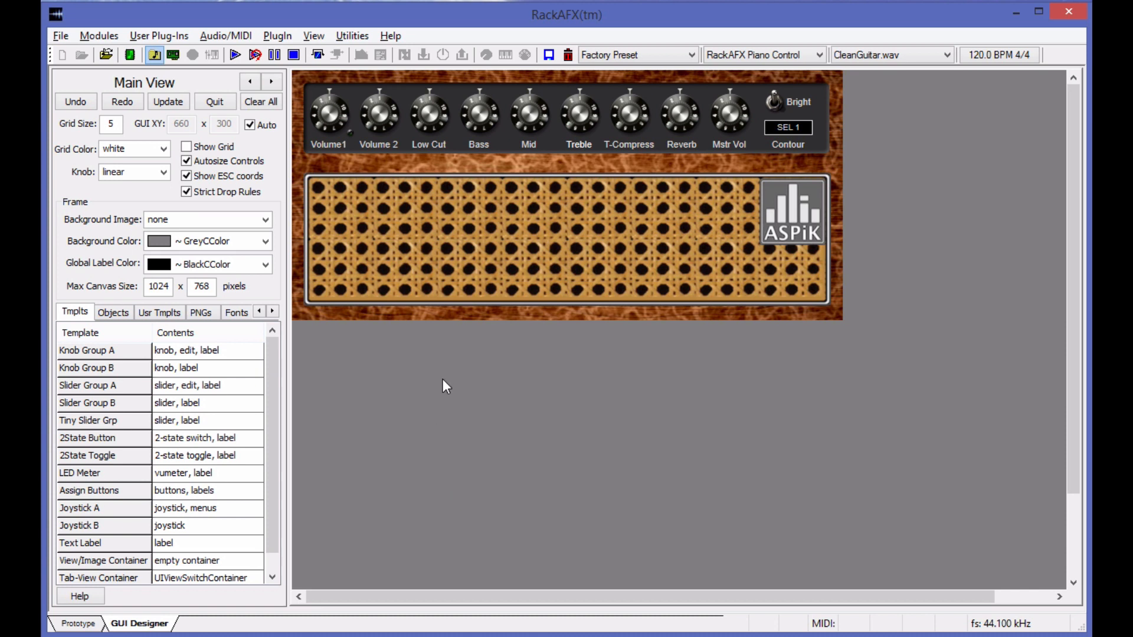
mouse_move(434, 371)
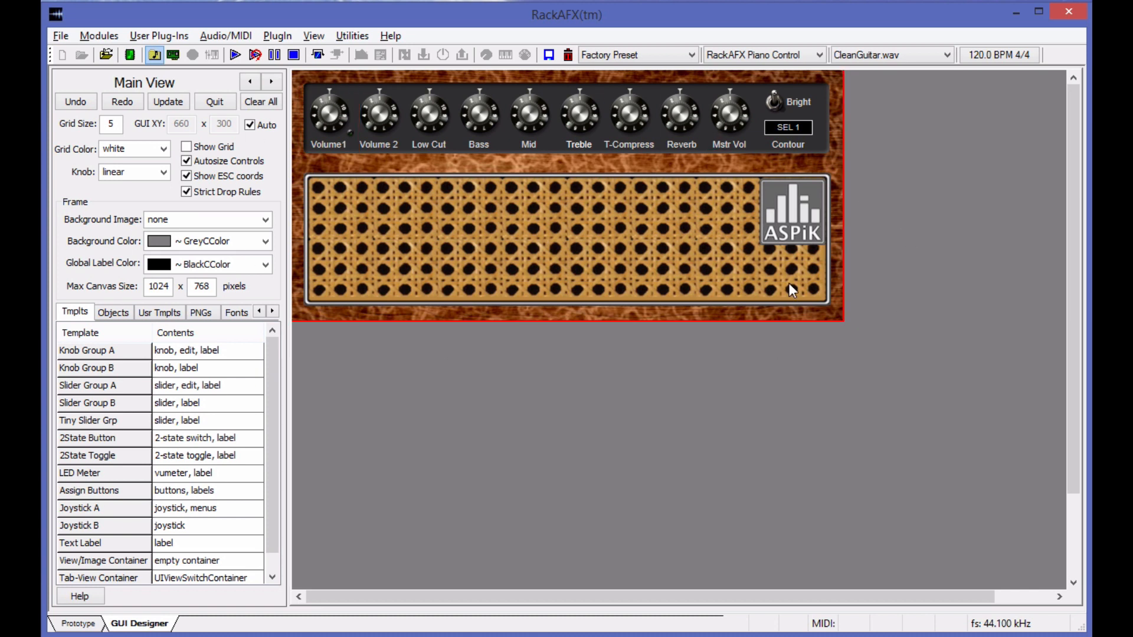
mouse_move(672, 248)
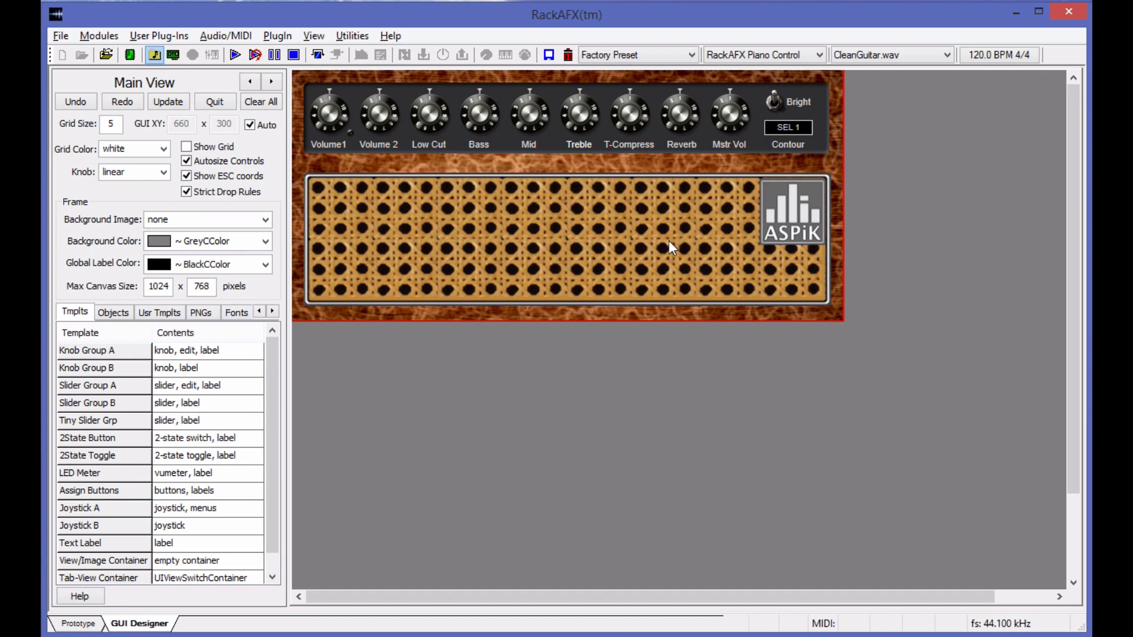
List the design's PNG images and select the Volume1, Volume 2 and Mid knobs
click(200, 312)
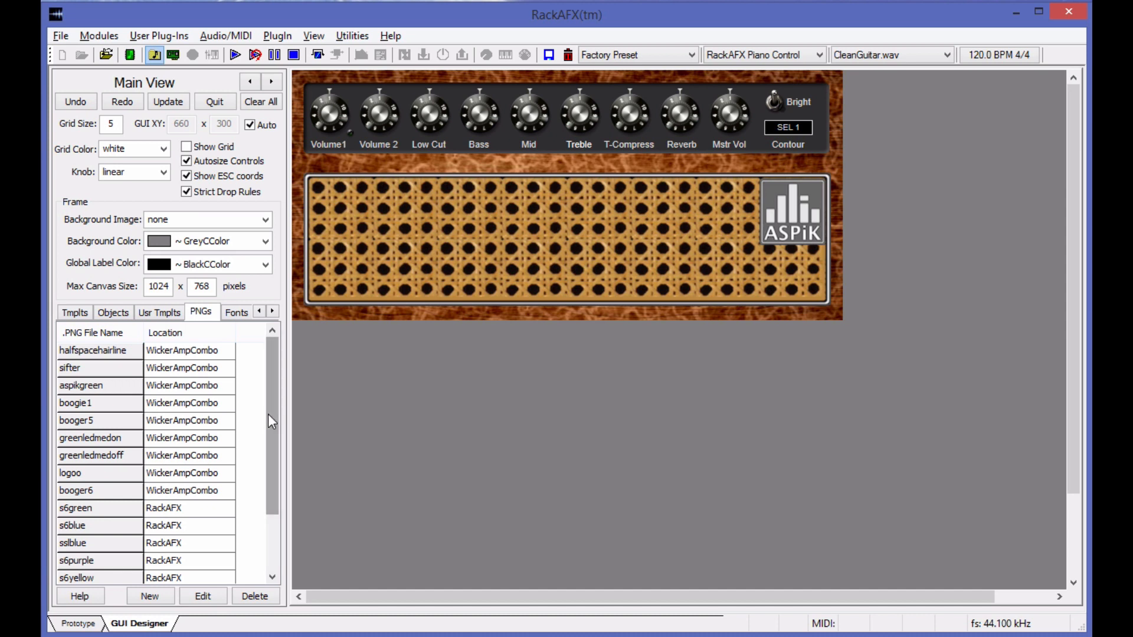
mouse_move(274, 419)
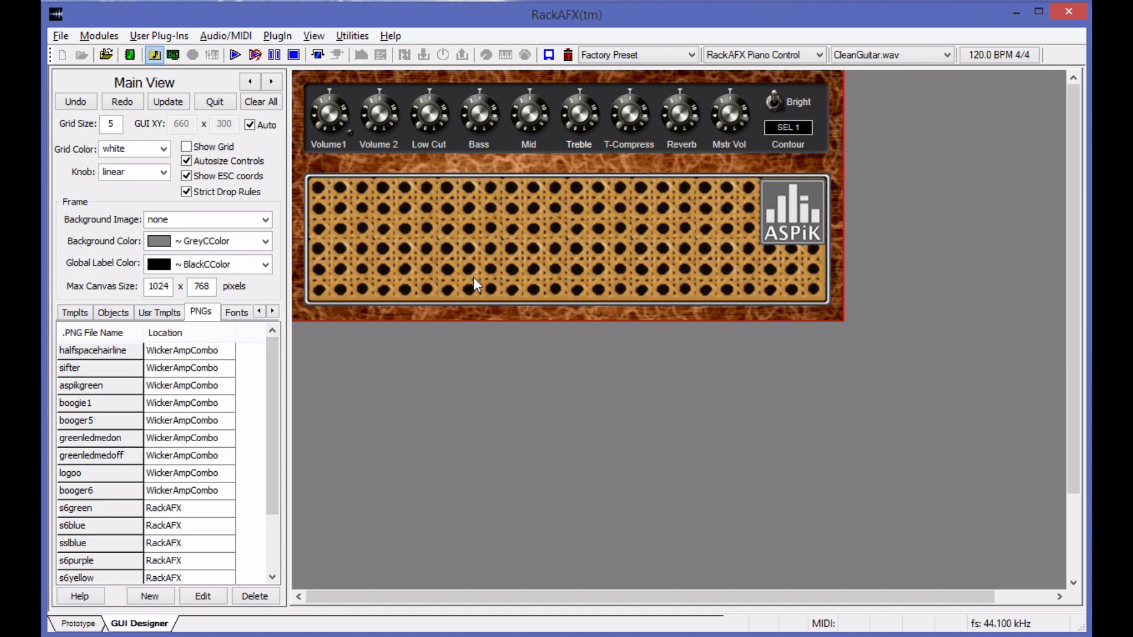
mouse_move(799, 284)
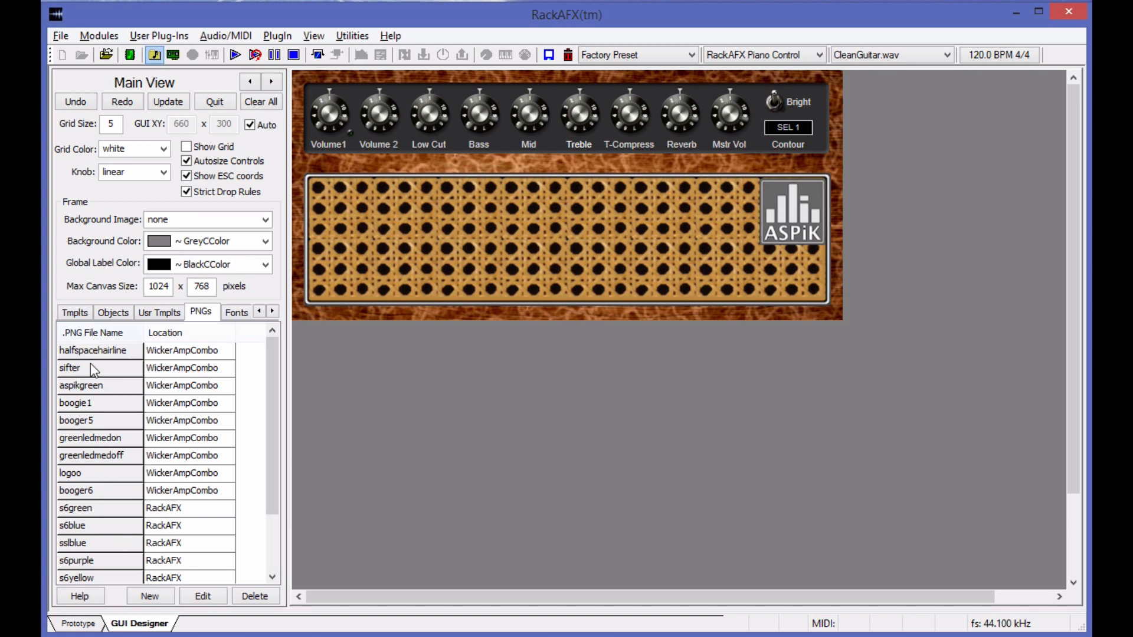
mouse_move(103, 400)
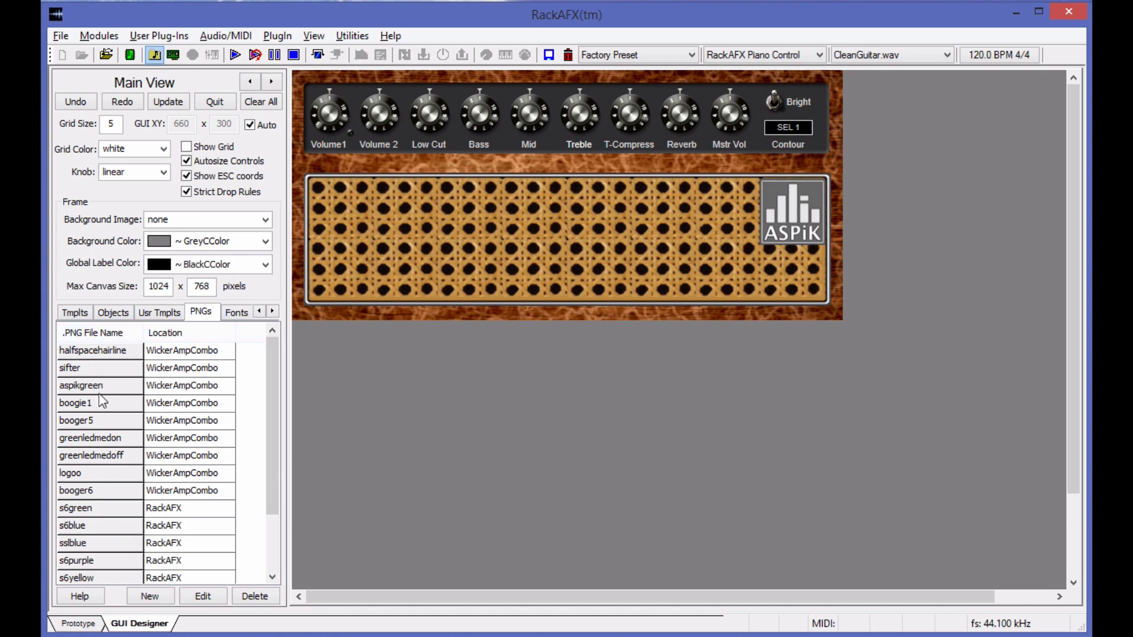
mouse_move(300, 422)
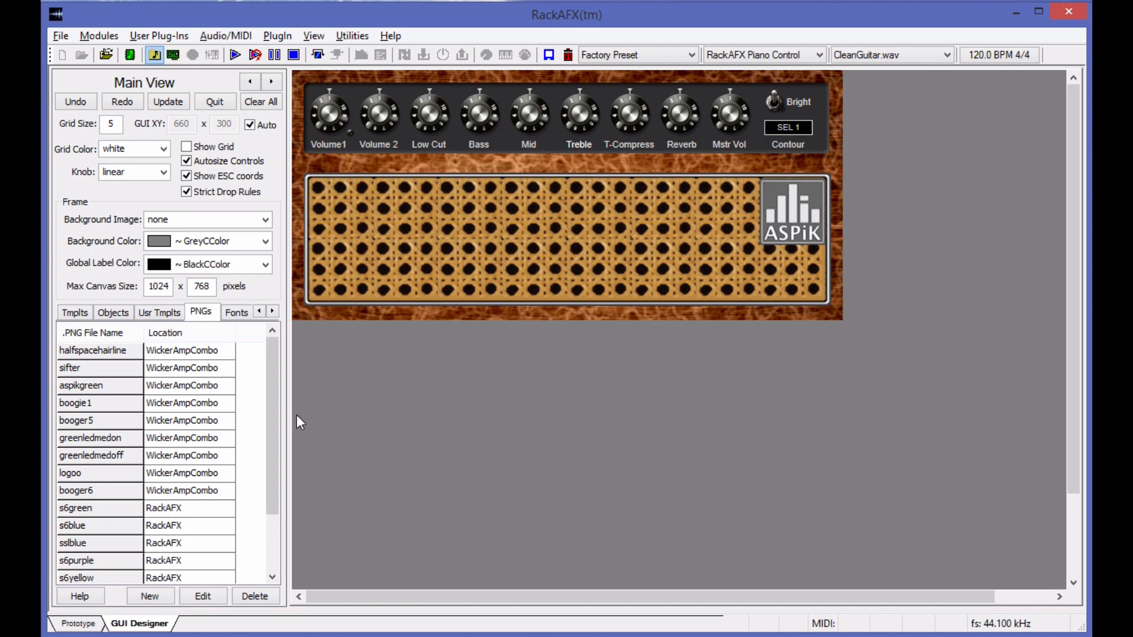
click(327, 113)
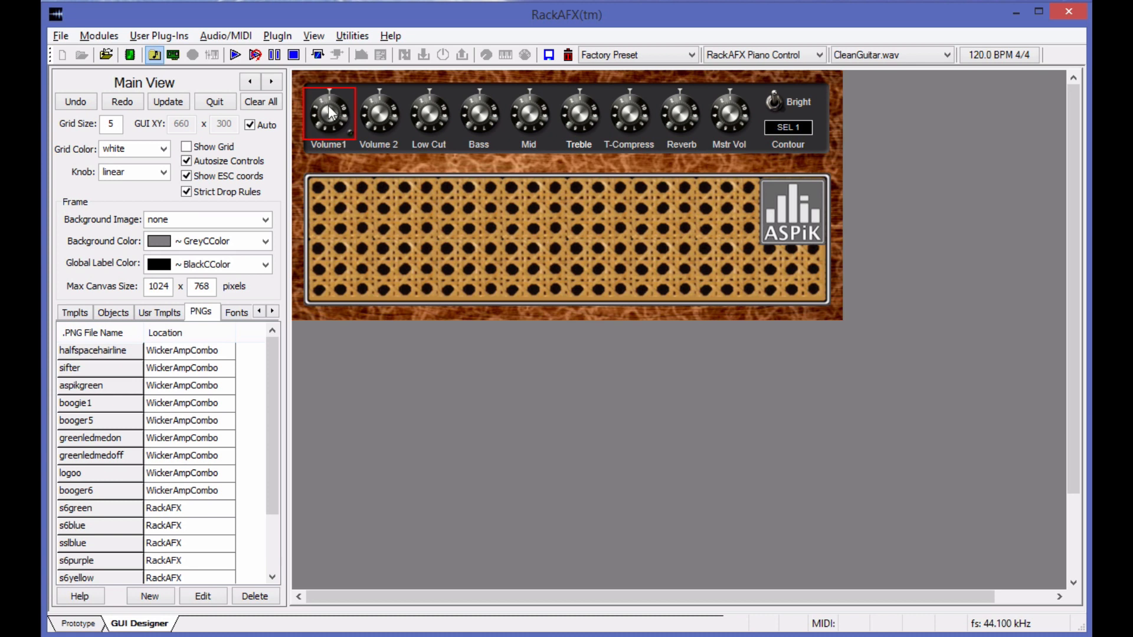
click(378, 113)
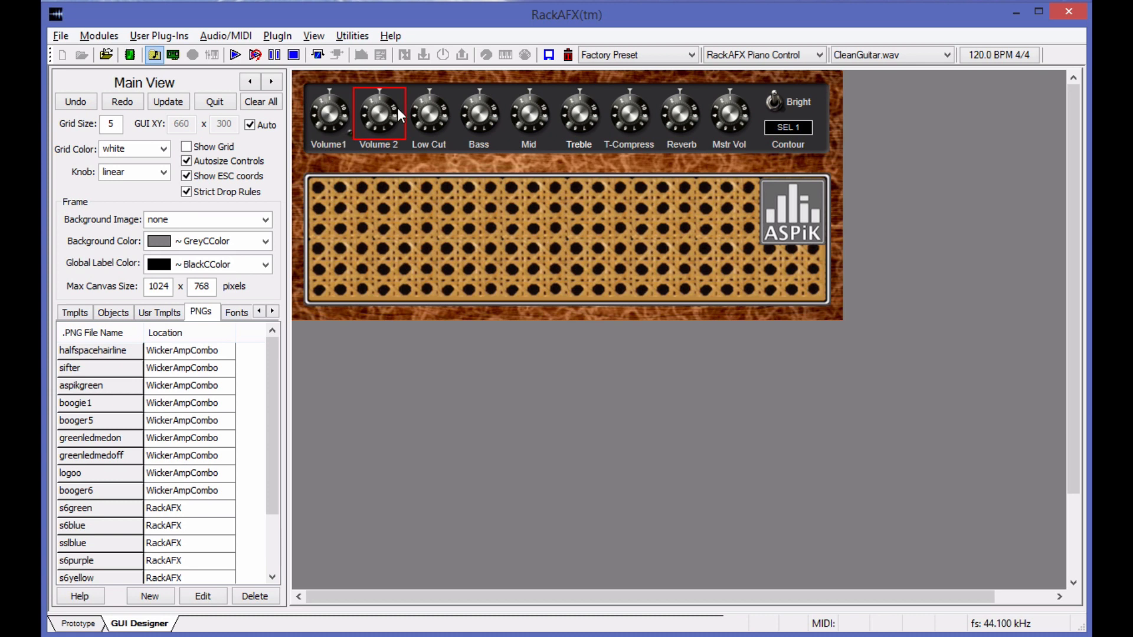
click(528, 112)
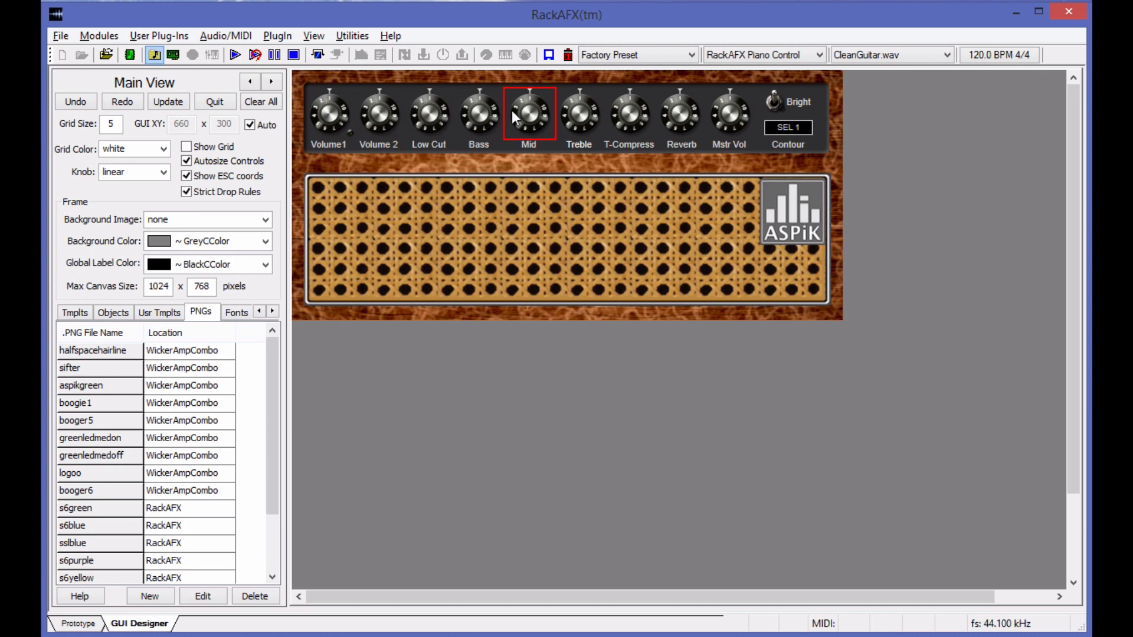
click(579, 112)
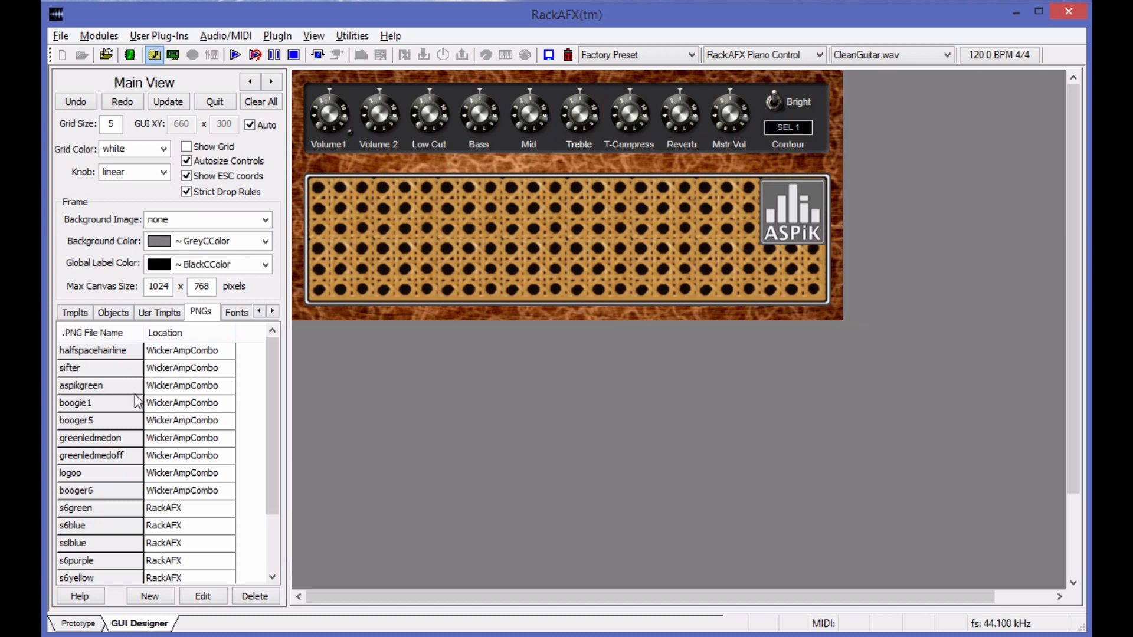
mouse_move(128, 435)
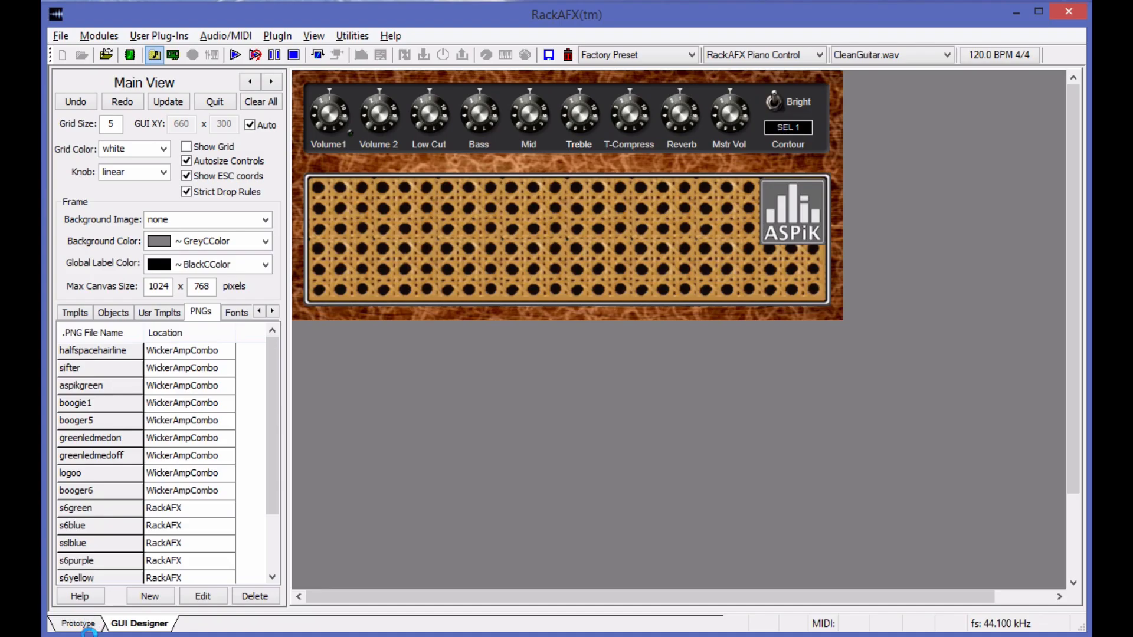
click(77, 624)
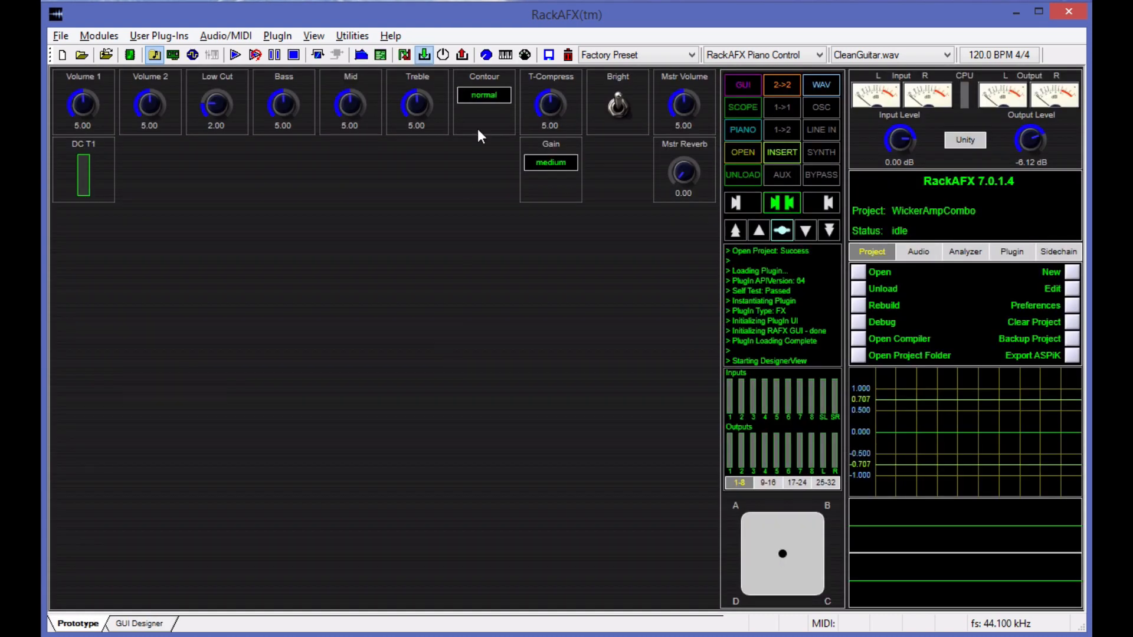
click(485, 54)
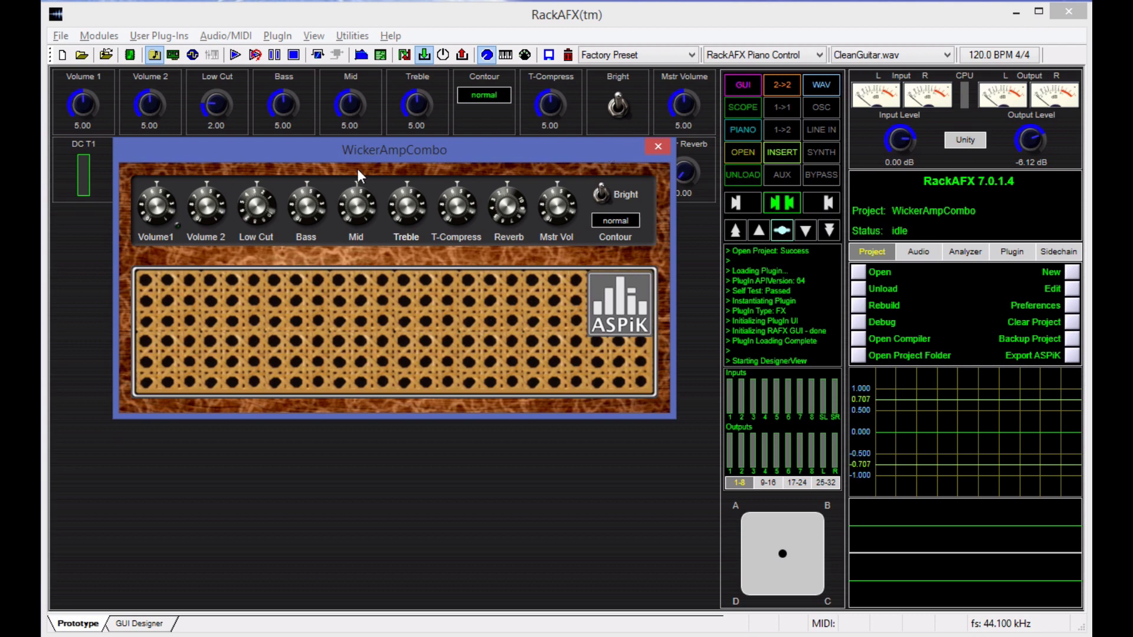
mouse_move(349, 265)
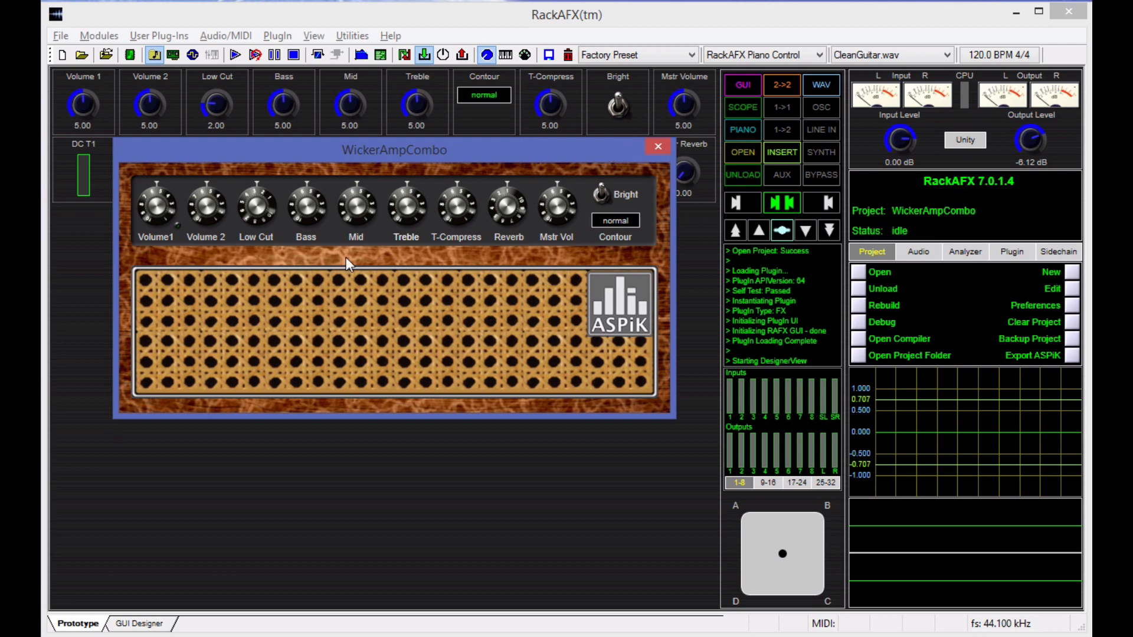
mouse_move(396, 364)
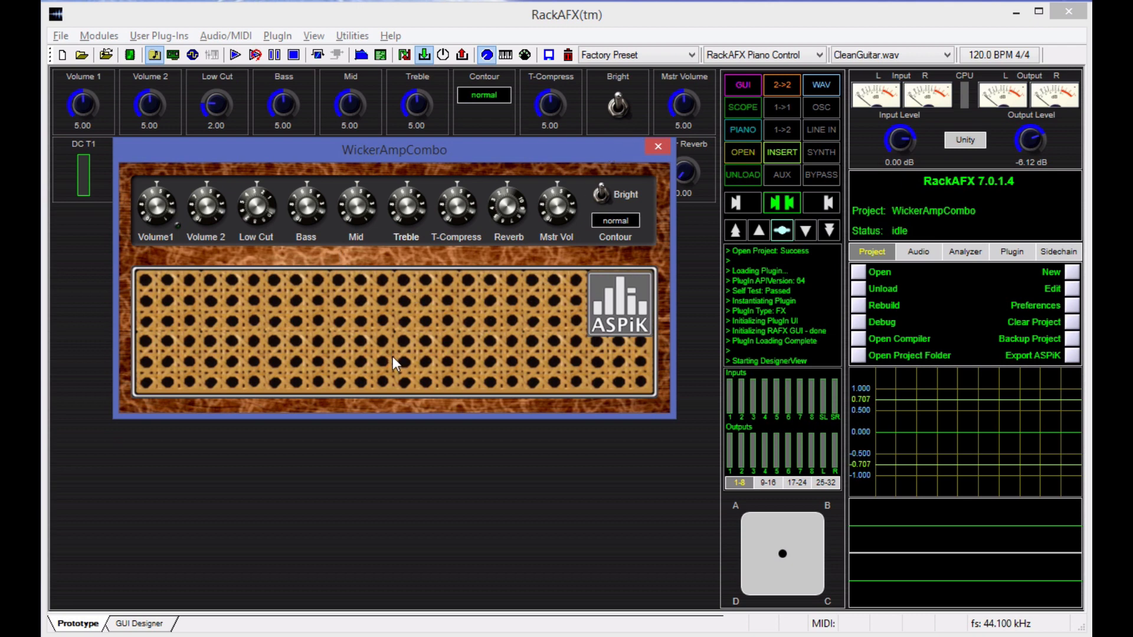
mouse_move(342, 301)
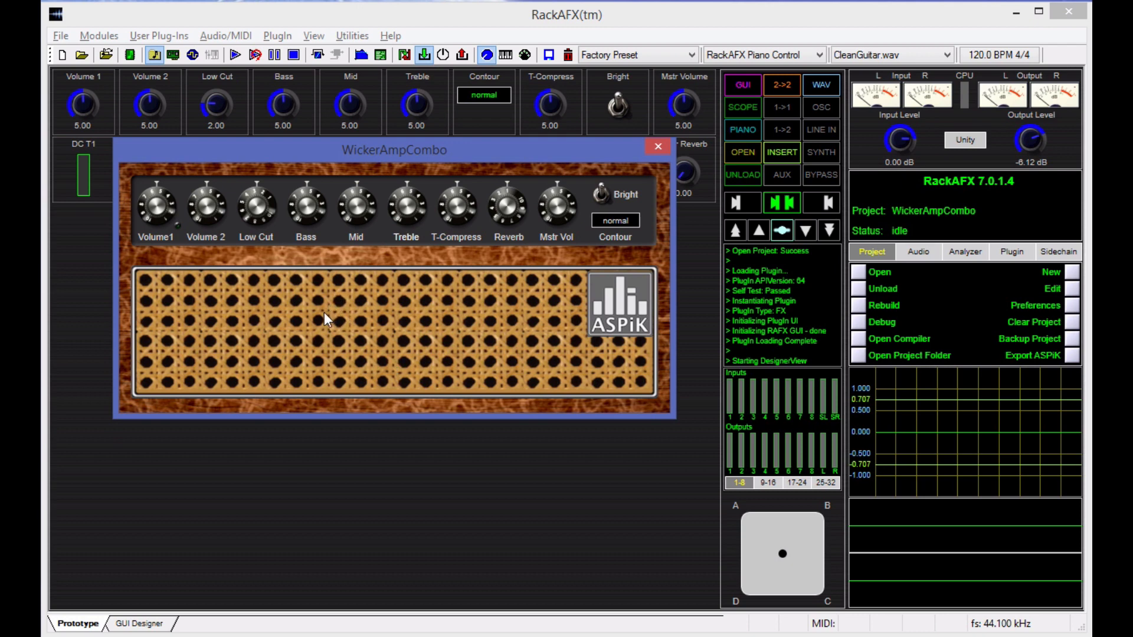
mouse_move(331, 322)
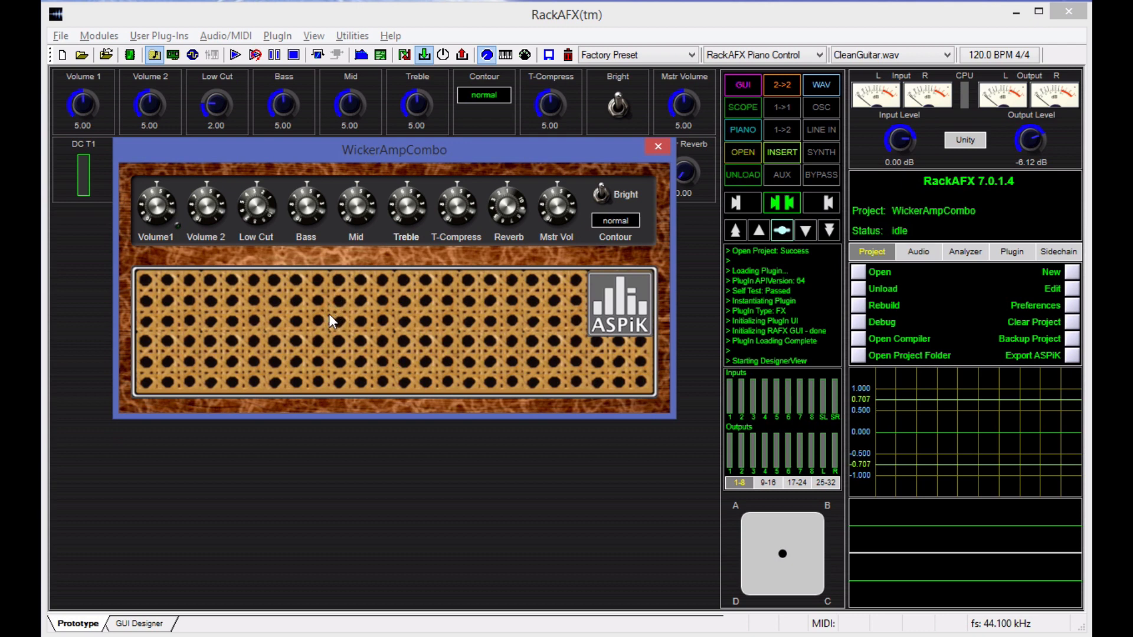
mouse_move(324, 312)
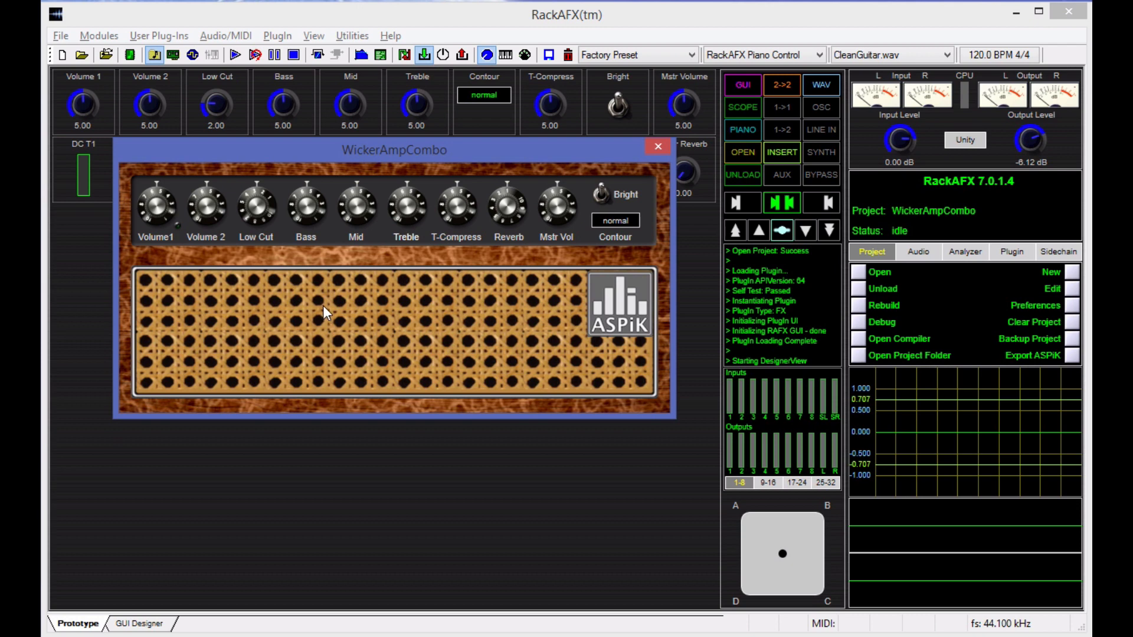
Open the UIDescription Editor and apply File > Increase Height and Increase Width
right_click(323, 312)
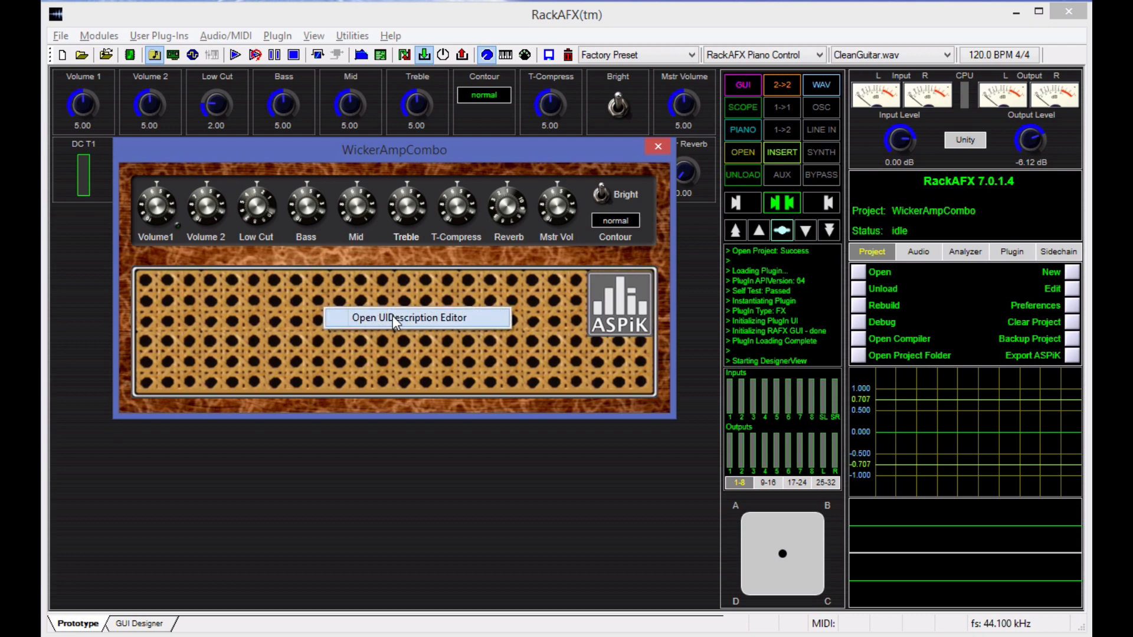
click(409, 317)
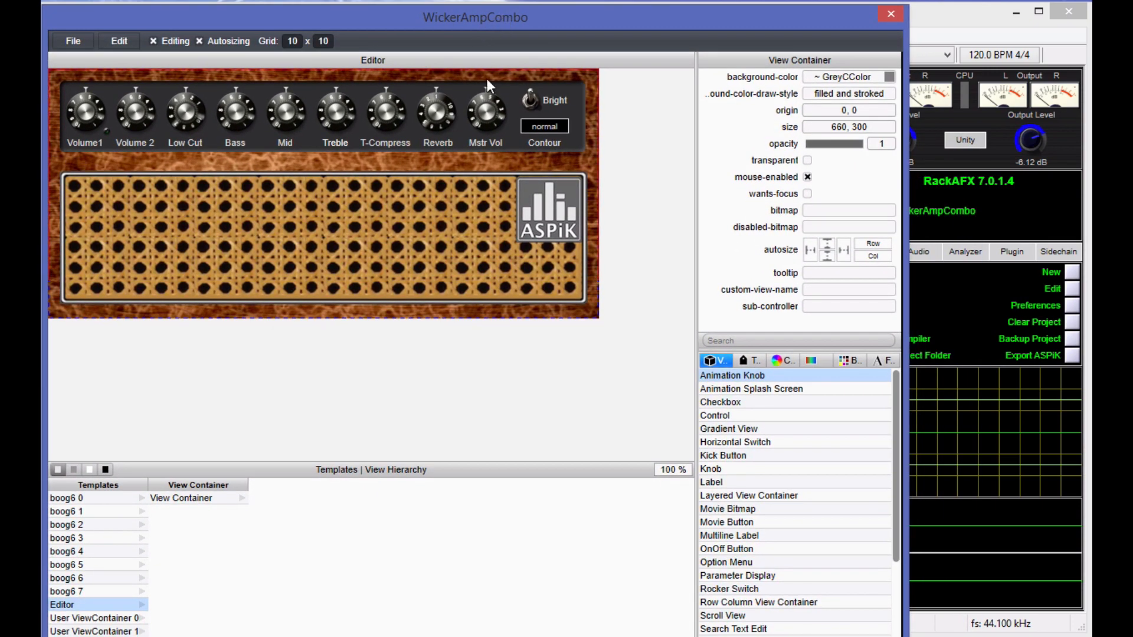
click(73, 41)
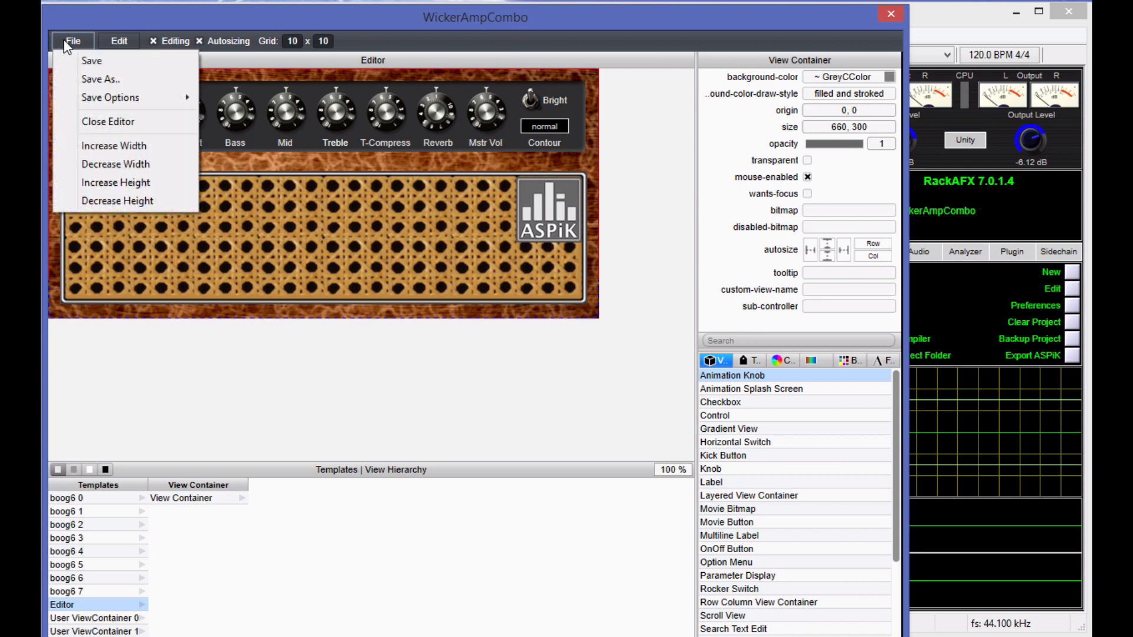
mouse_move(109, 183)
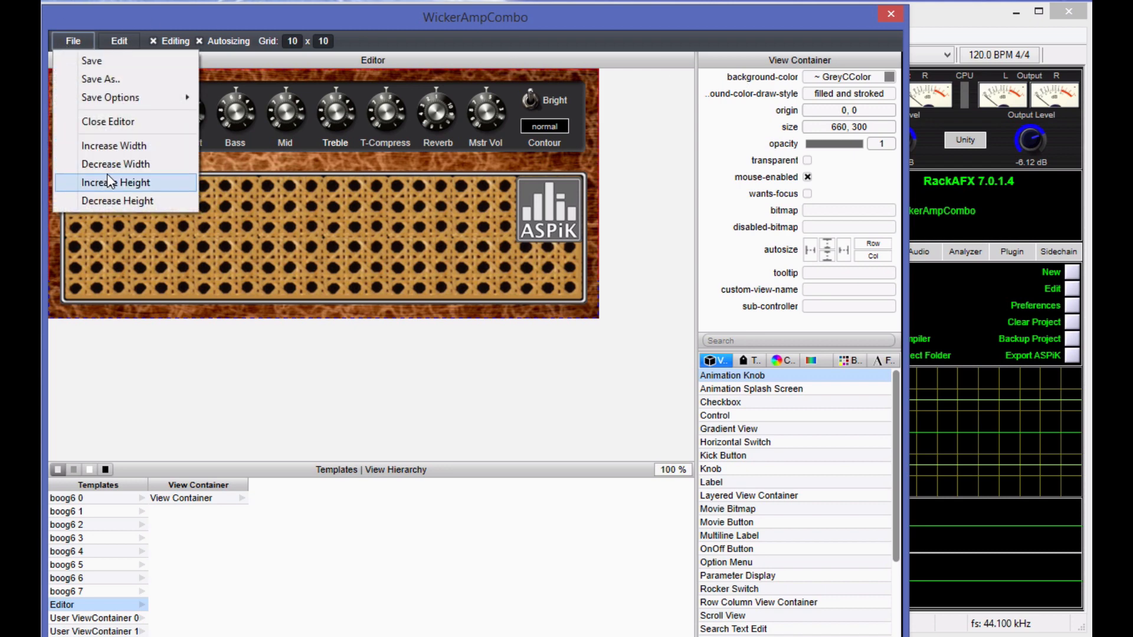
click(117, 182)
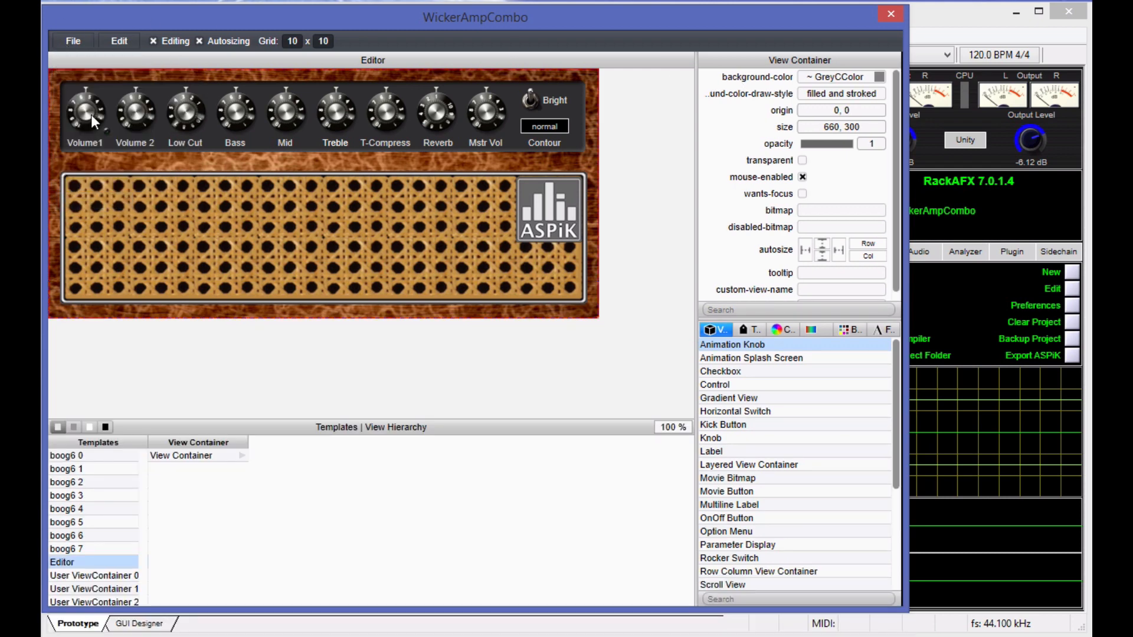
click(72, 41)
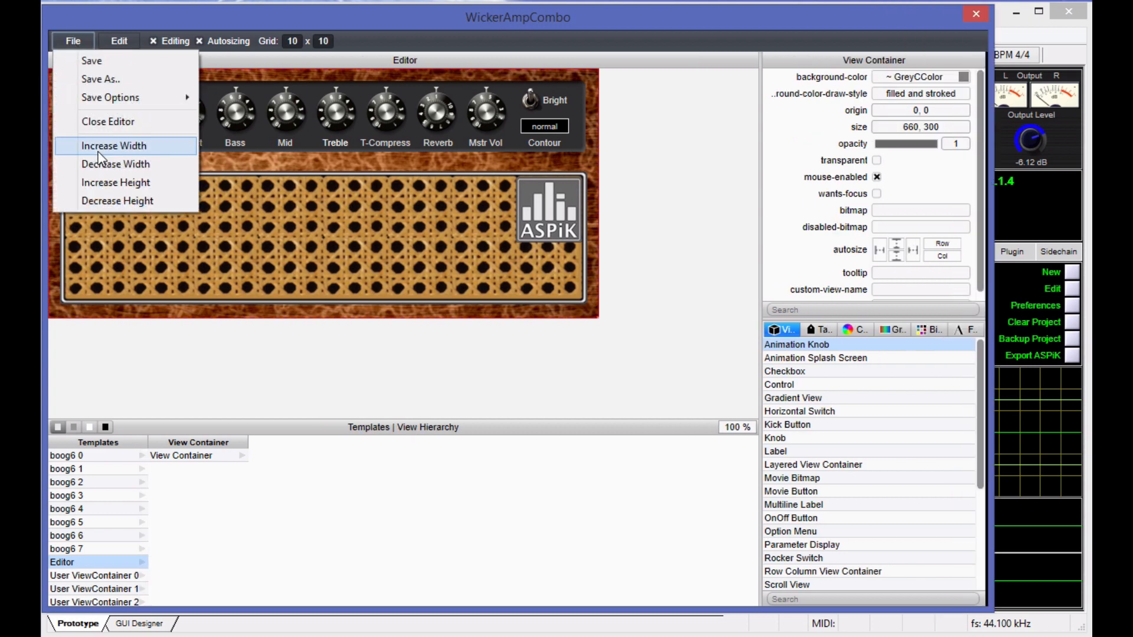
click(113, 146)
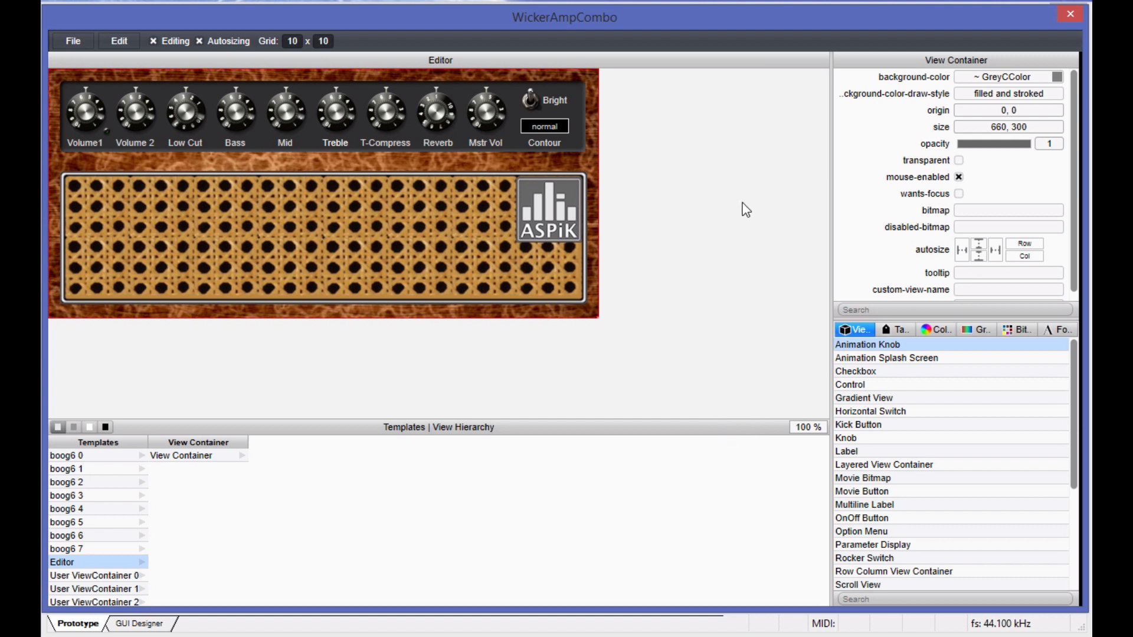
mouse_move(602, 139)
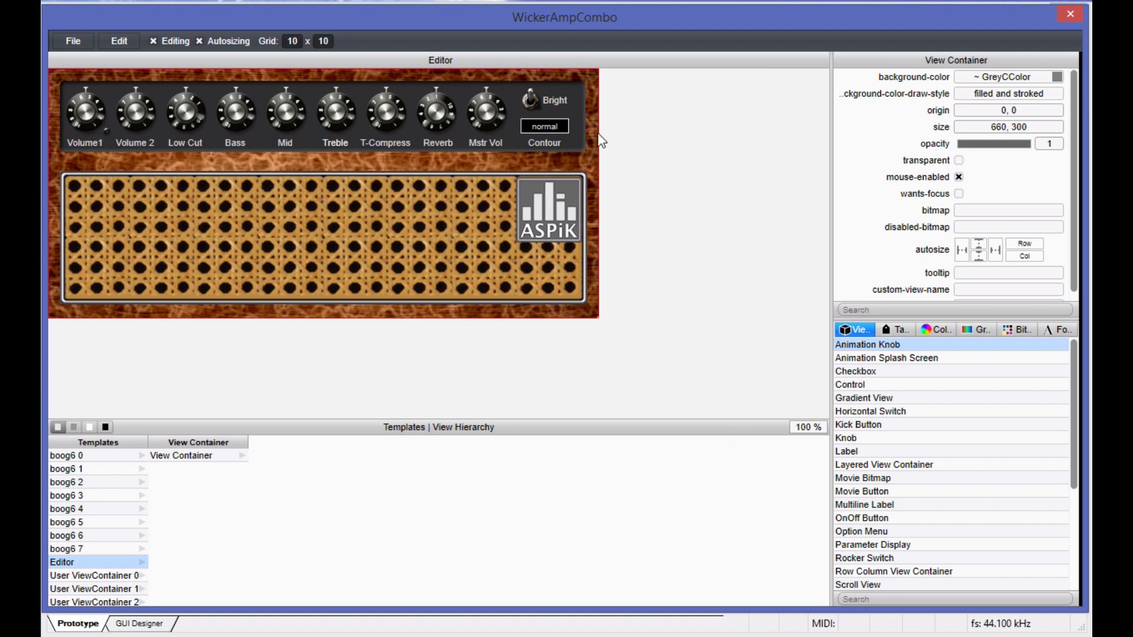
mouse_move(332, 260)
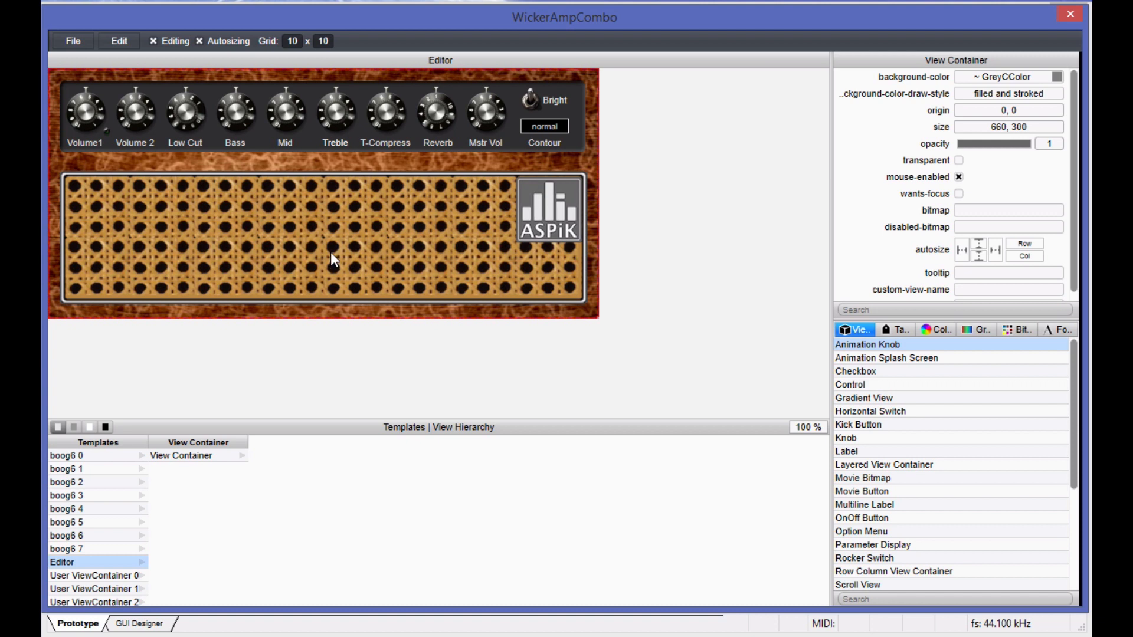
mouse_move(379, 258)
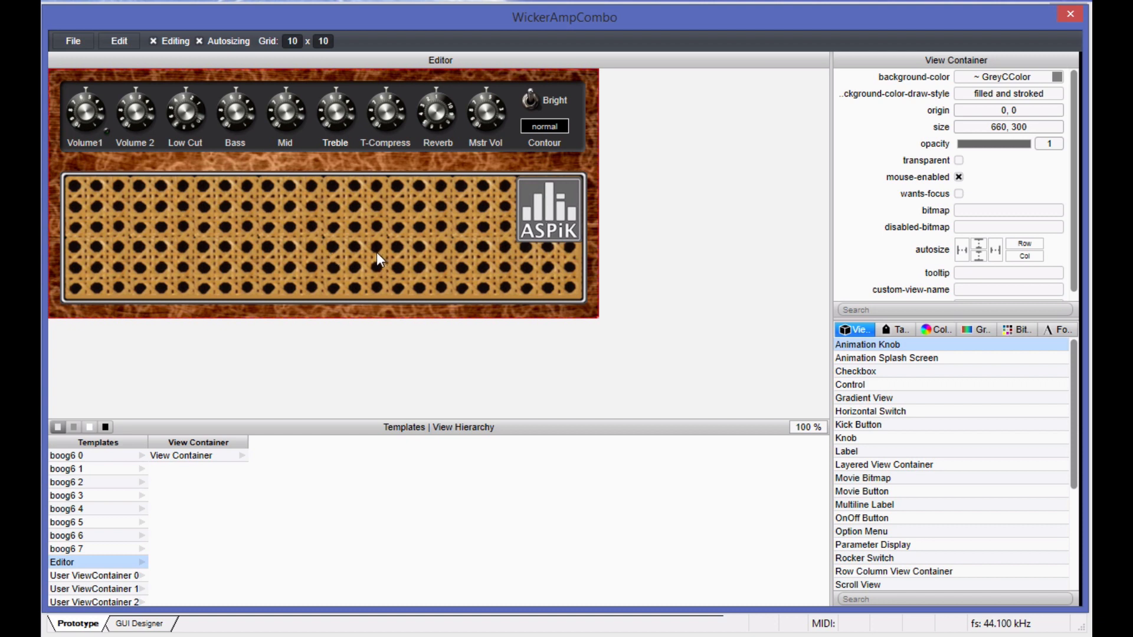
click(73, 40)
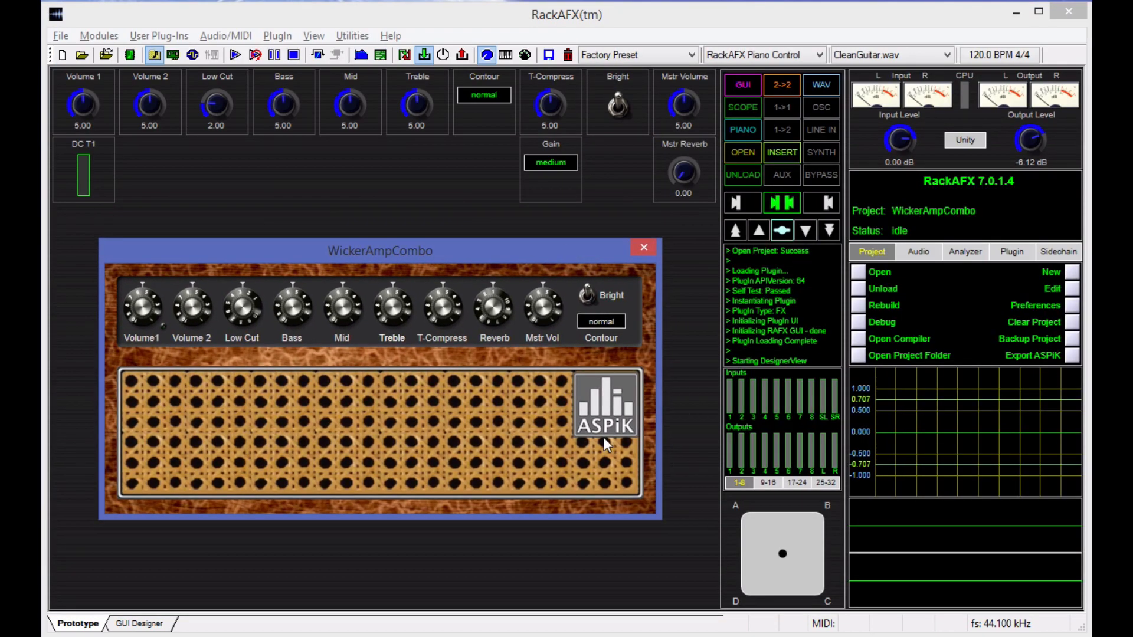
mouse_move(431, 383)
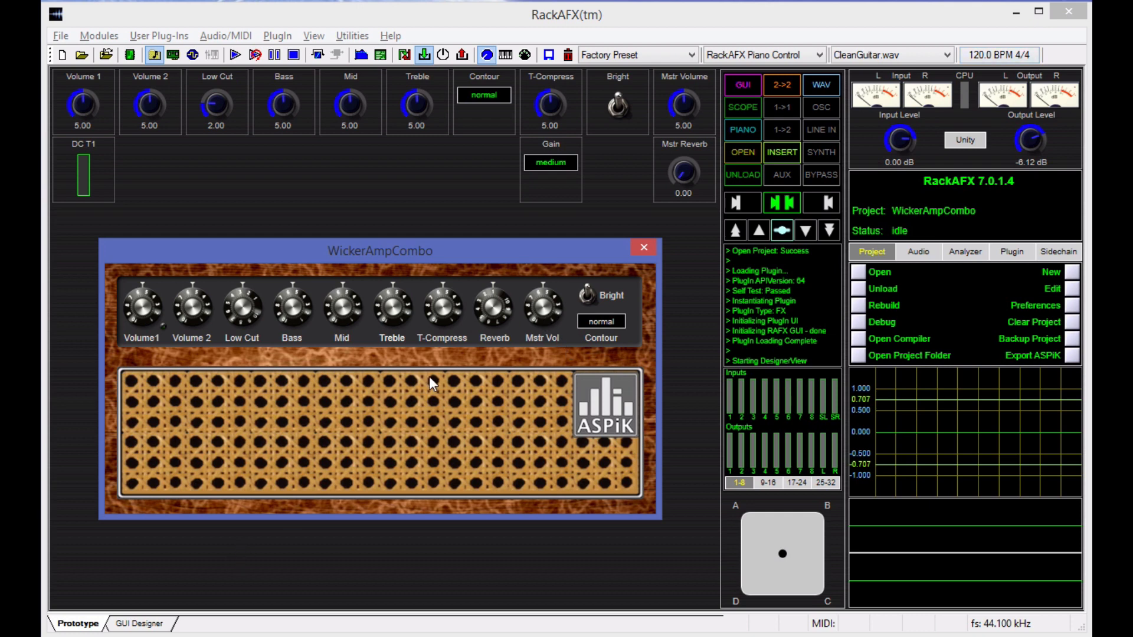
mouse_move(444, 247)
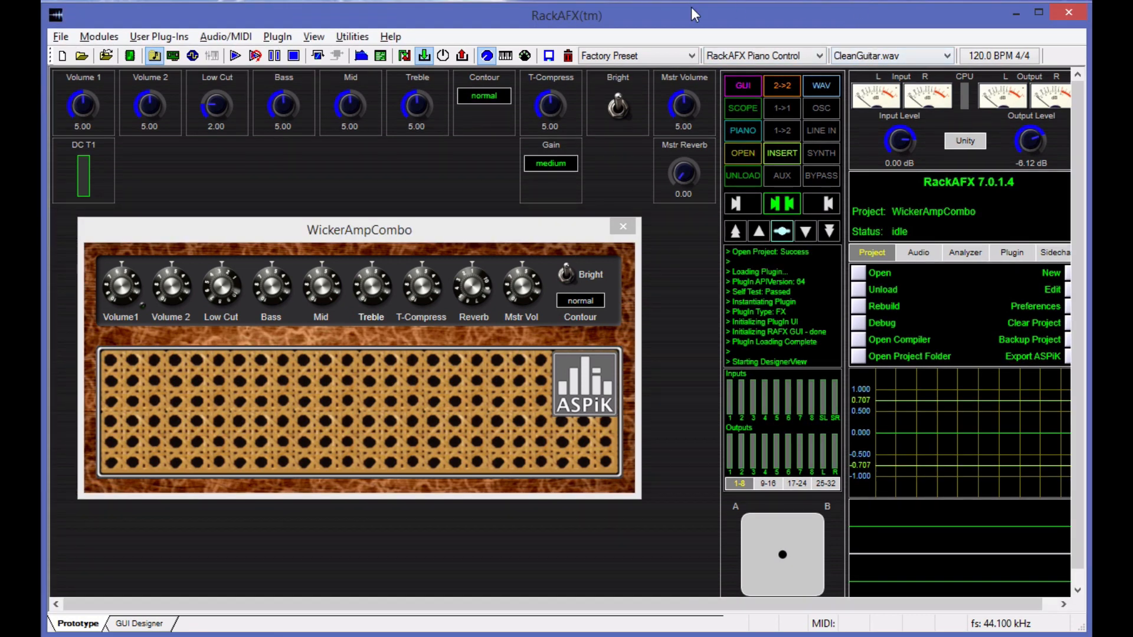
Restore the default main window view and keep CleanGuitar.wav in the WAV dropdown
click(312, 36)
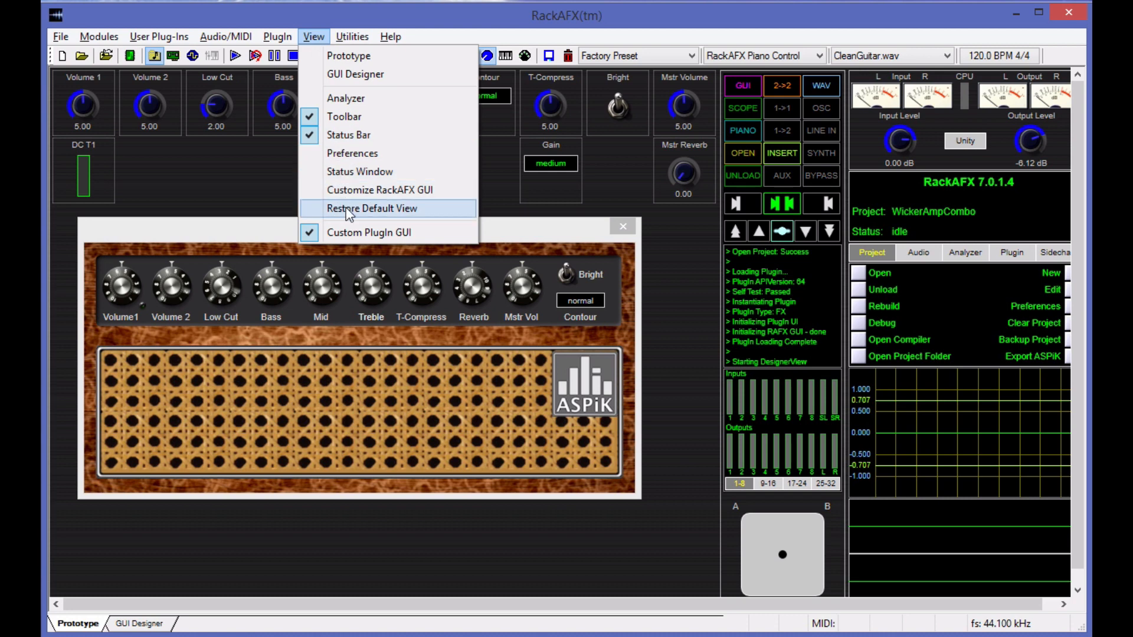
click(371, 208)
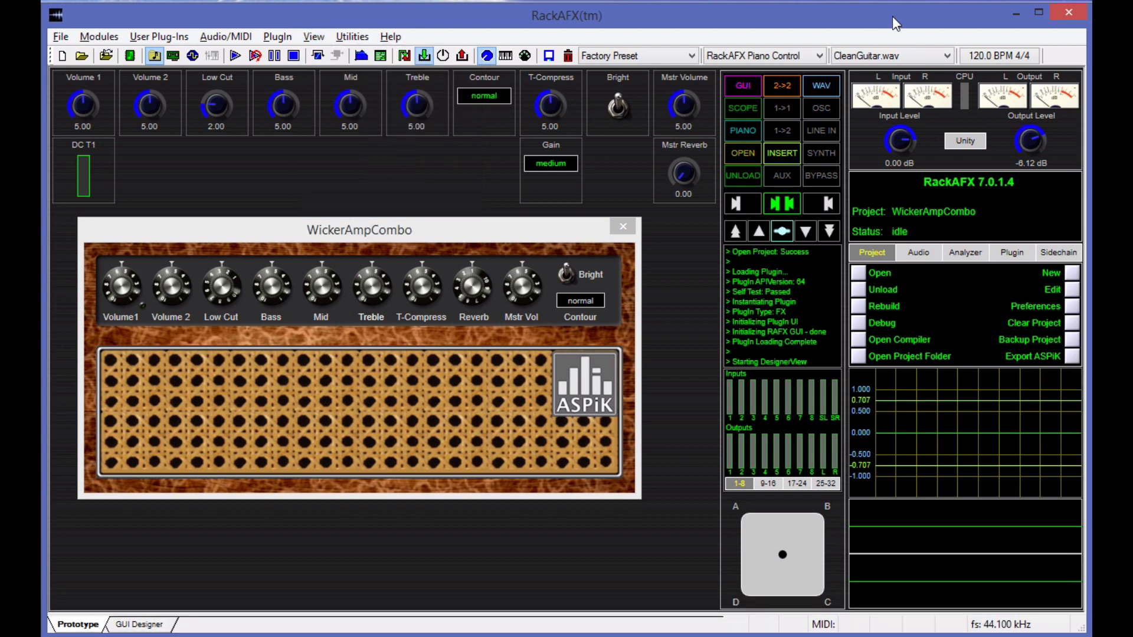
mouse_move(896, 29)
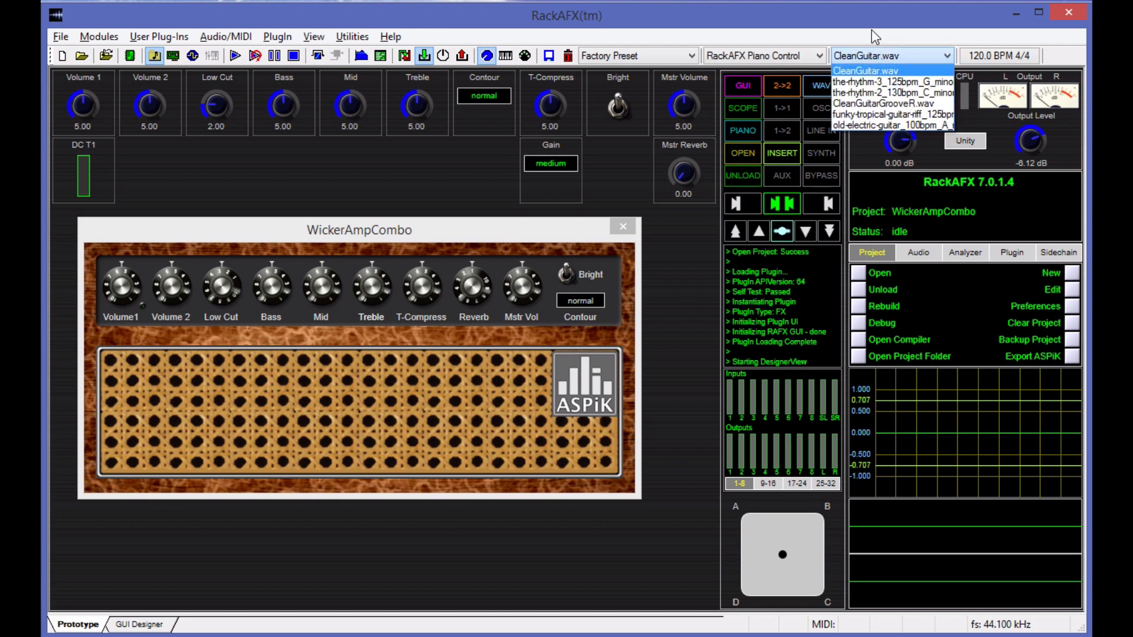
click(865, 71)
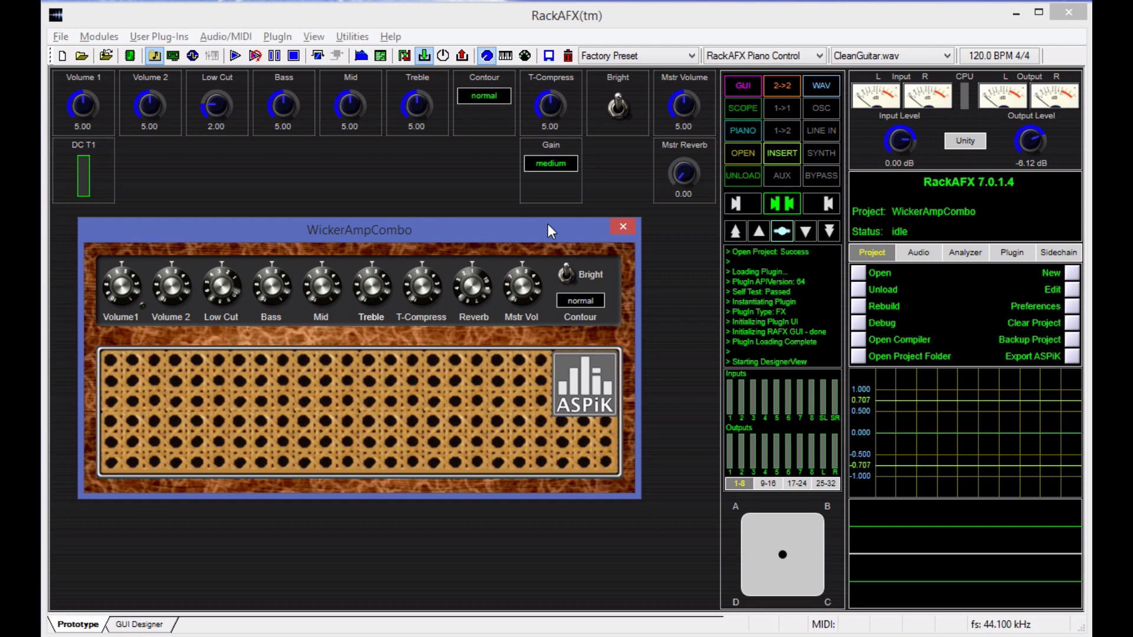
mouse_move(549, 235)
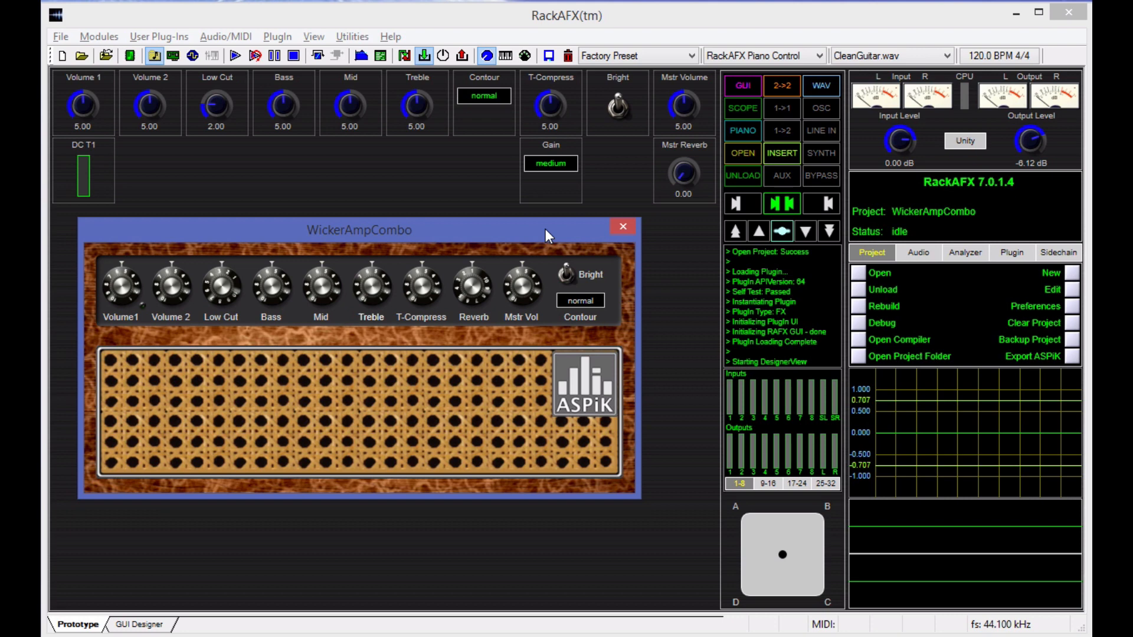
mouse_move(709, 61)
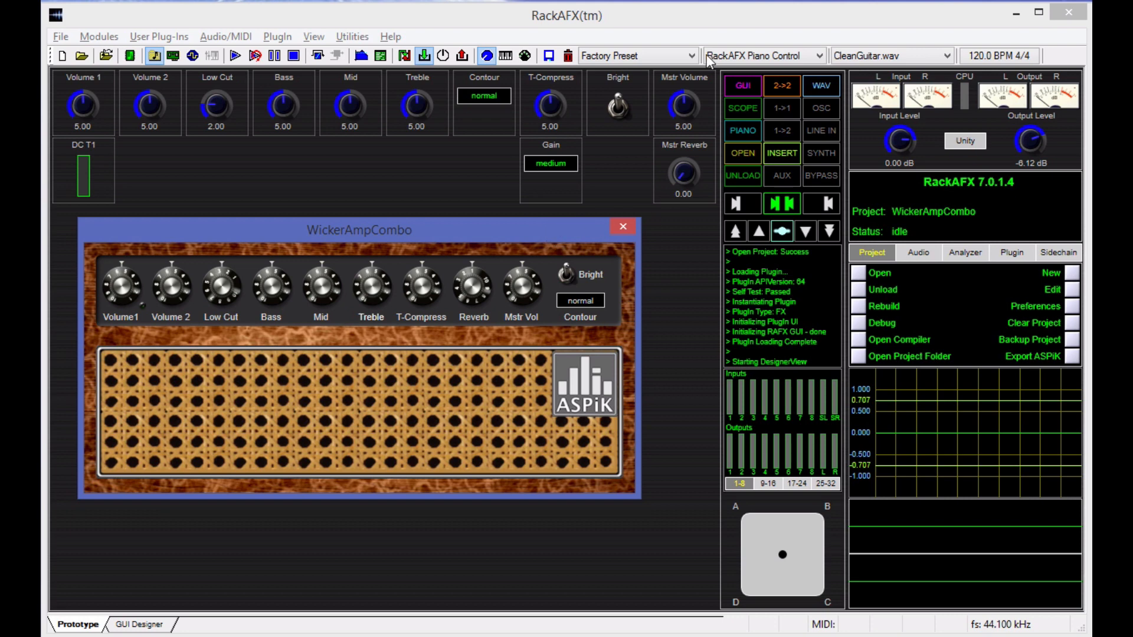
mouse_move(238, 289)
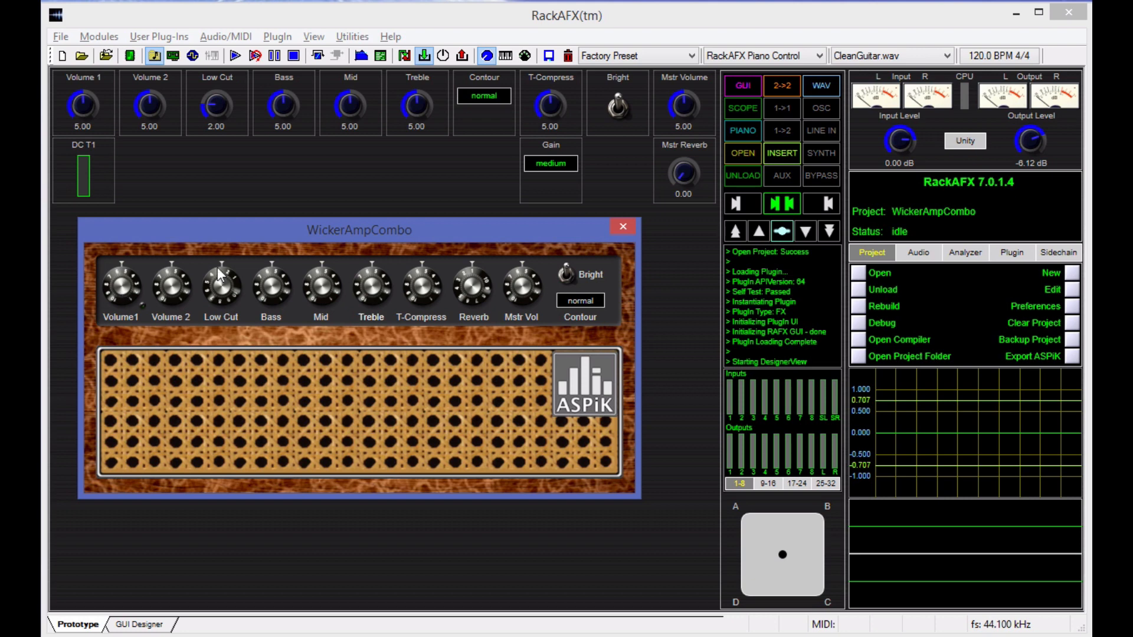
mouse_move(374, 100)
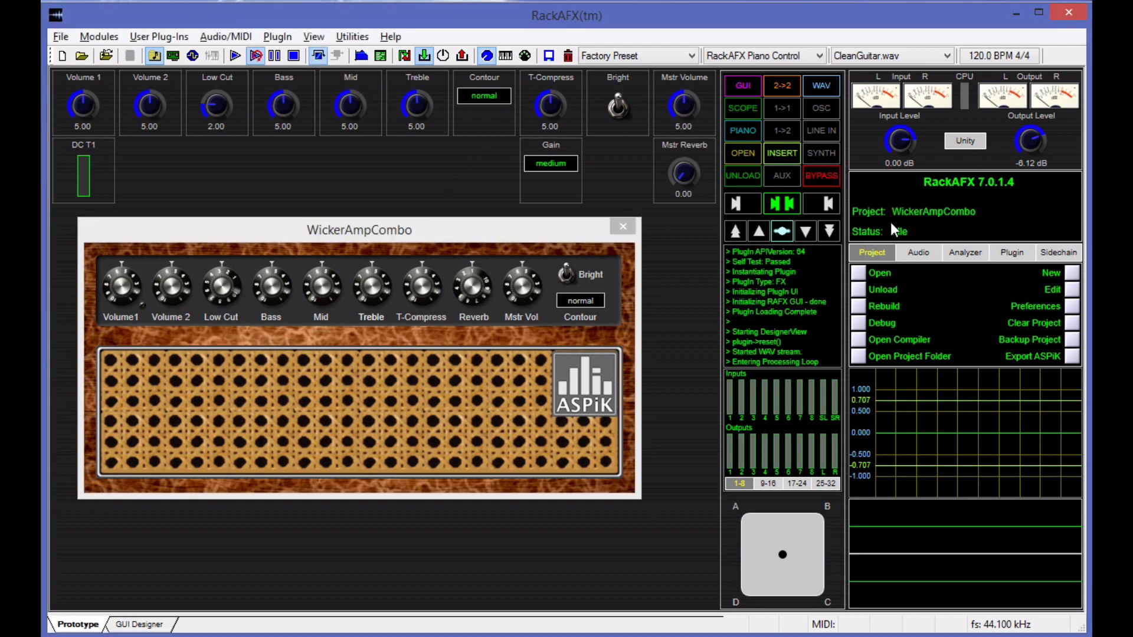
Play CleanGuitar.wav through WickerAmpCombo, stop playback, and bring the plugin window forward
click(234, 54)
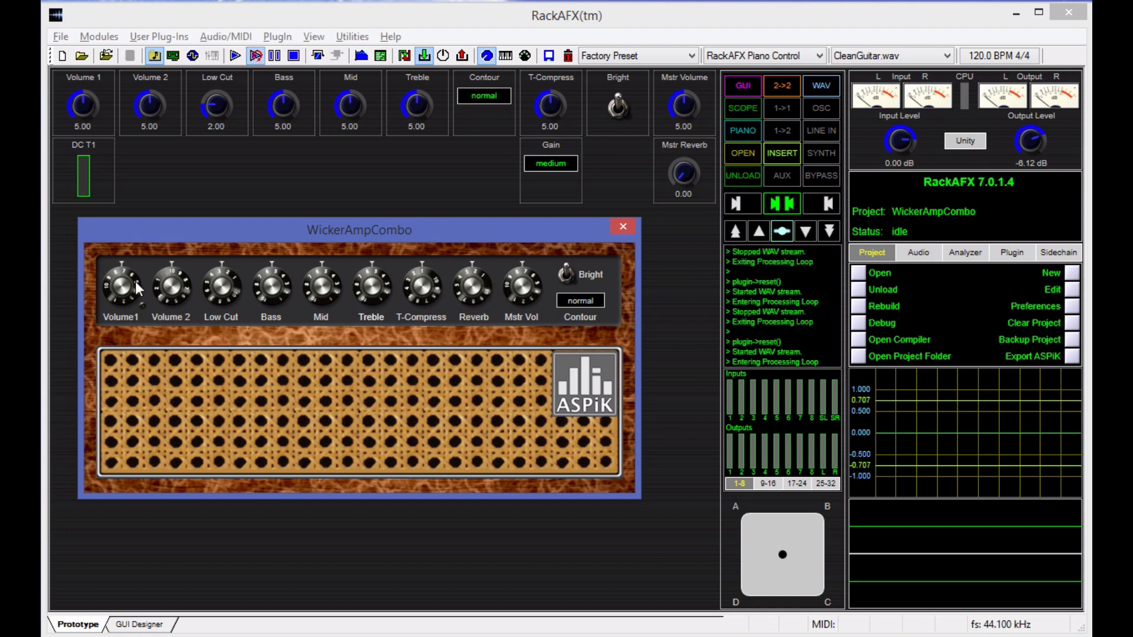
click(233, 55)
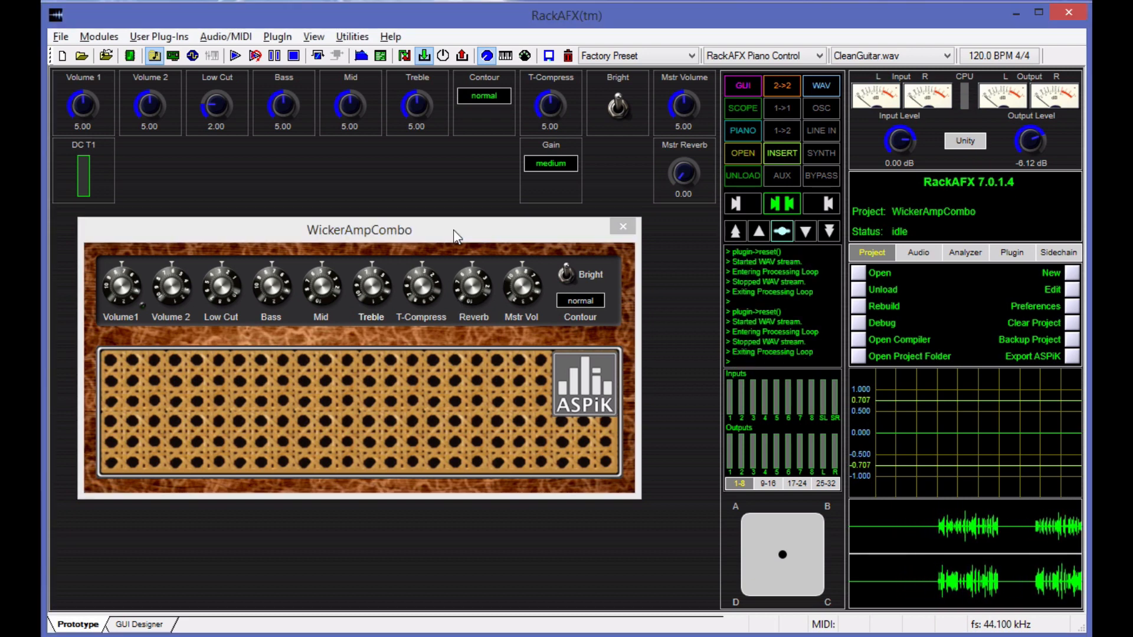
click(359, 230)
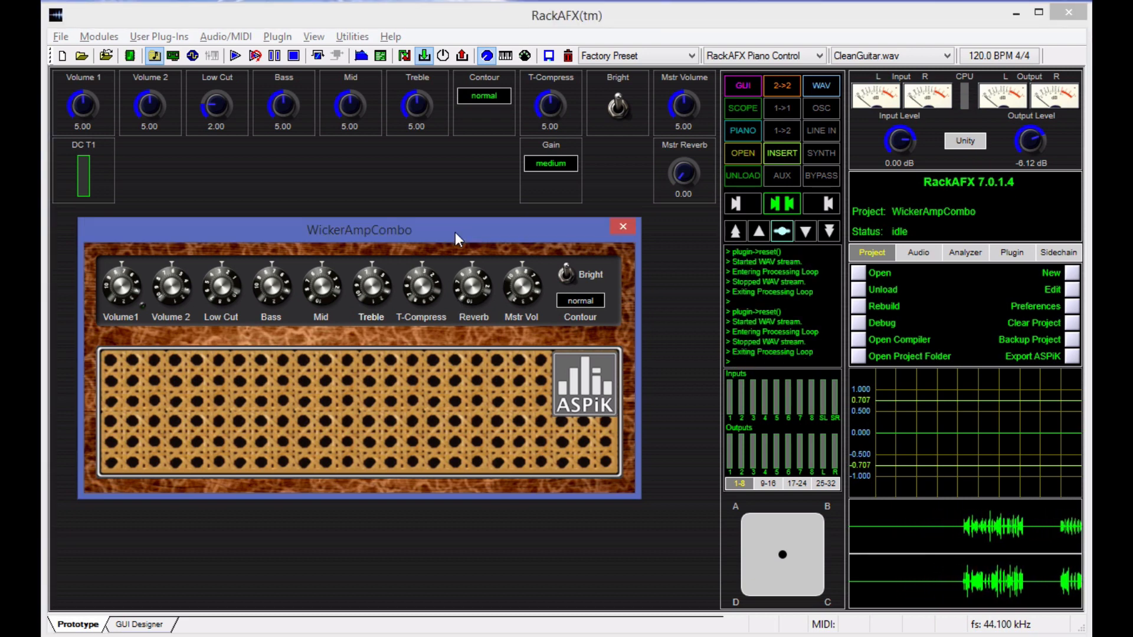